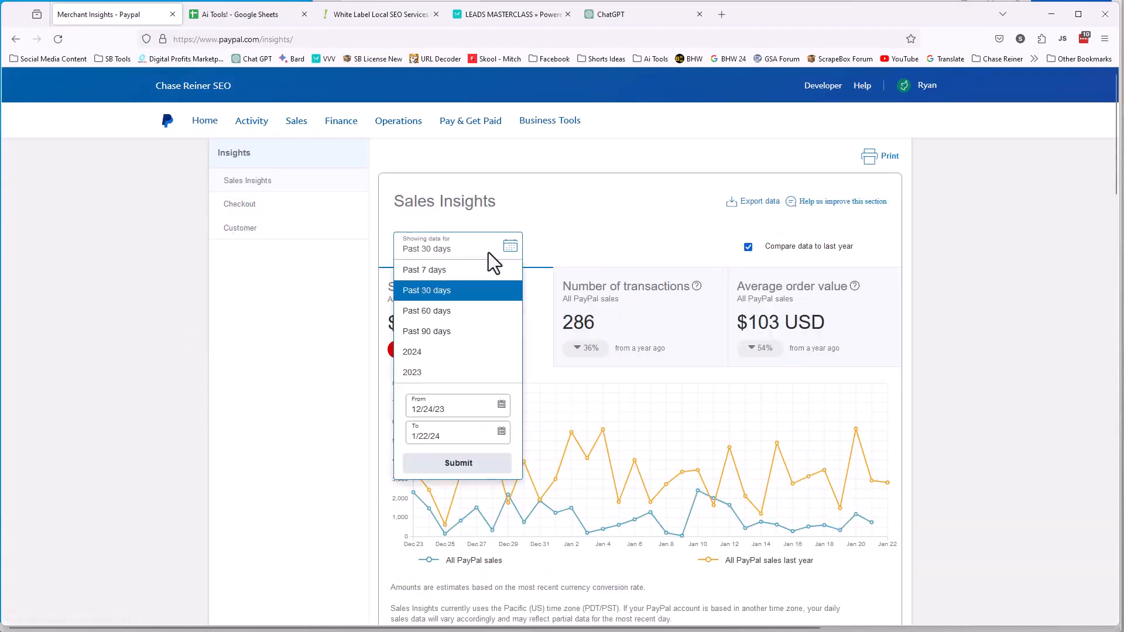
Switch the Sales Insights range through 7 and 90 days, settling on Past 30 days ($29,501)
left_click(424, 270)
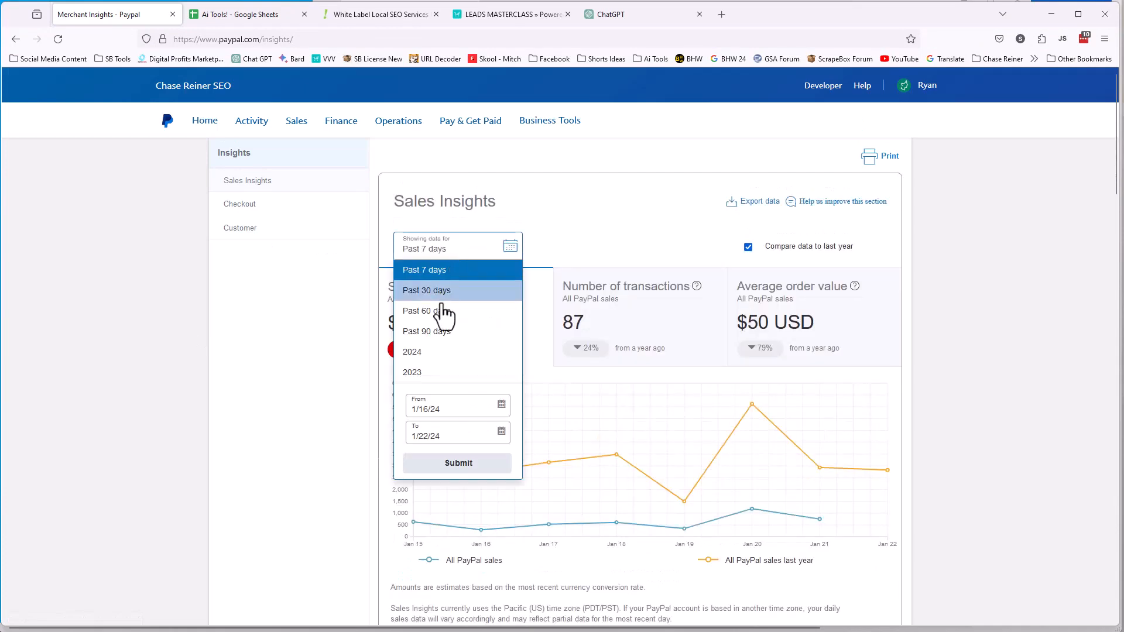
left_click(426, 330)
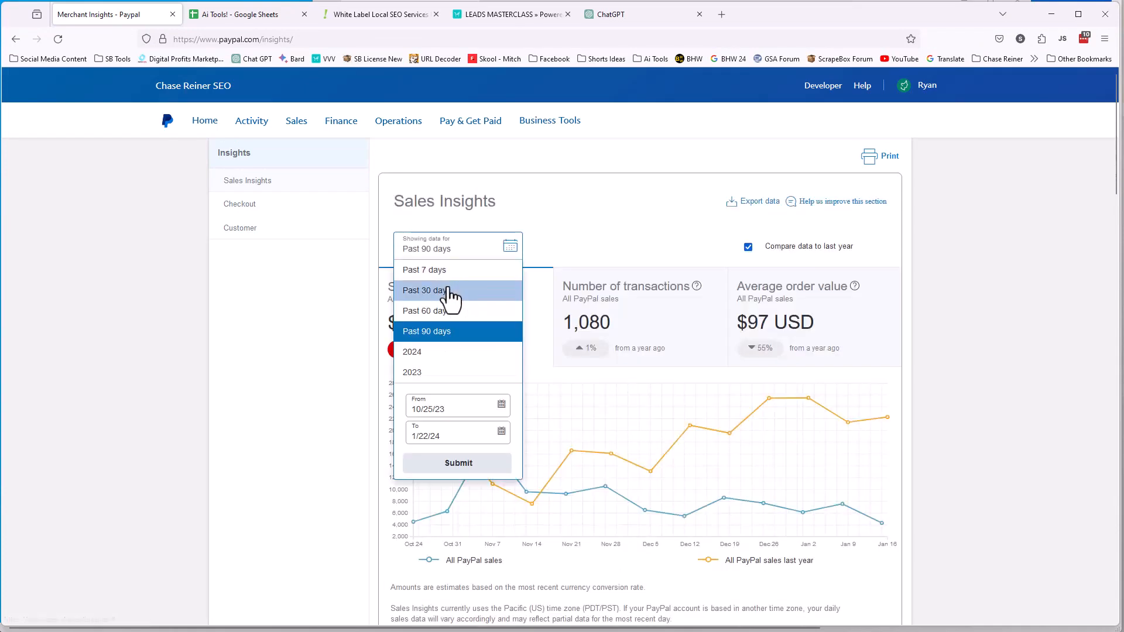
left_click(424, 290)
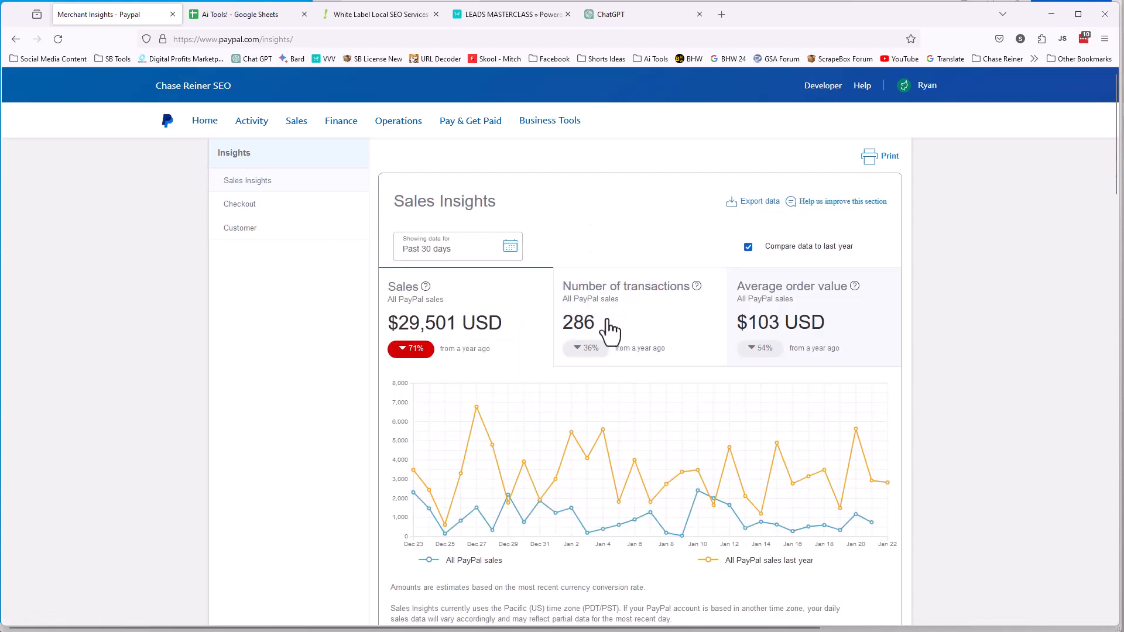
mouse_move(408, 8)
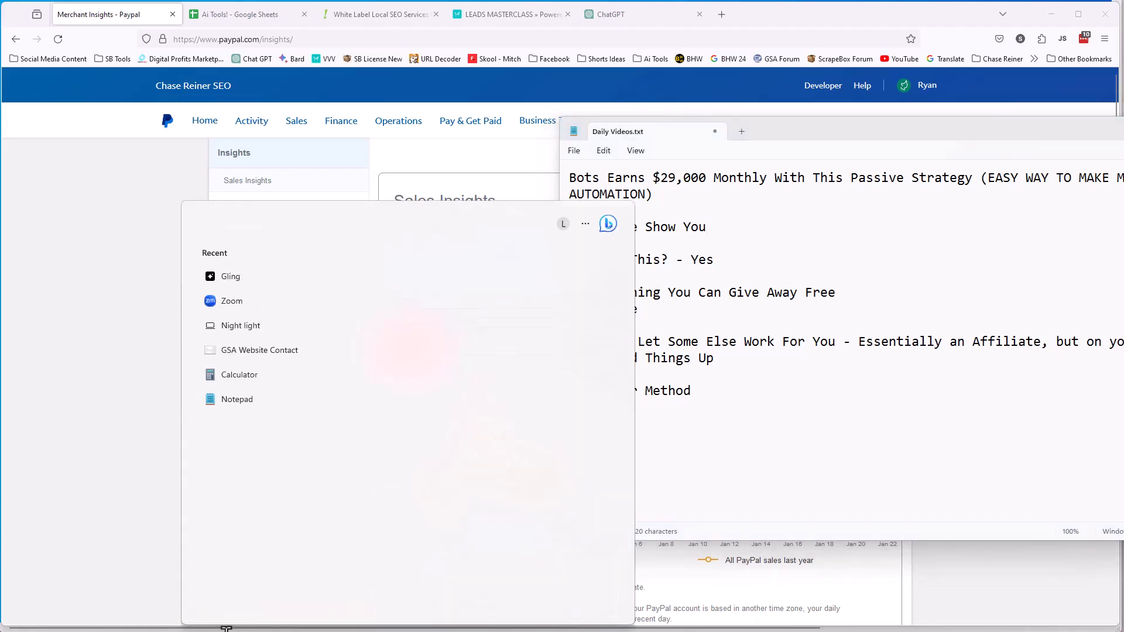
Project monthly sales over a year in Calculator: 29,000 × 12 = 348,000
left_click(242, 375)
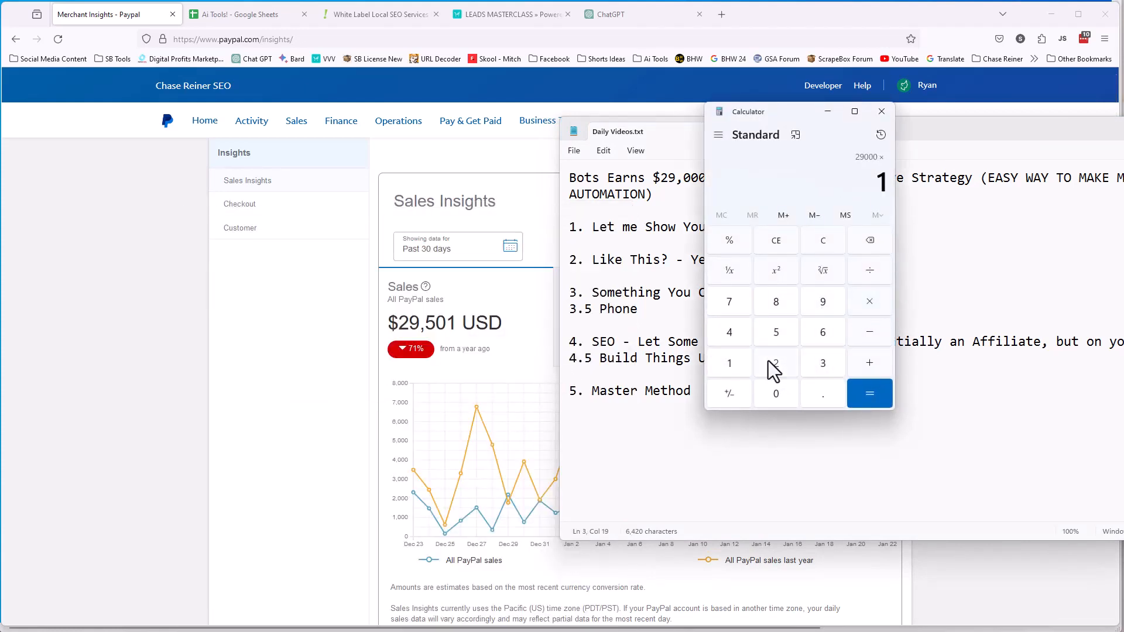
left_click(869, 393)
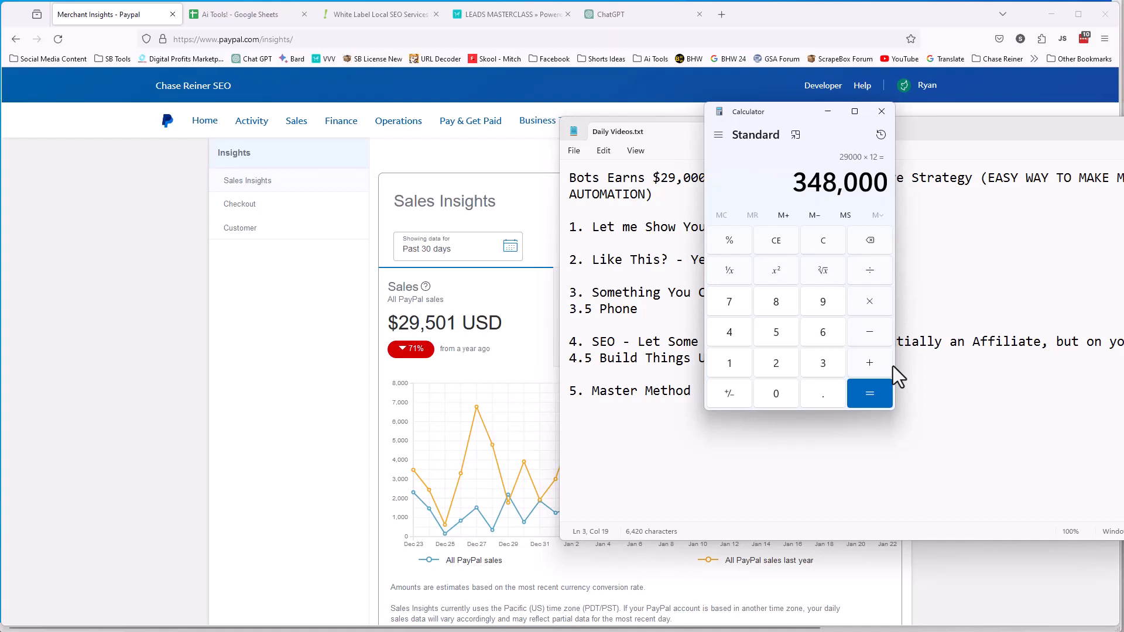
mouse_move(816, 42)
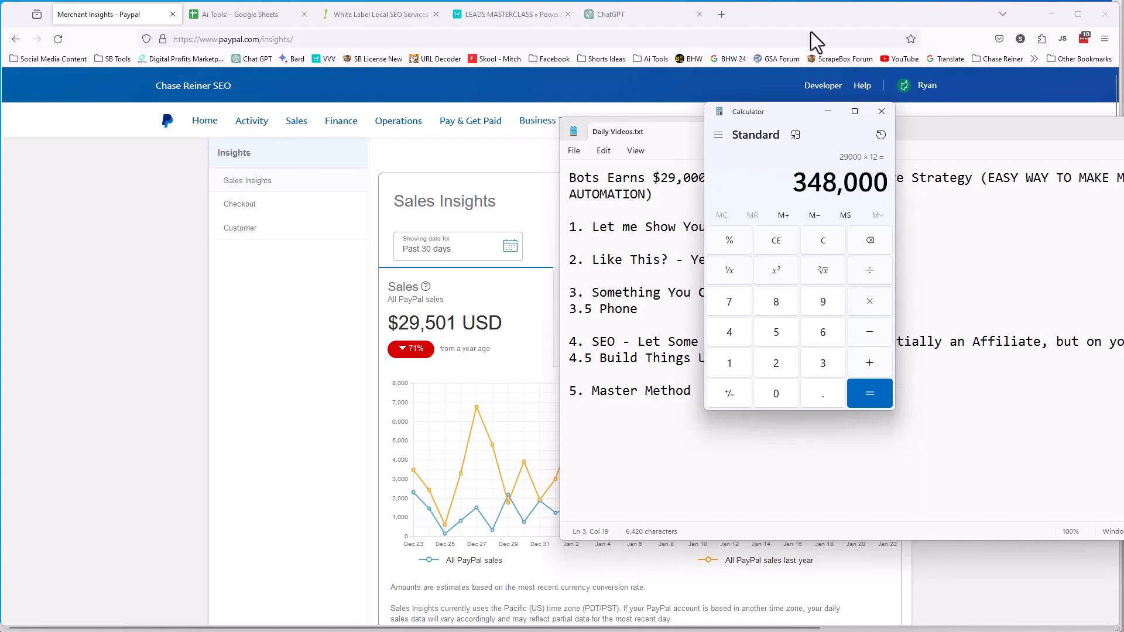
mouse_move(851, 109)
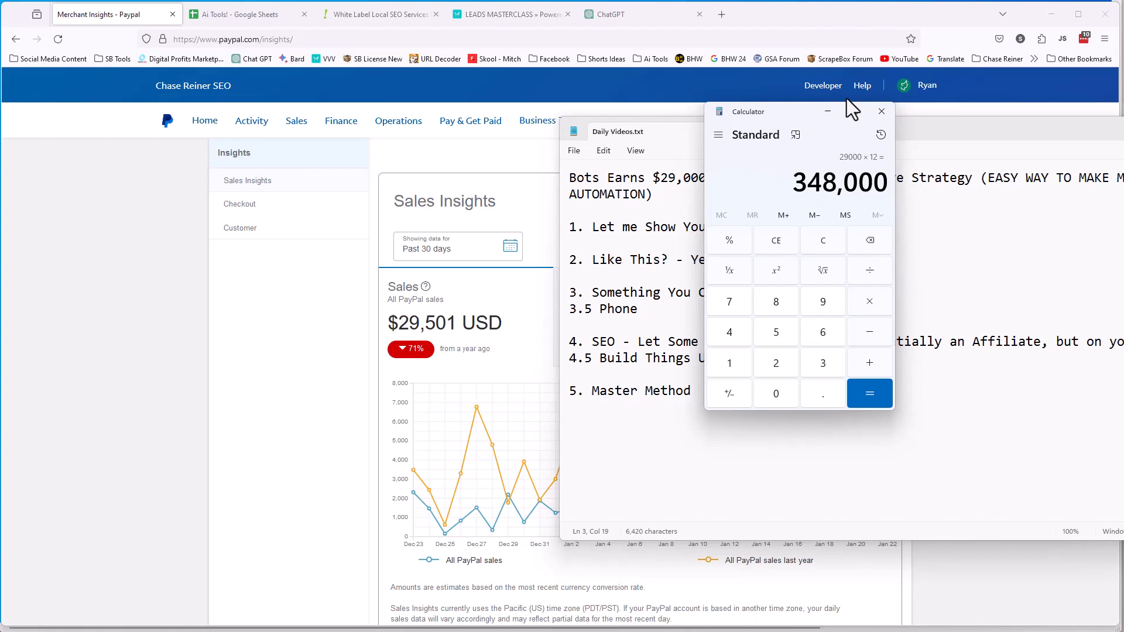
mouse_move(785, 125)
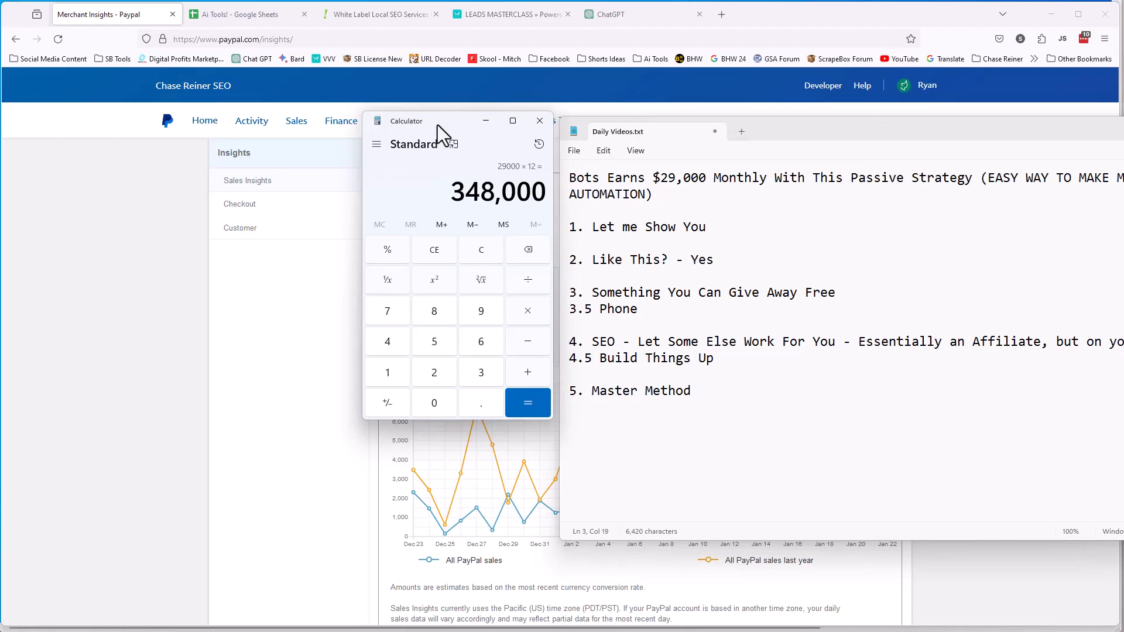
Bring the Daily Videos outline in Notepad to the front over Calculator
left_click(539, 121)
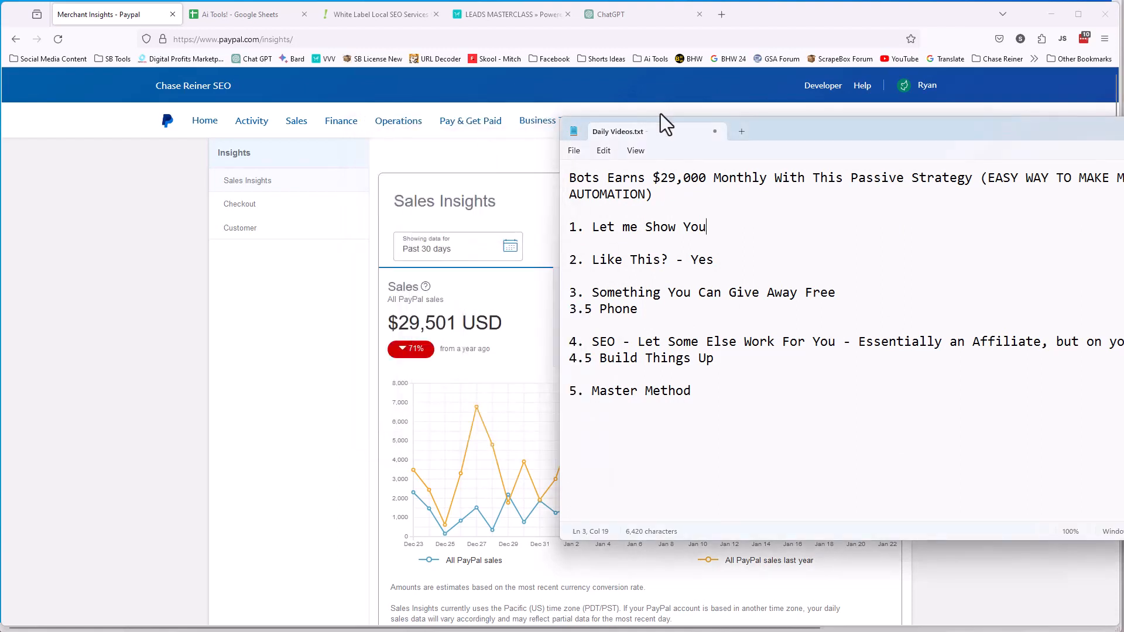
mouse_move(828, 139)
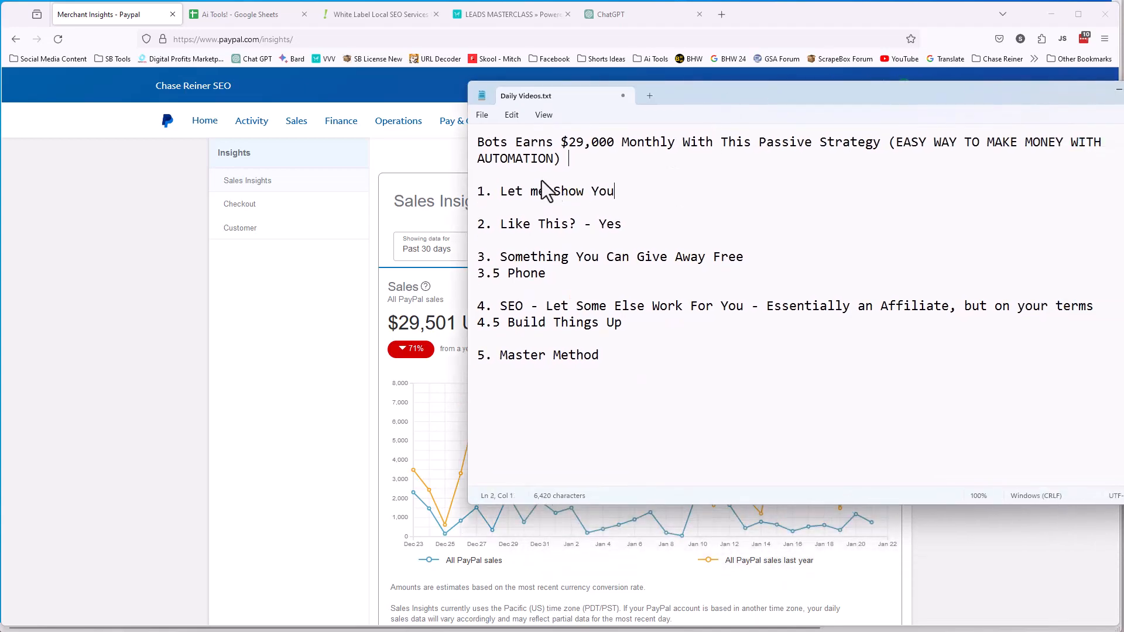
mouse_move(563, 142)
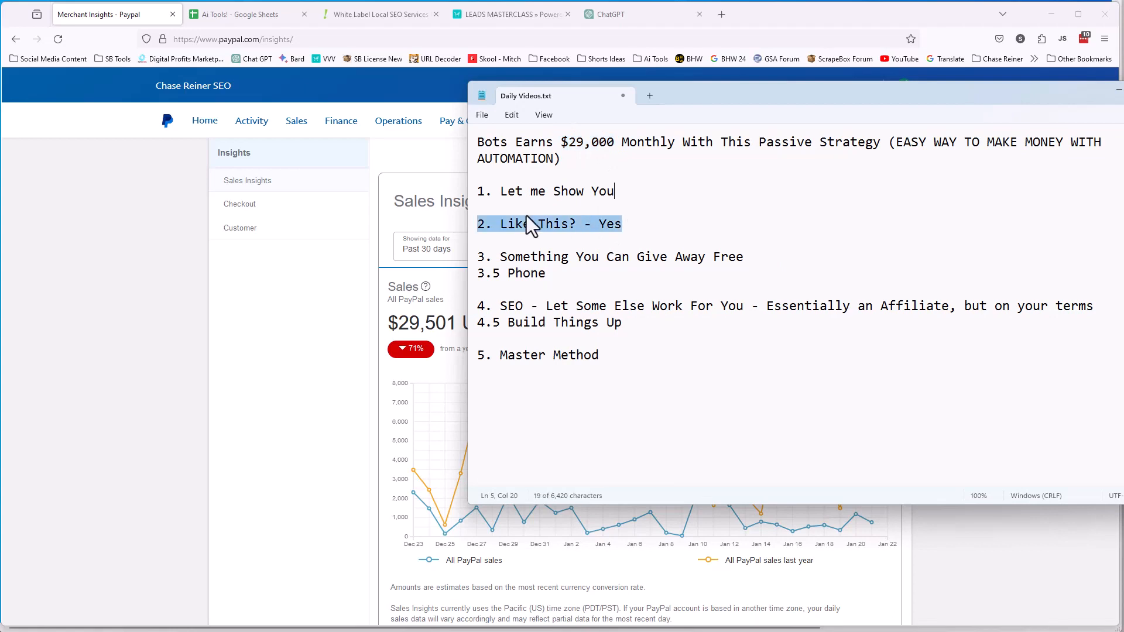
mouse_move(509, 216)
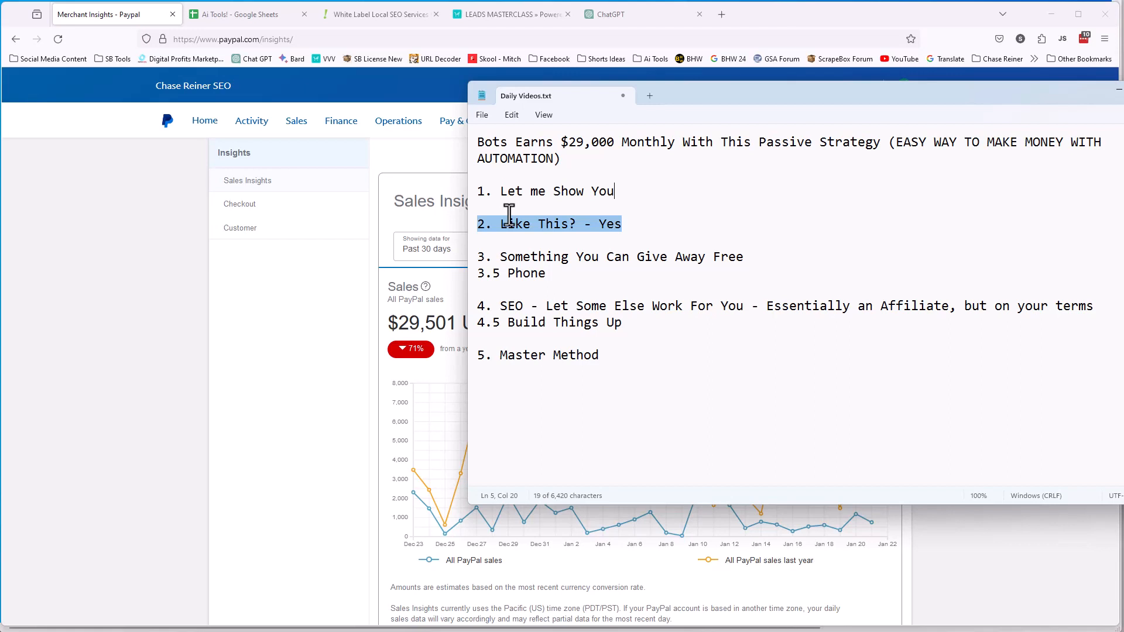
mouse_move(686, 97)
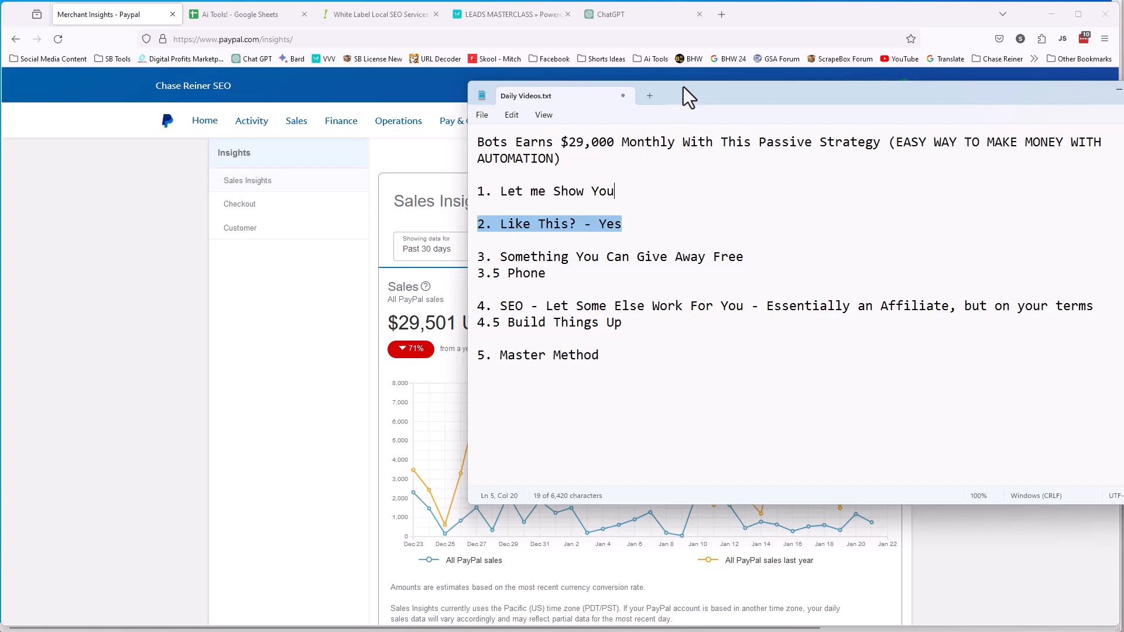
mouse_move(630, 85)
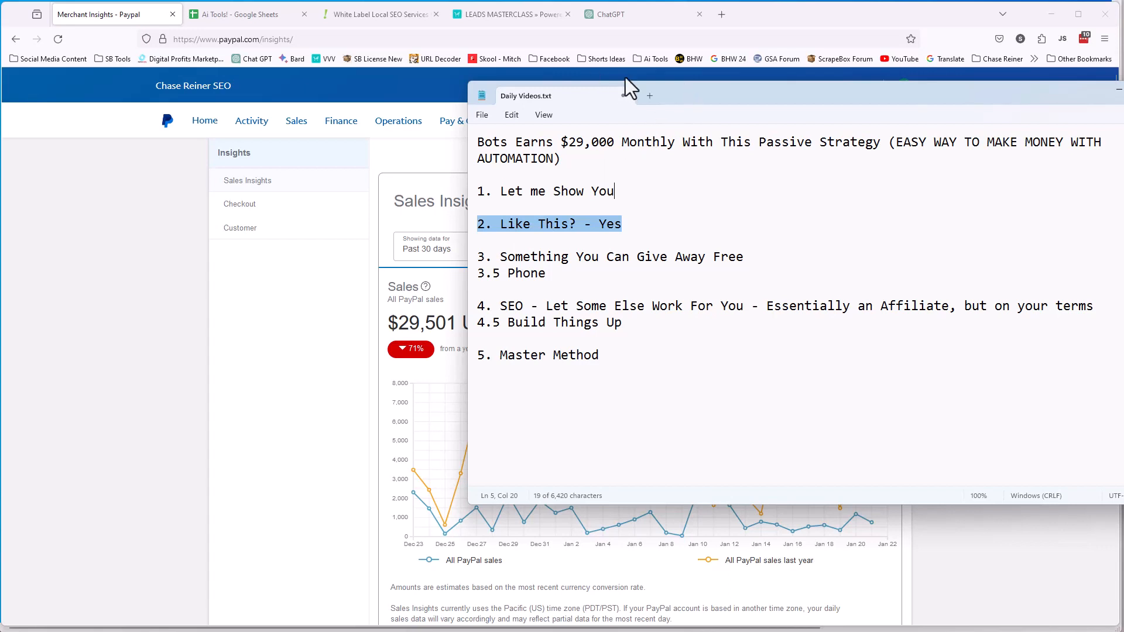
mouse_move(651, 77)
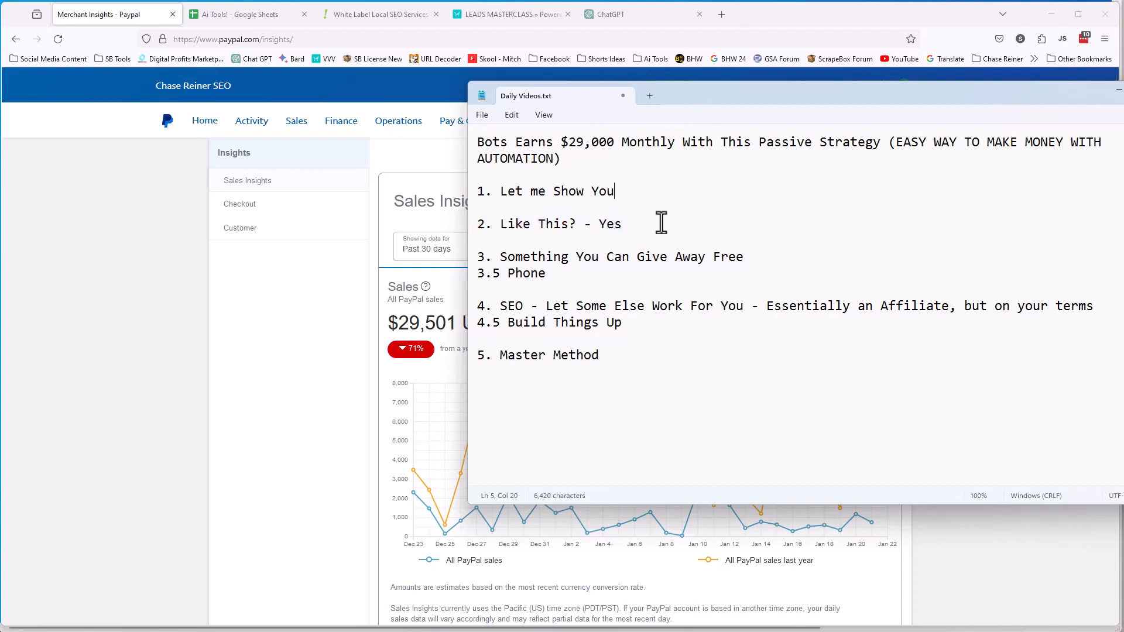
Add the line 'Job = do what your told and get paycheck' below the second point
key("Enter")
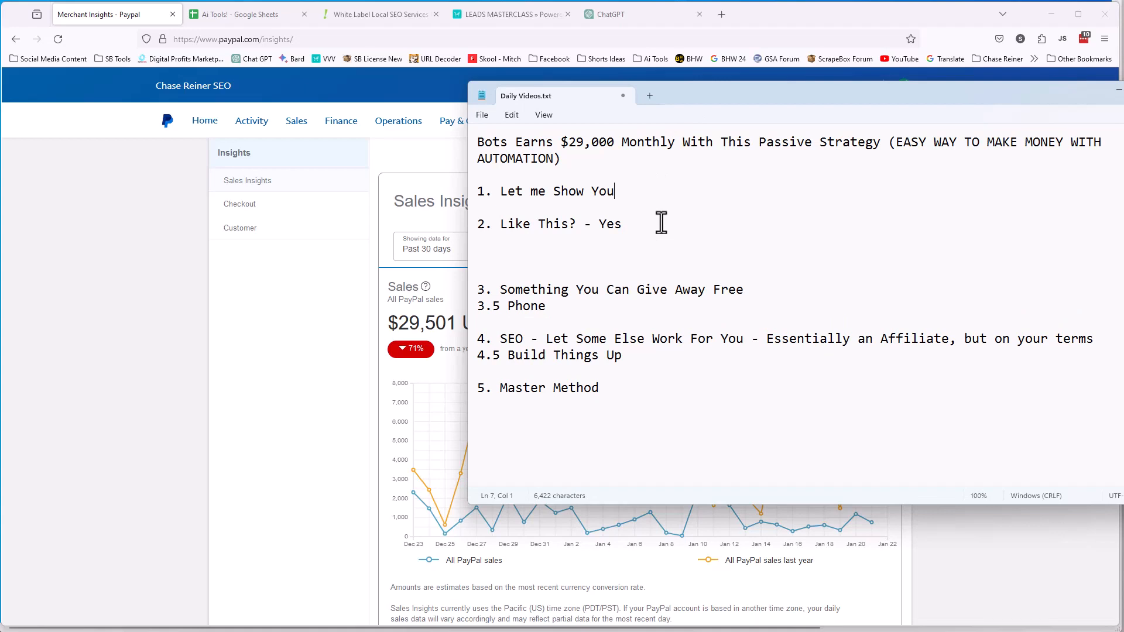
left_click(478, 256)
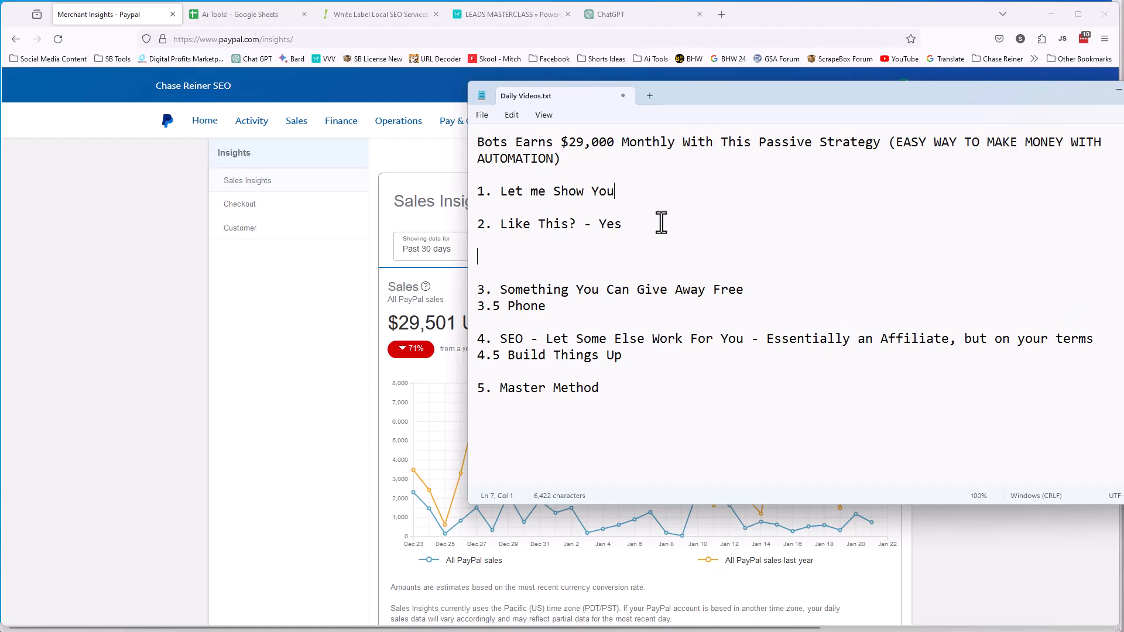
type("Jo")
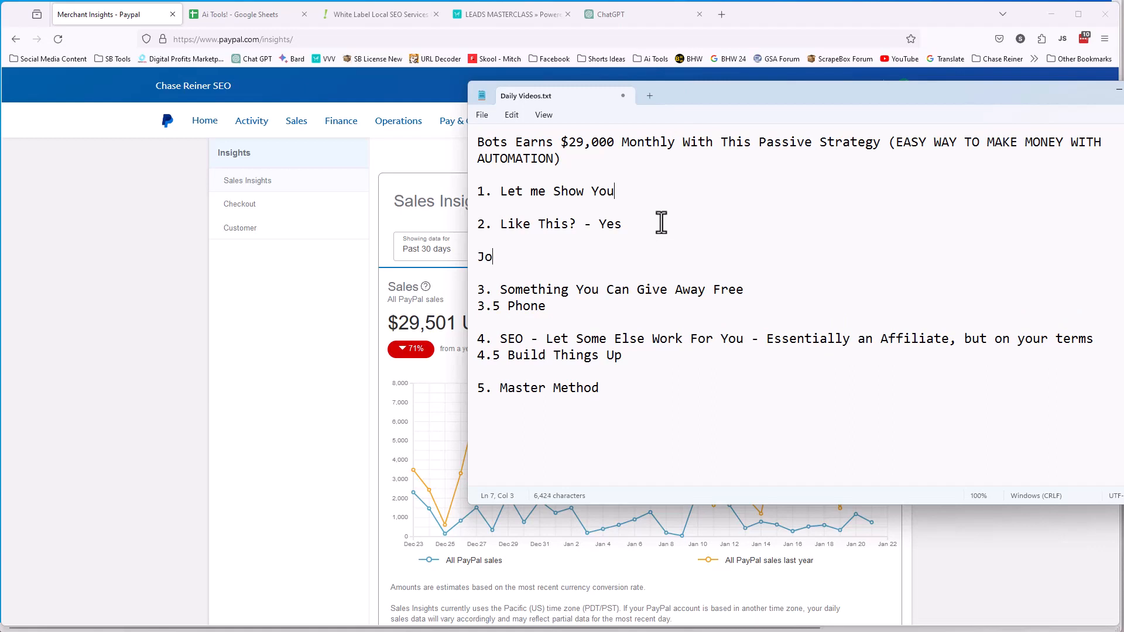
type("b = do what your told and get")
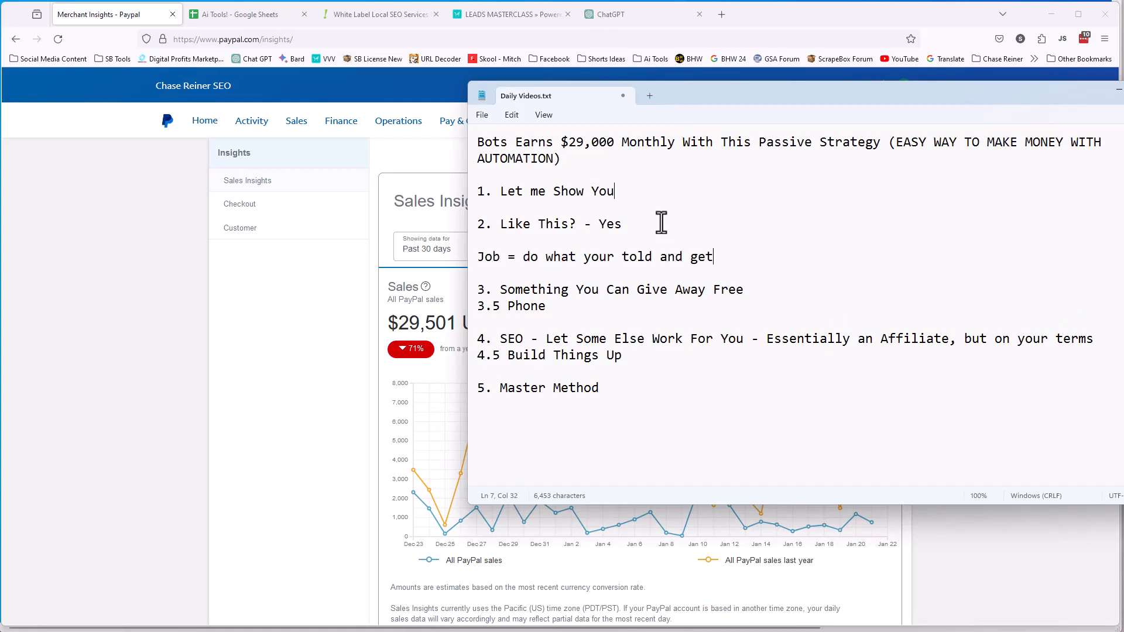
type("paycheck")
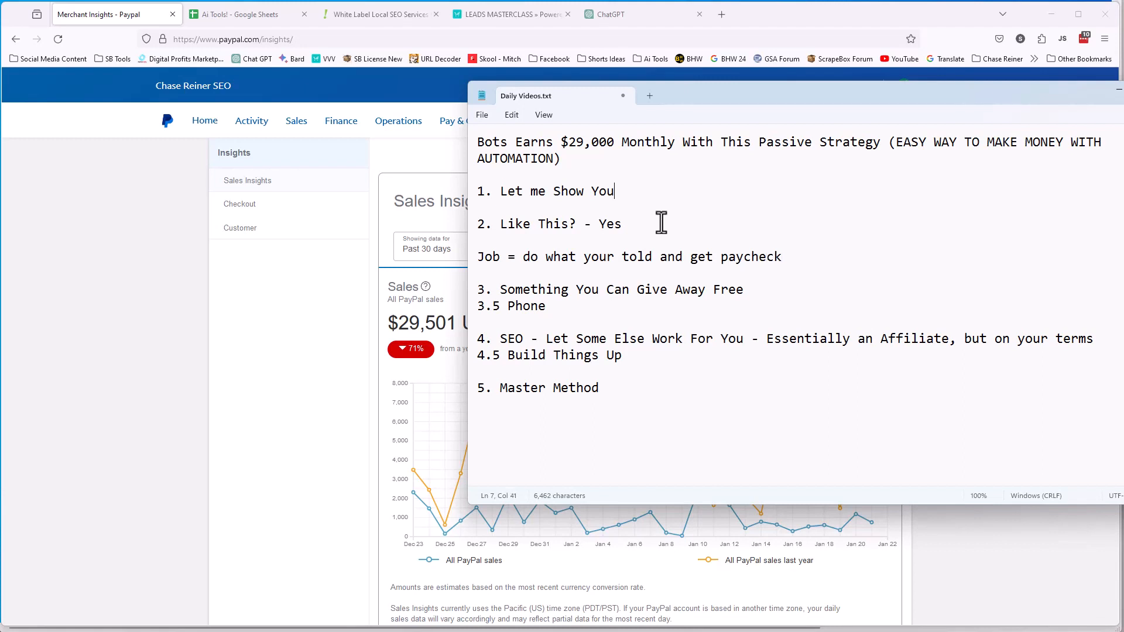
Add the line 'Business = all risk, but all rewards. Sell to get paid.' below the Job note
left_click(780, 257)
type("Bu")
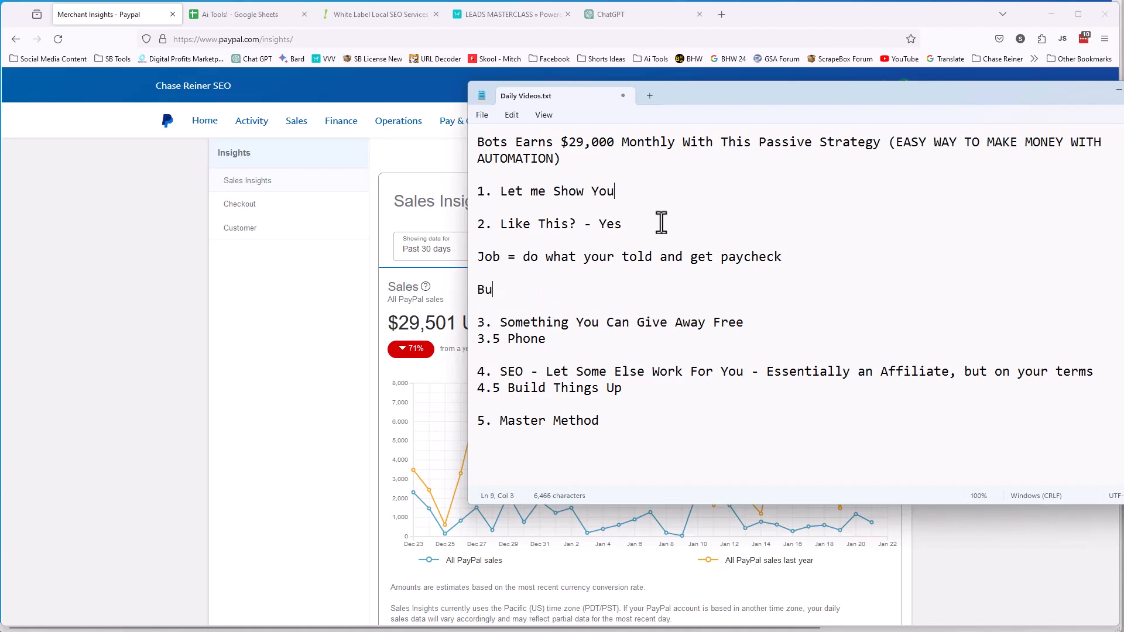
type("siness =")
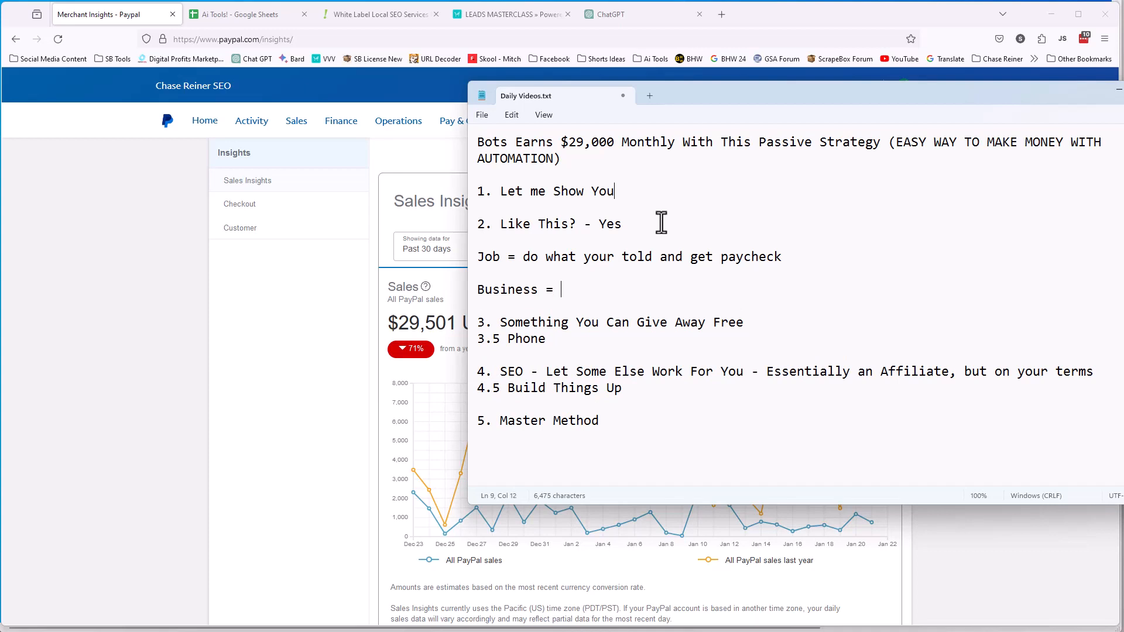
type("all risk")
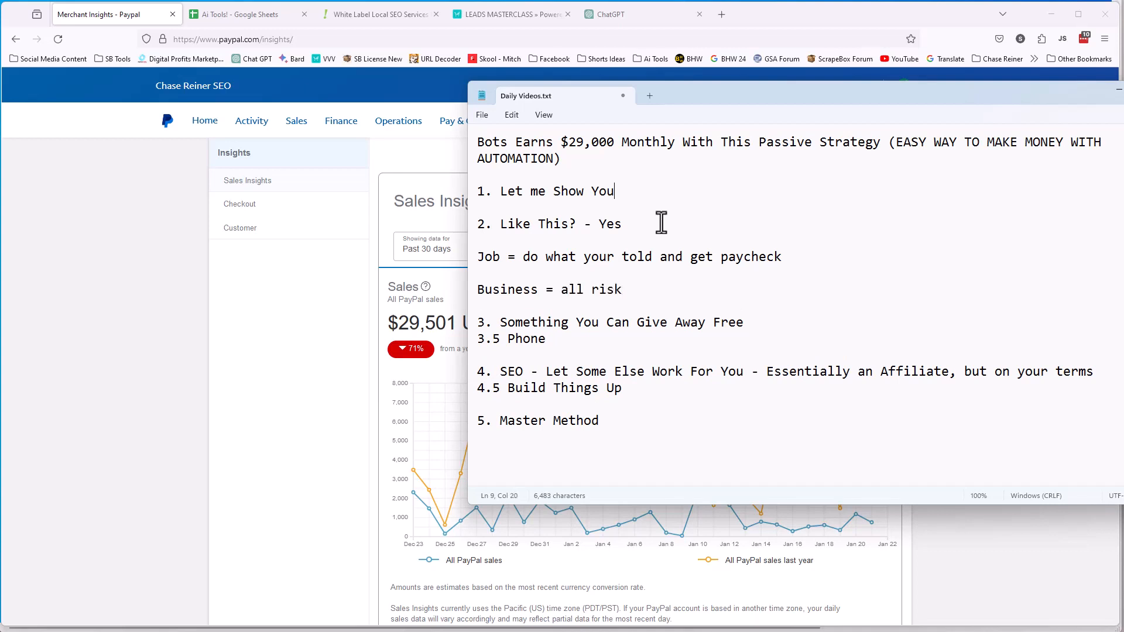
type(", but all t")
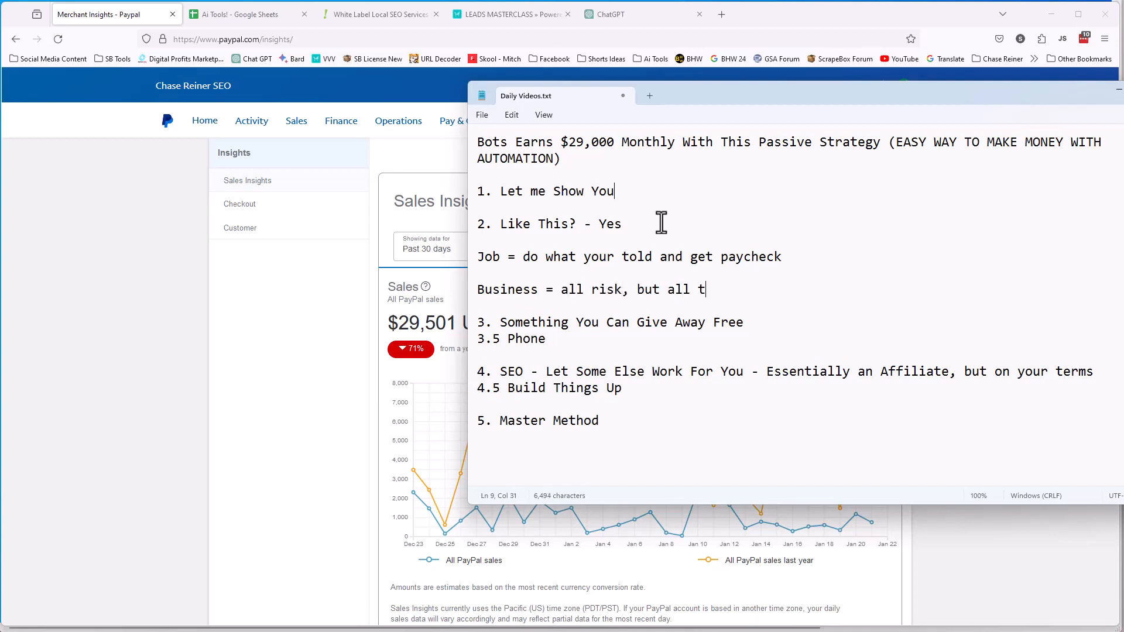
type("ewards.  Sell")
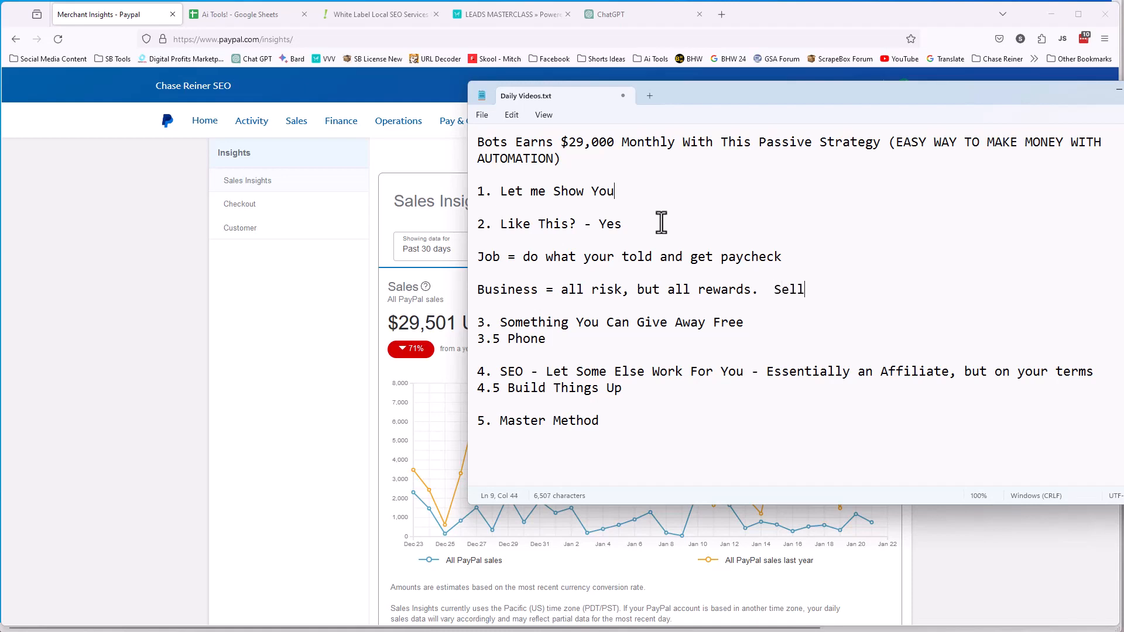
type("to get paid.")
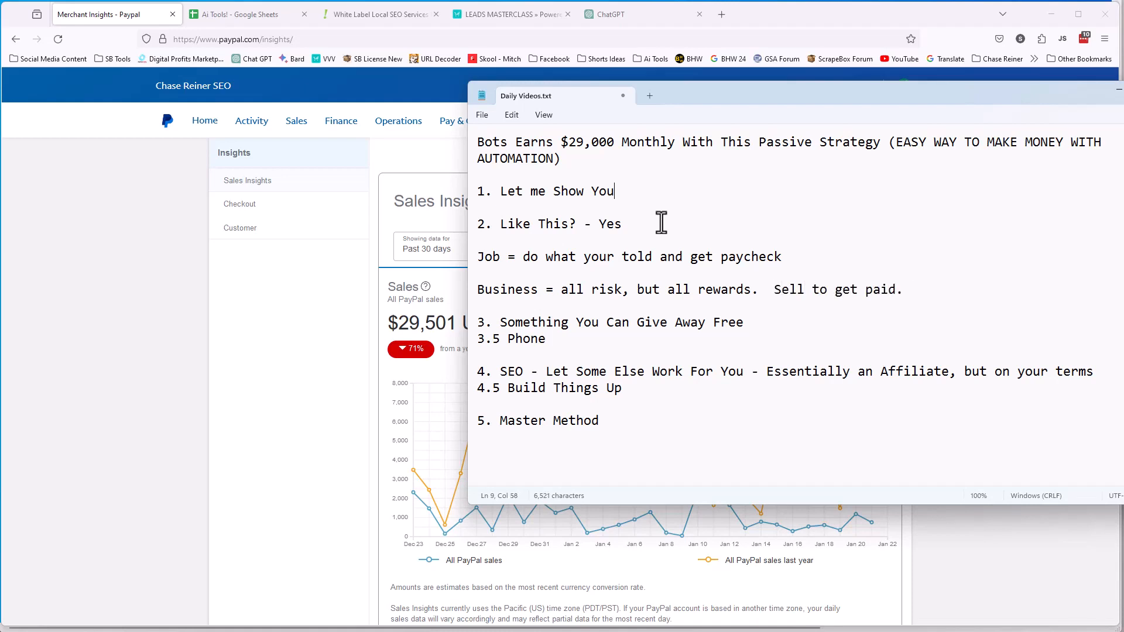
left_click(911, 289)
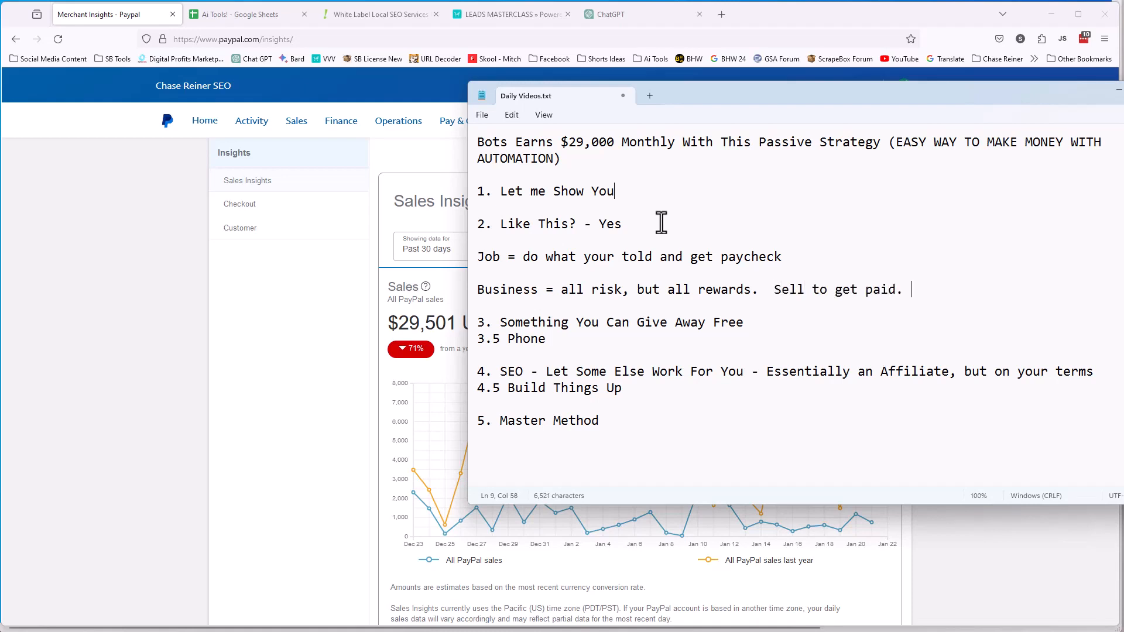
mouse_move(683, 320)
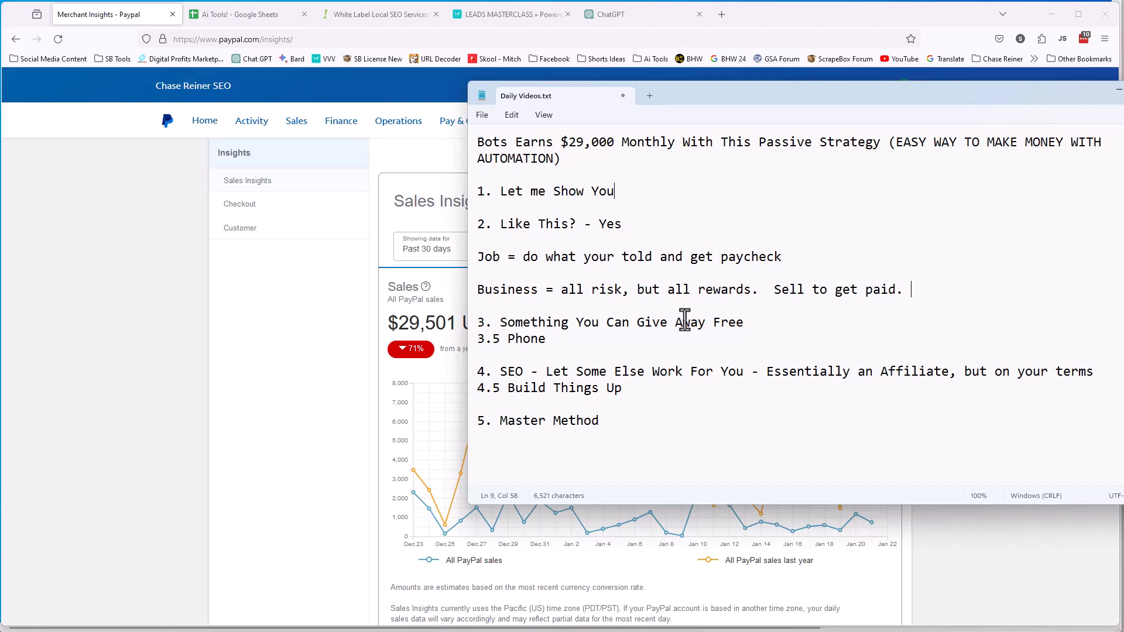
mouse_move(679, 301)
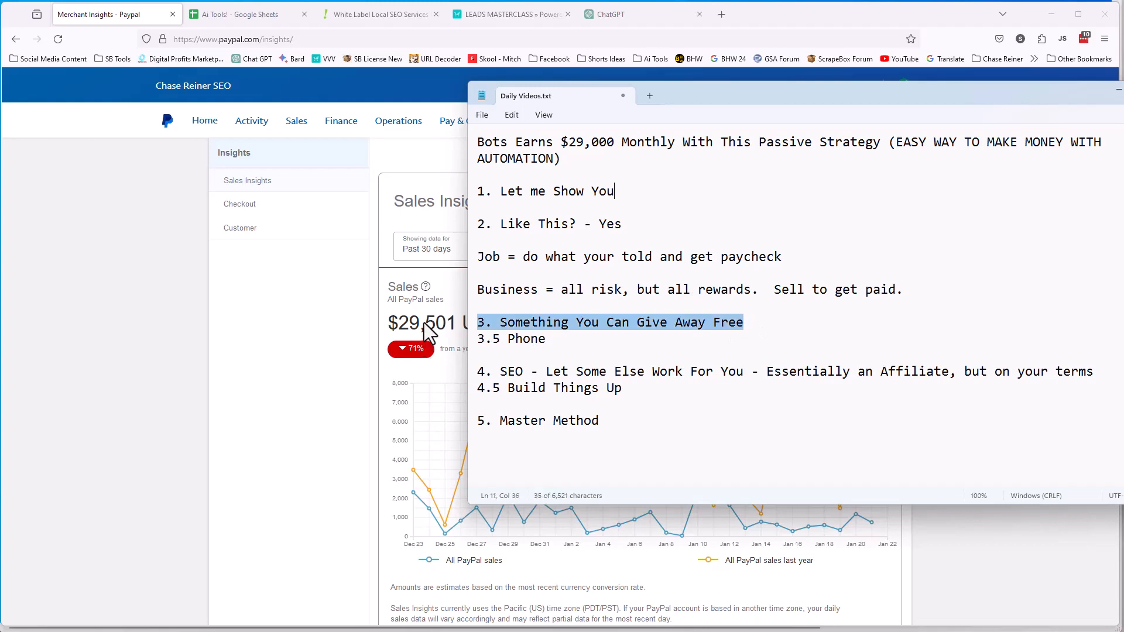
mouse_move(430, 327)
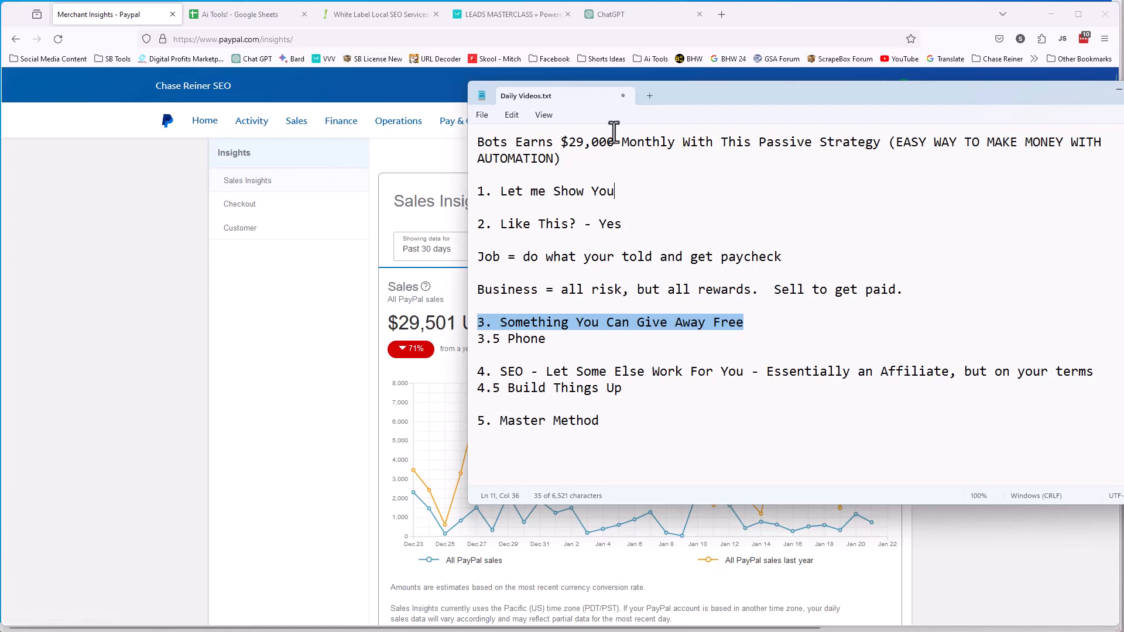
mouse_move(462, 381)
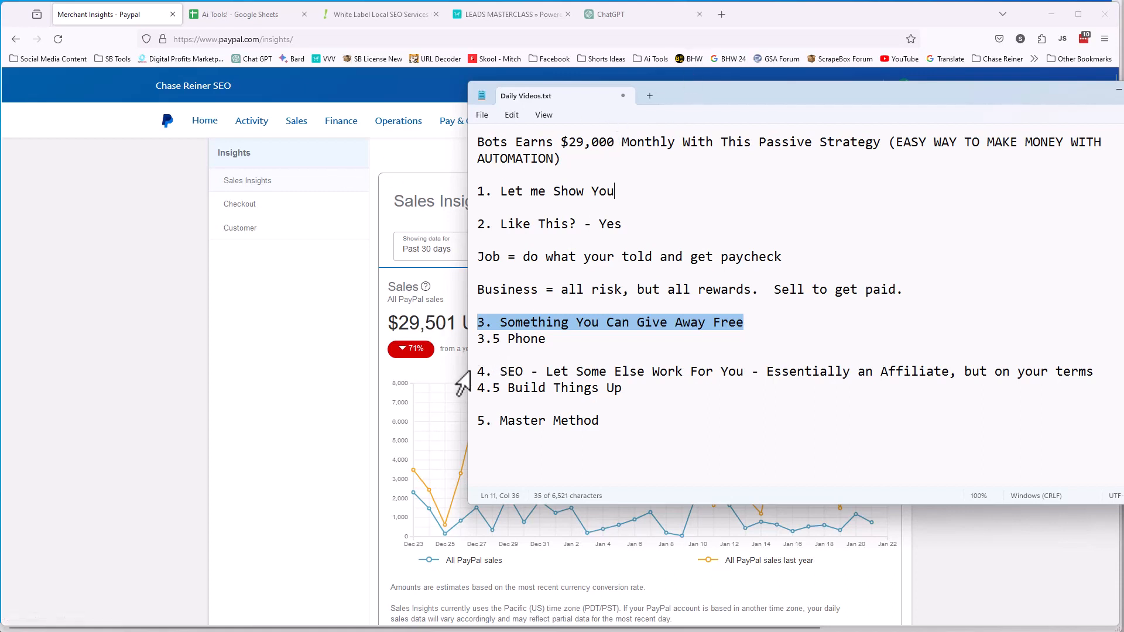
mouse_move(854, 138)
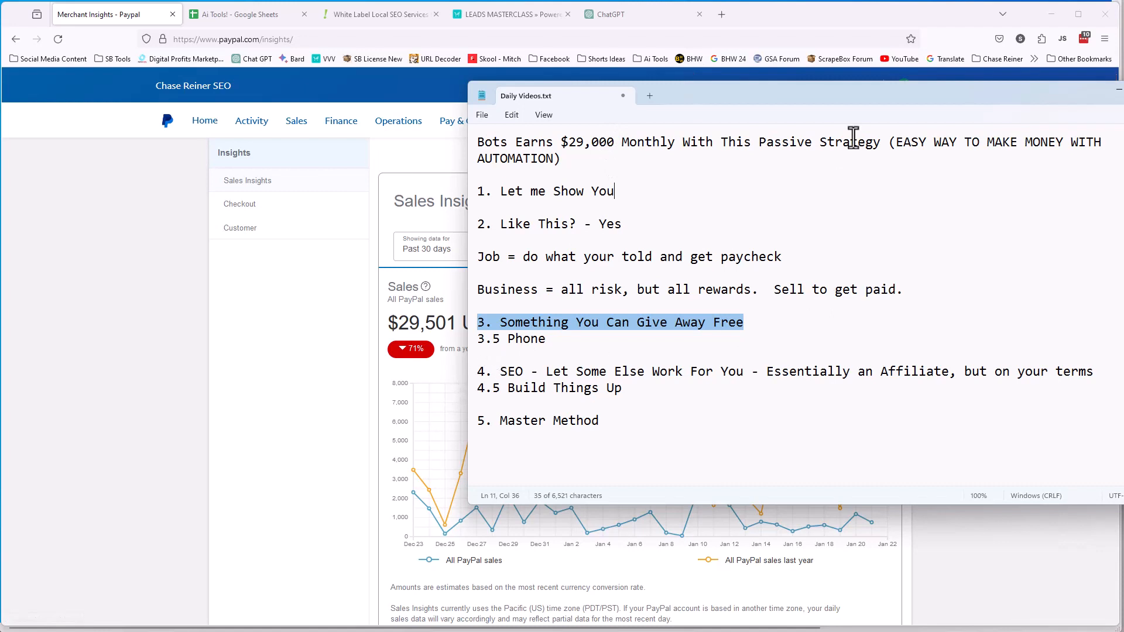
mouse_move(855, 108)
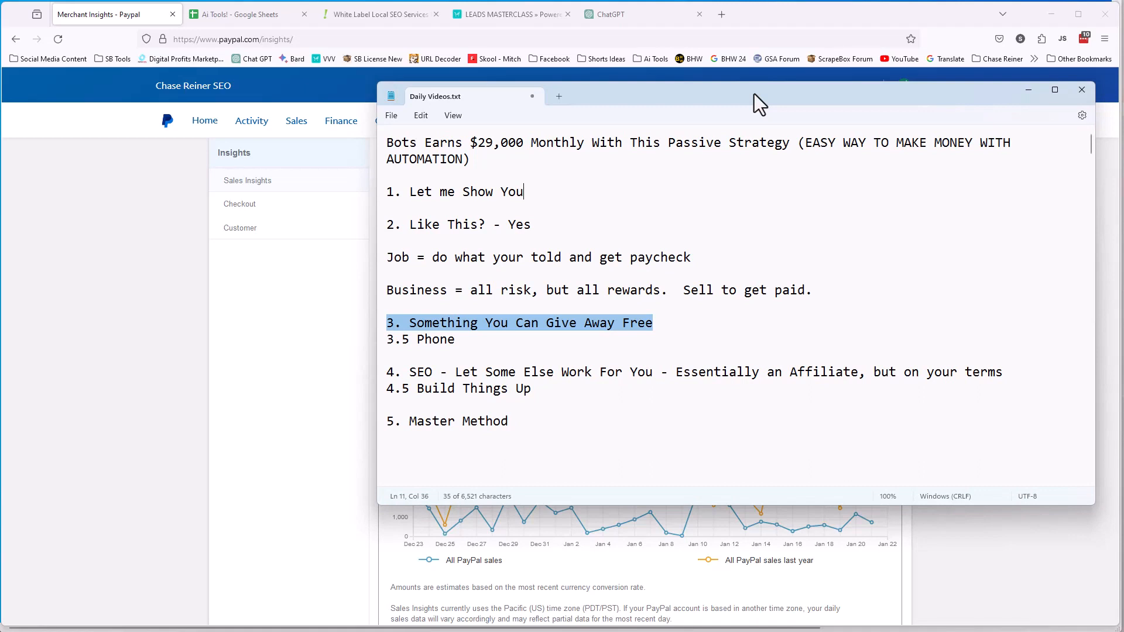
mouse_move(1035, 97)
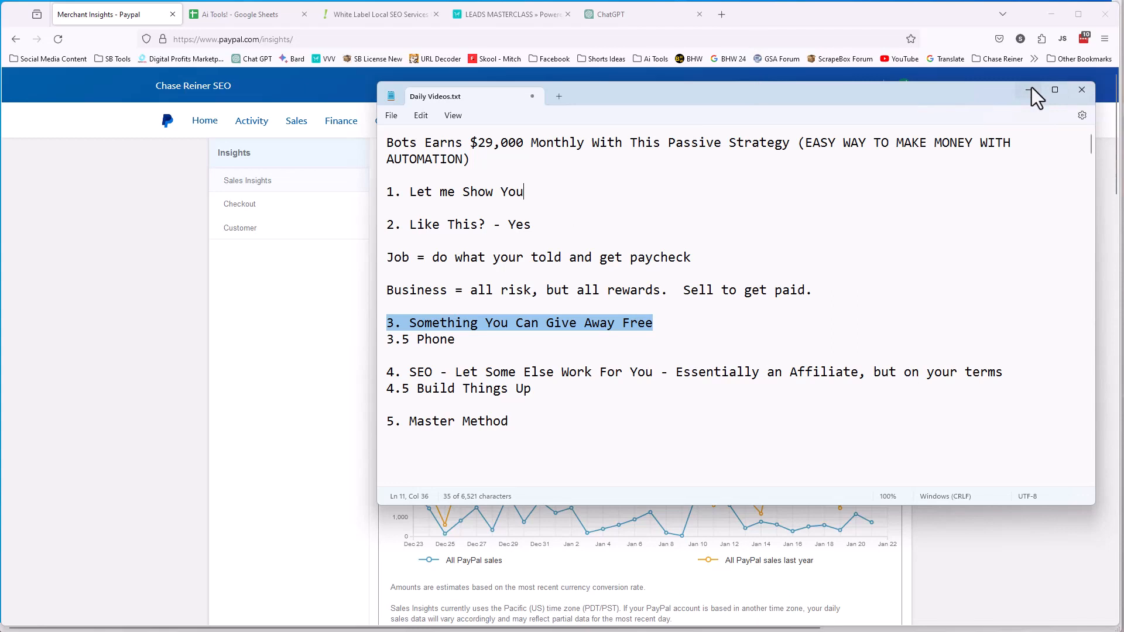
mouse_move(732, 316)
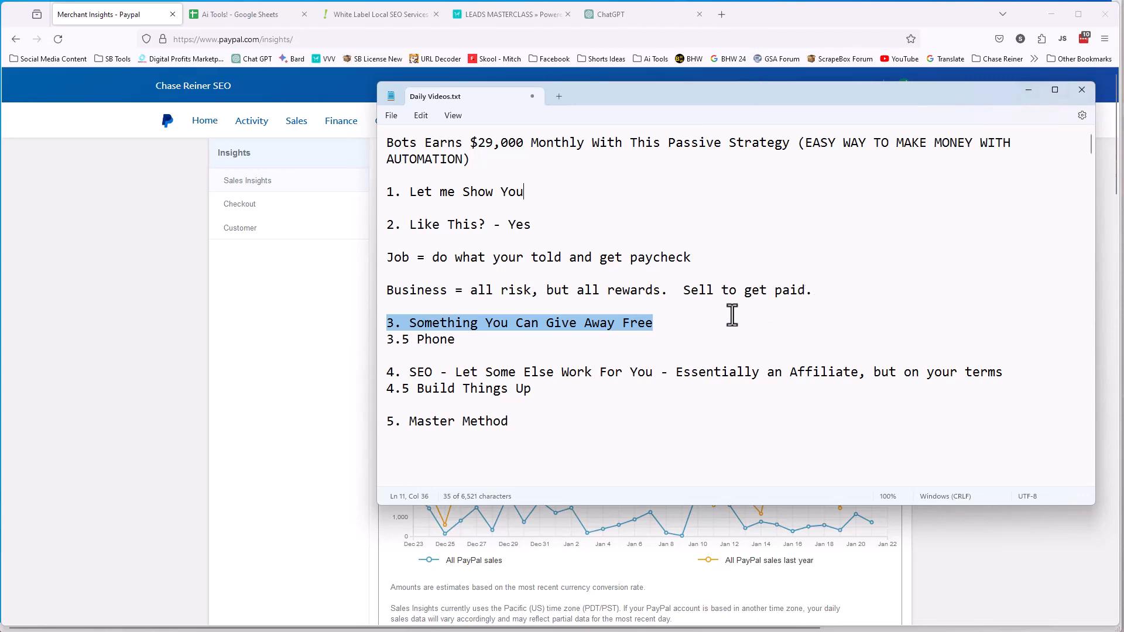
Write 'Business customers >> product >> $$' on a new line under point 3
left_click(710, 297)
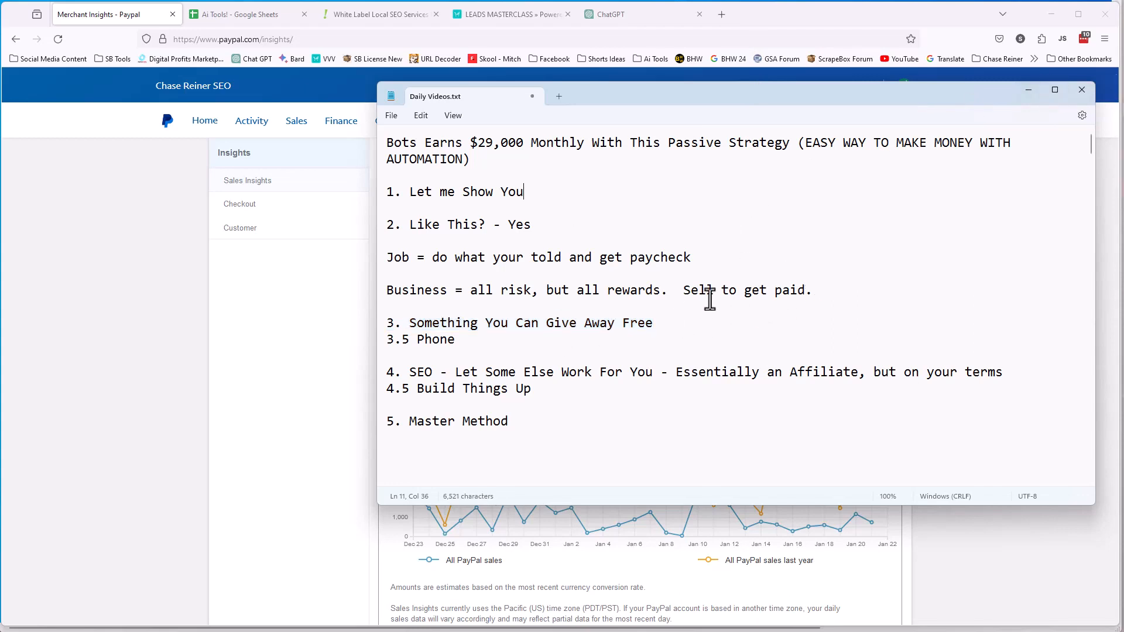
key("Enter")
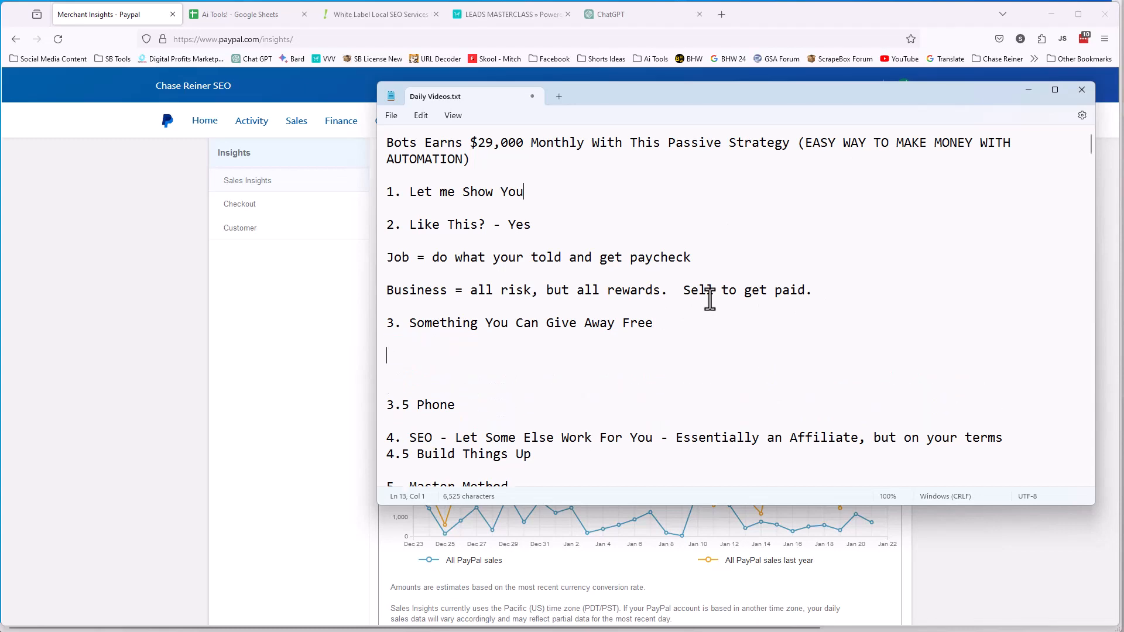
type("Business")
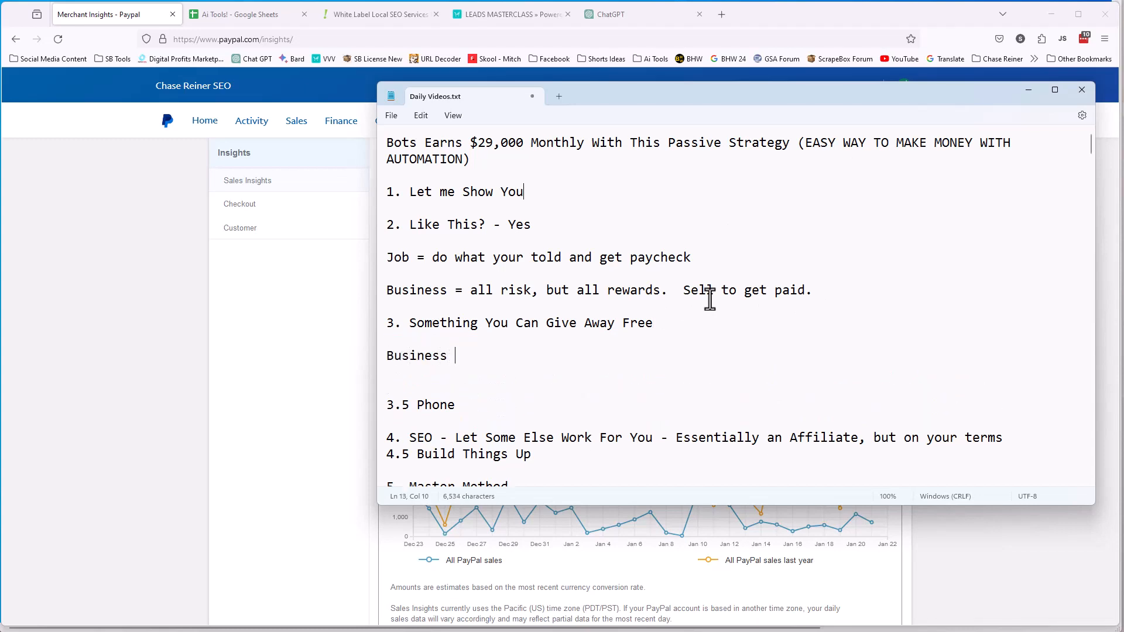
type(">> product")
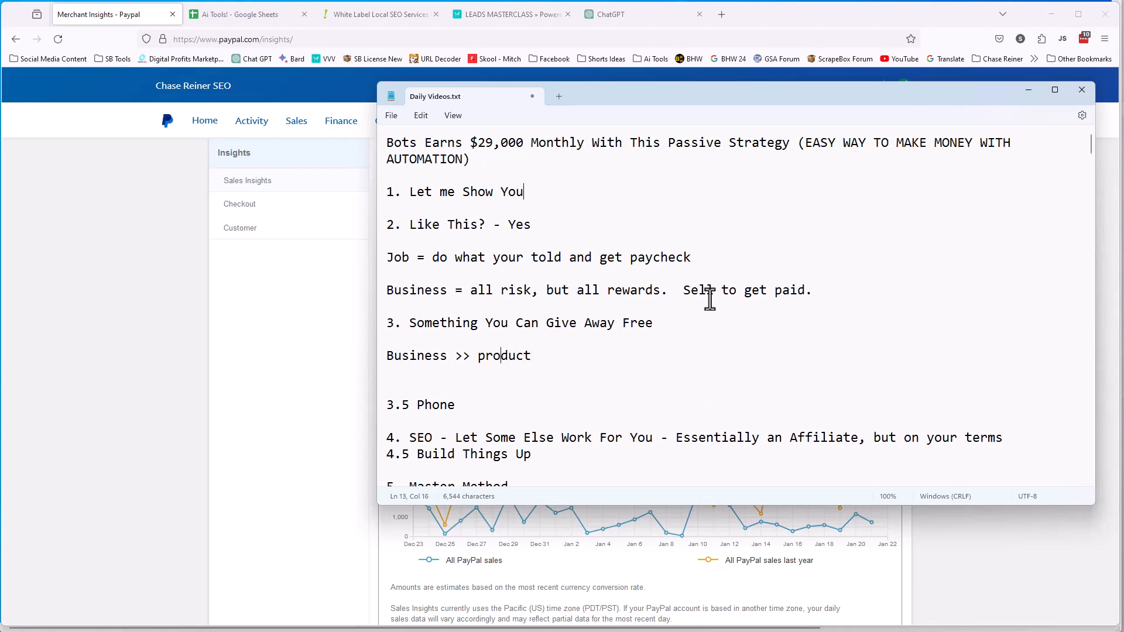
type("cut")
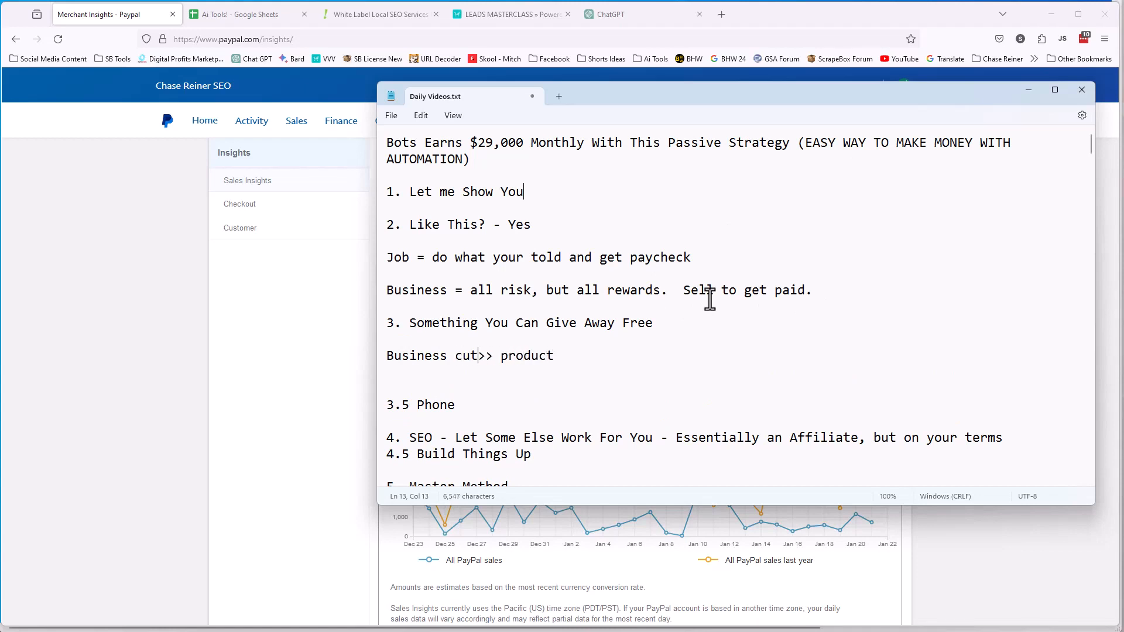
type("customers")
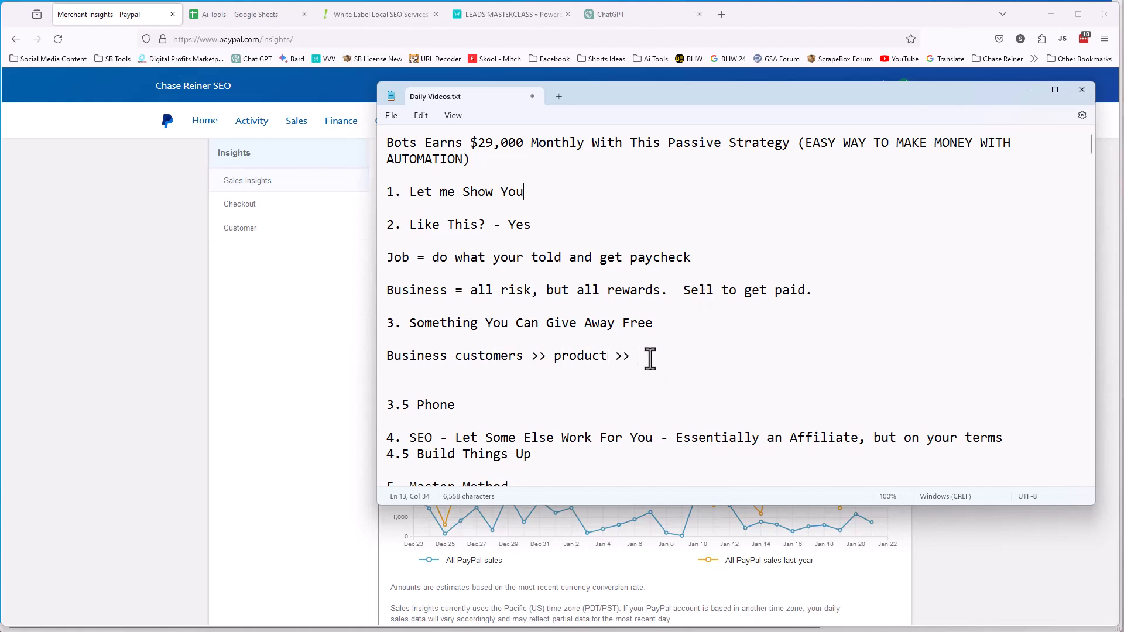
type("$")
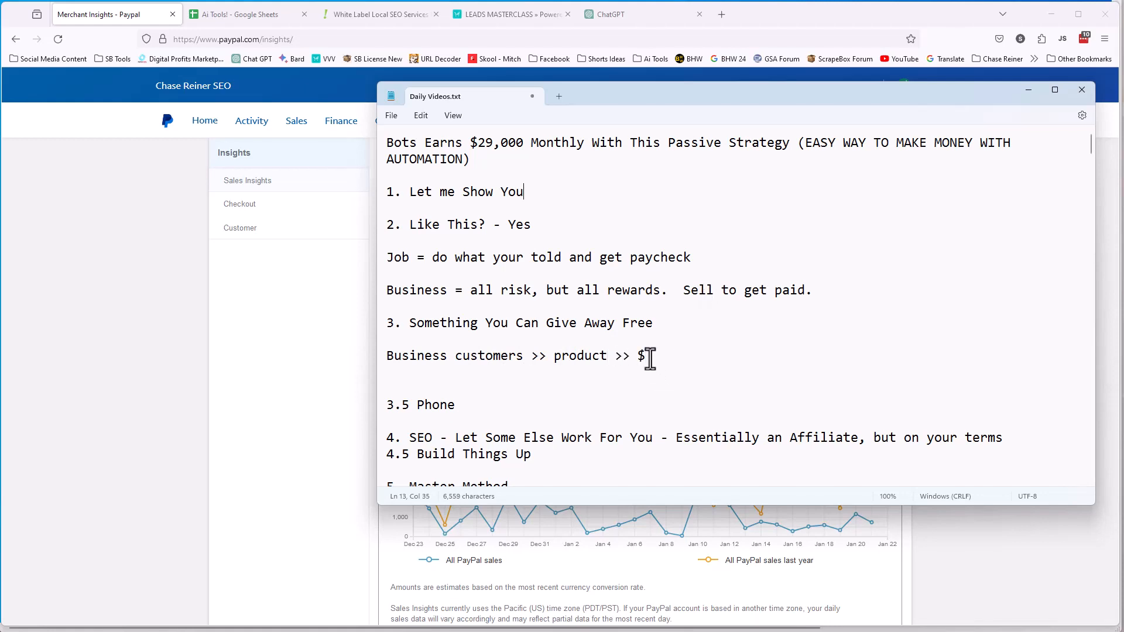
type("$")
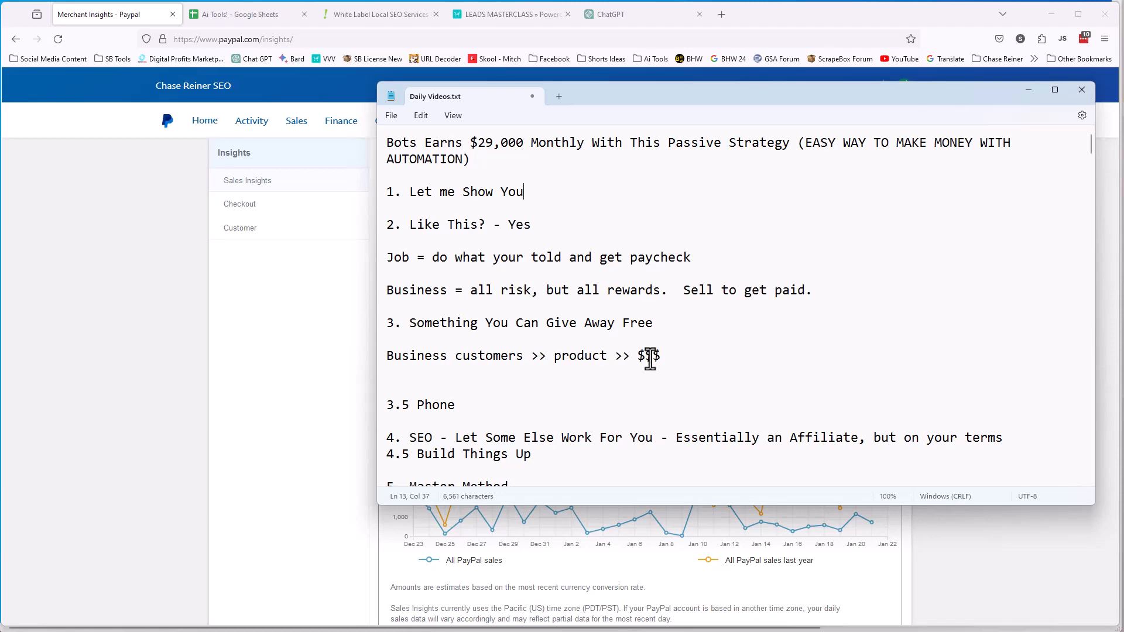
Append another '$' to the Business customers >> product line
type("$")
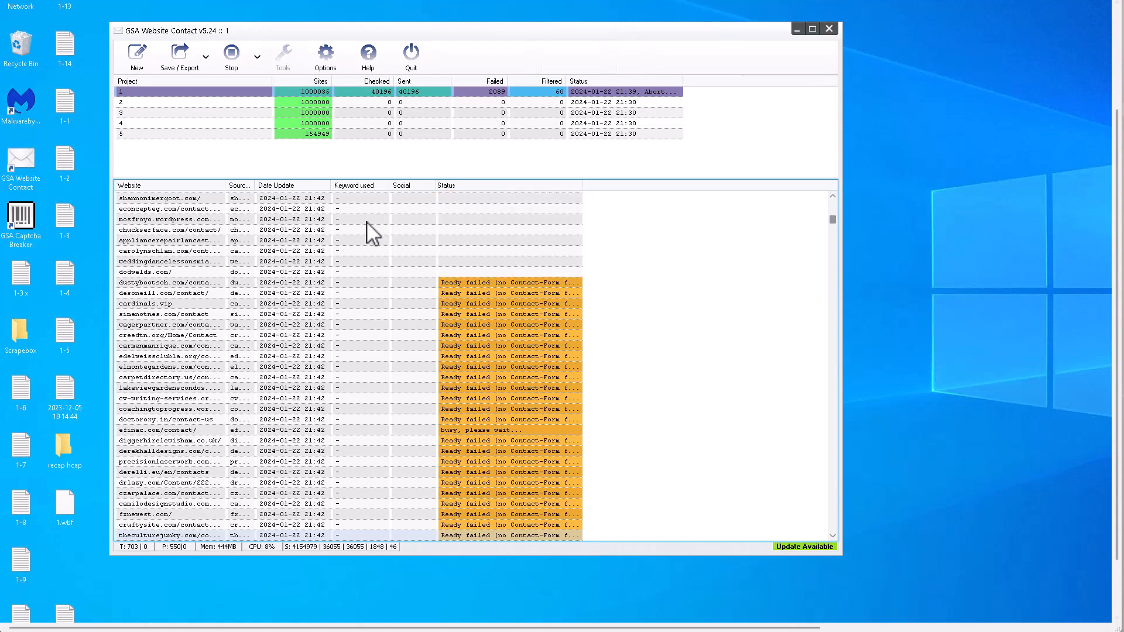
Show the GSA Website Contact campaign with project sent counts and per-site statuses
left_click(230, 56)
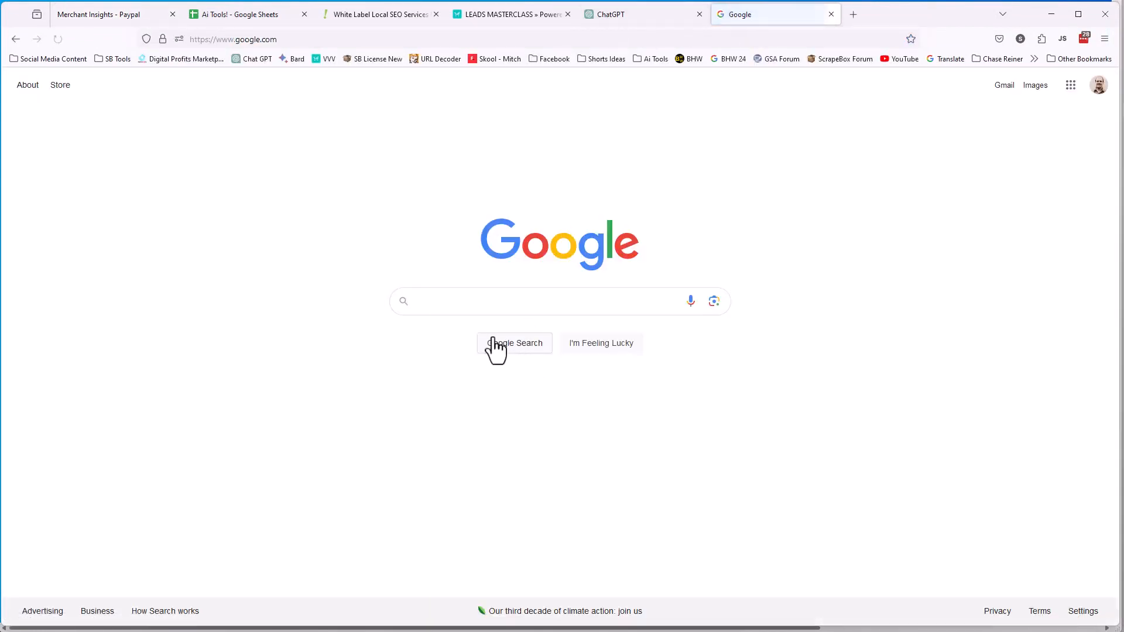
Search Google for 'plumbers in dallas tx' and open the Baker Brothers Plumbing result
type("p")
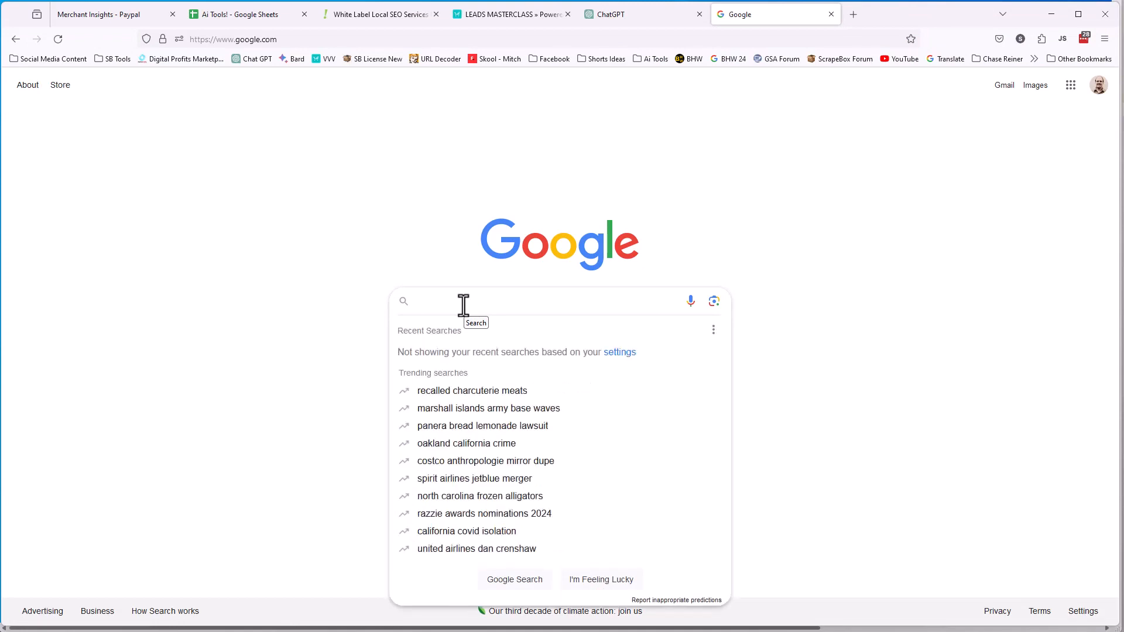
type("plumbers in dallas tx")
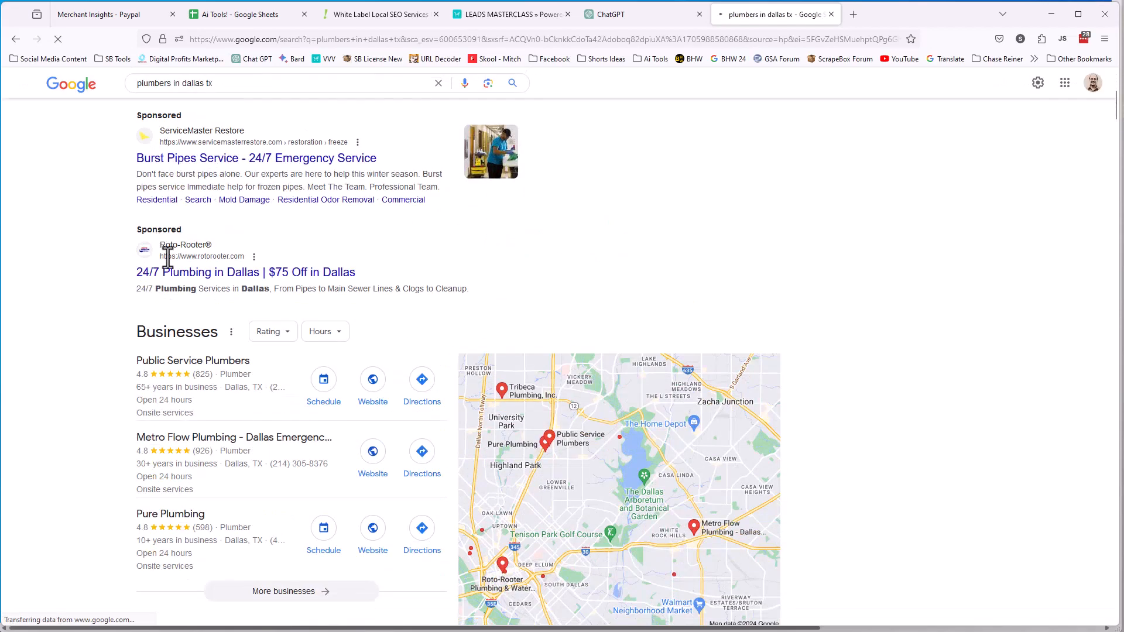
scroll("down", 3)
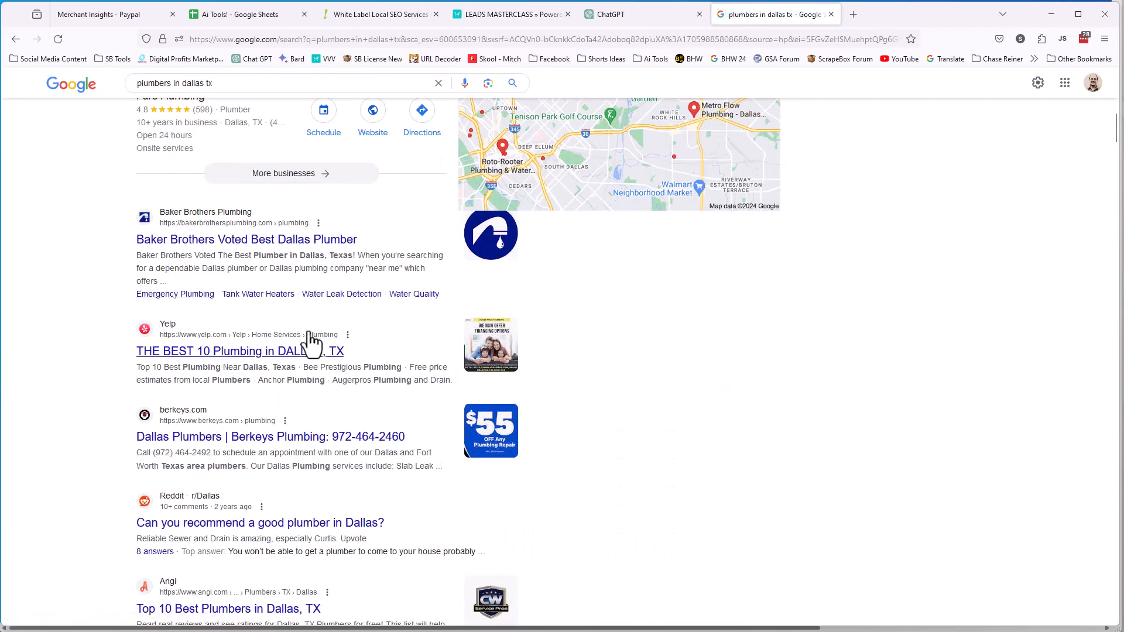
mouse_move(246, 244)
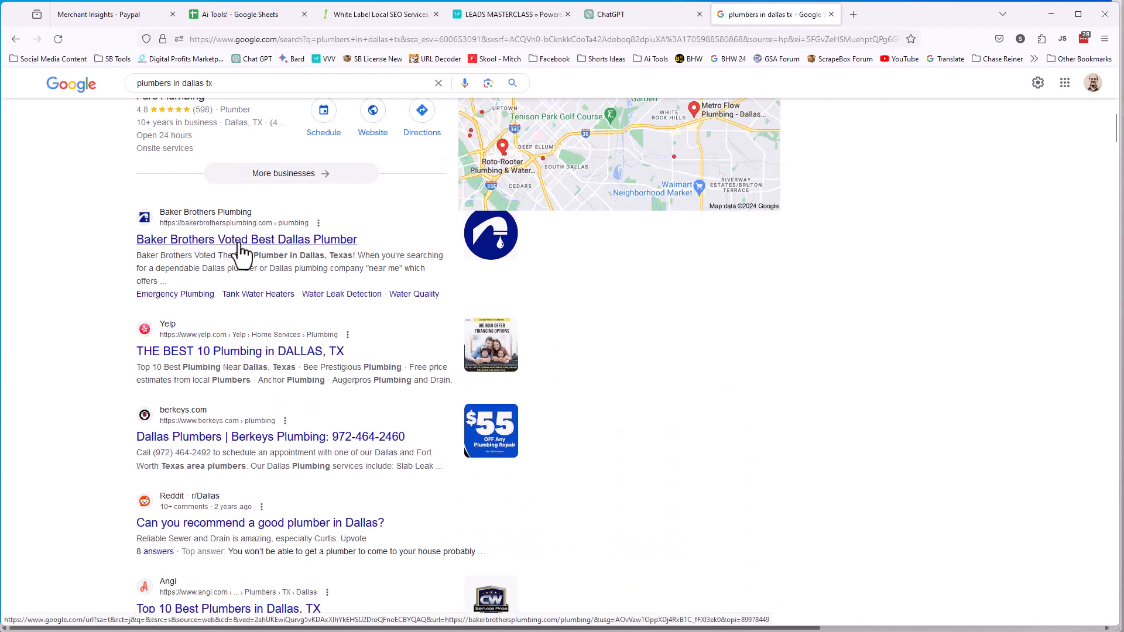
left_click(246, 239)
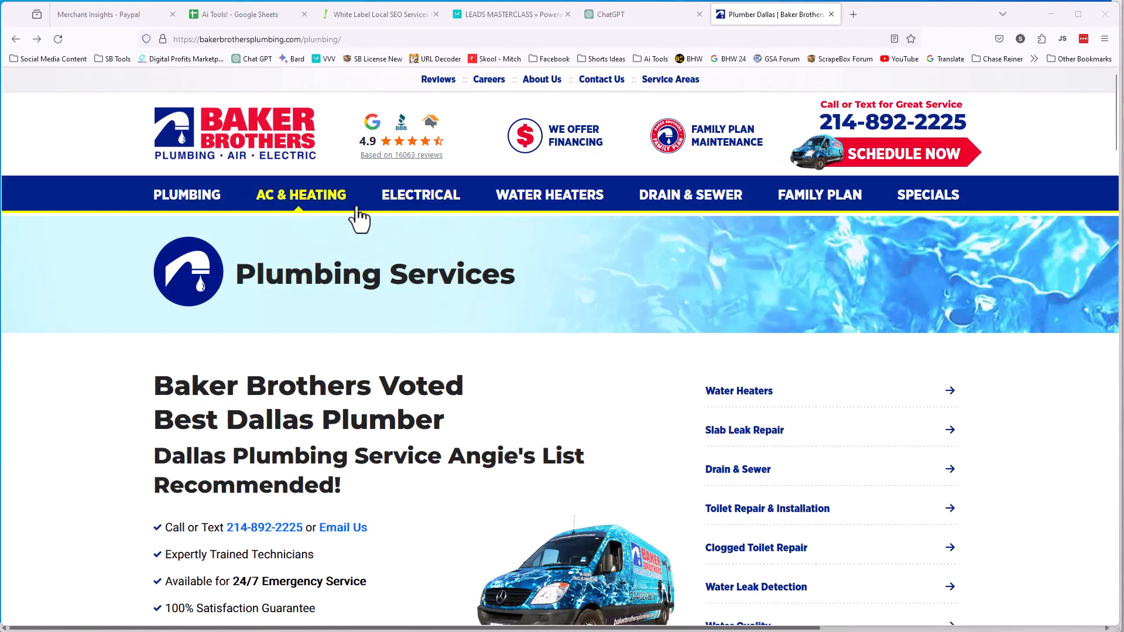
mouse_move(545, 177)
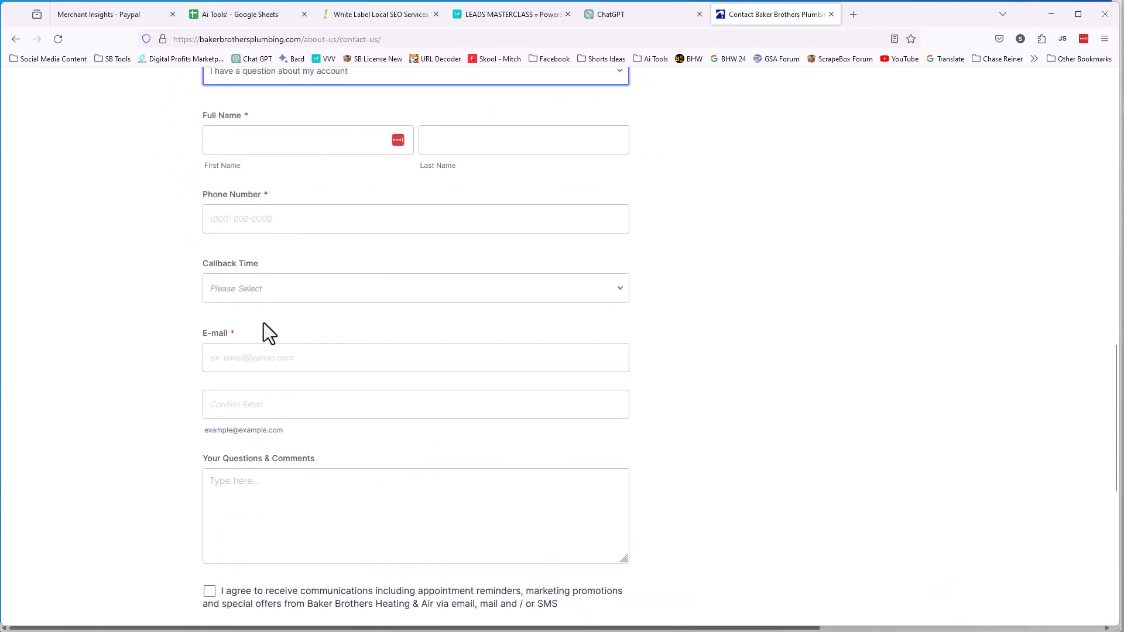
mouse_move(58, 330)
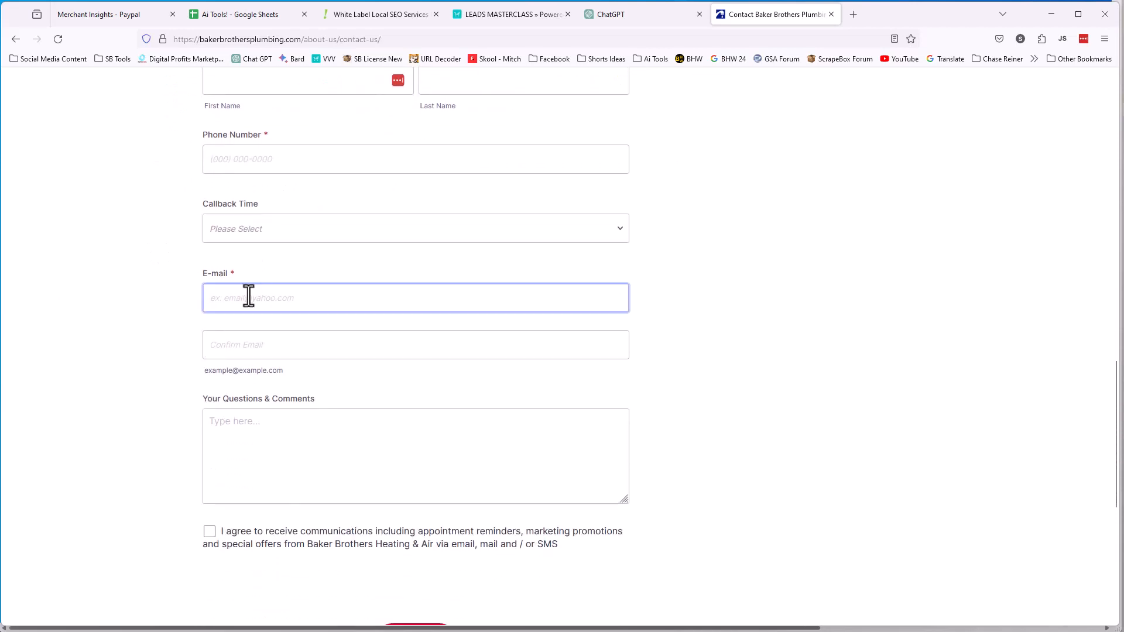
Fill the Questions & Comments box with 'Hey I have a product that will help you make more money buy it.'
left_click(415, 478)
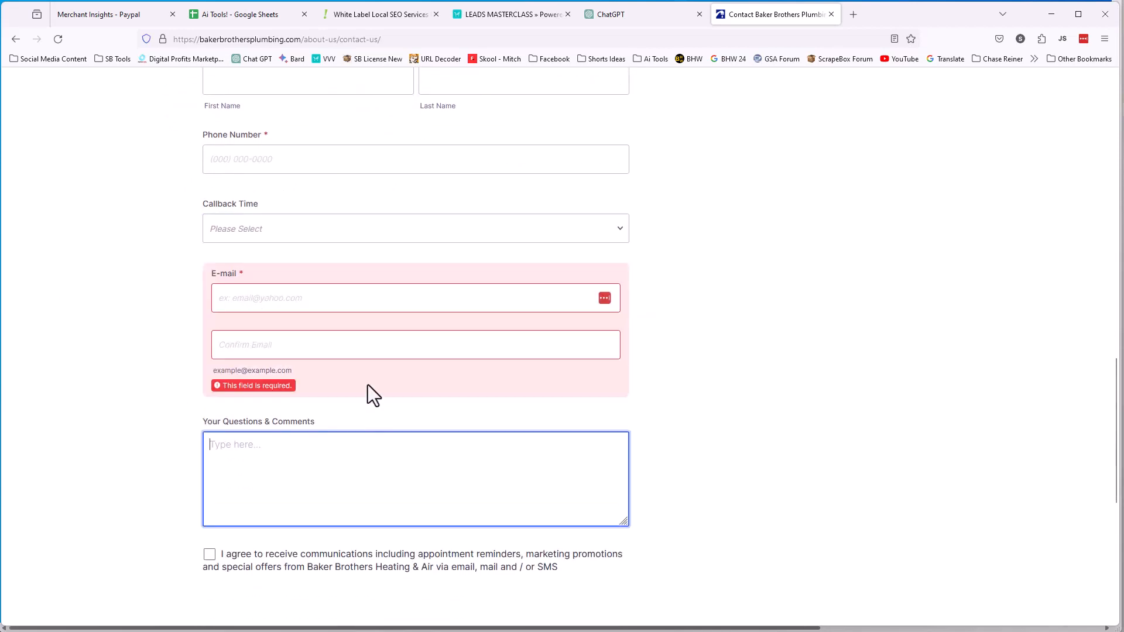
mouse_move(686, 262)
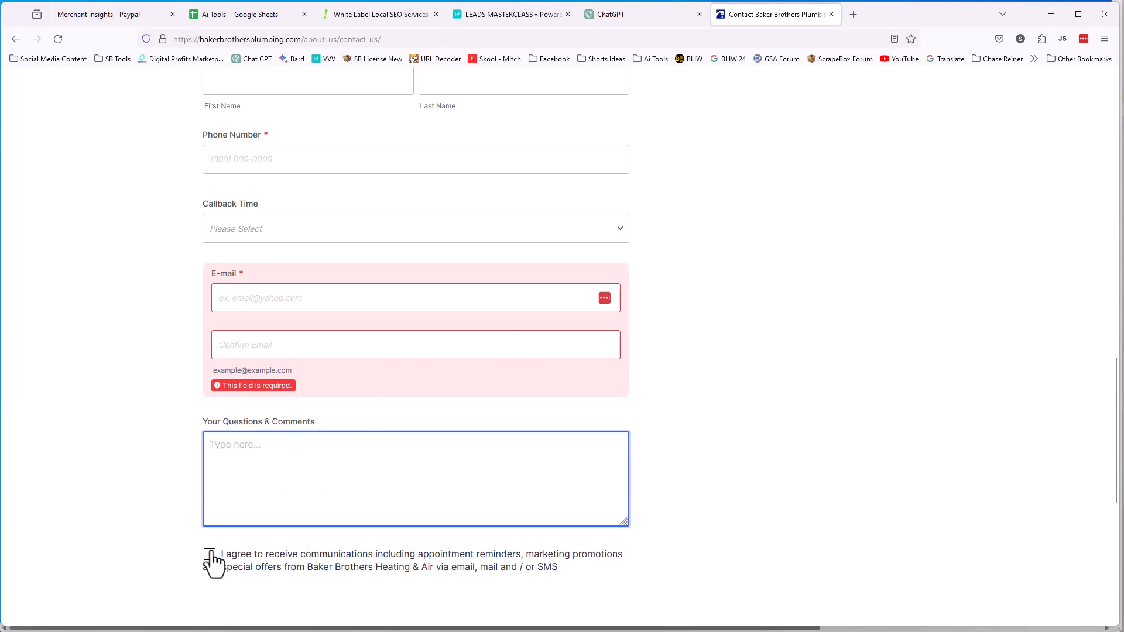
left_click(209, 559)
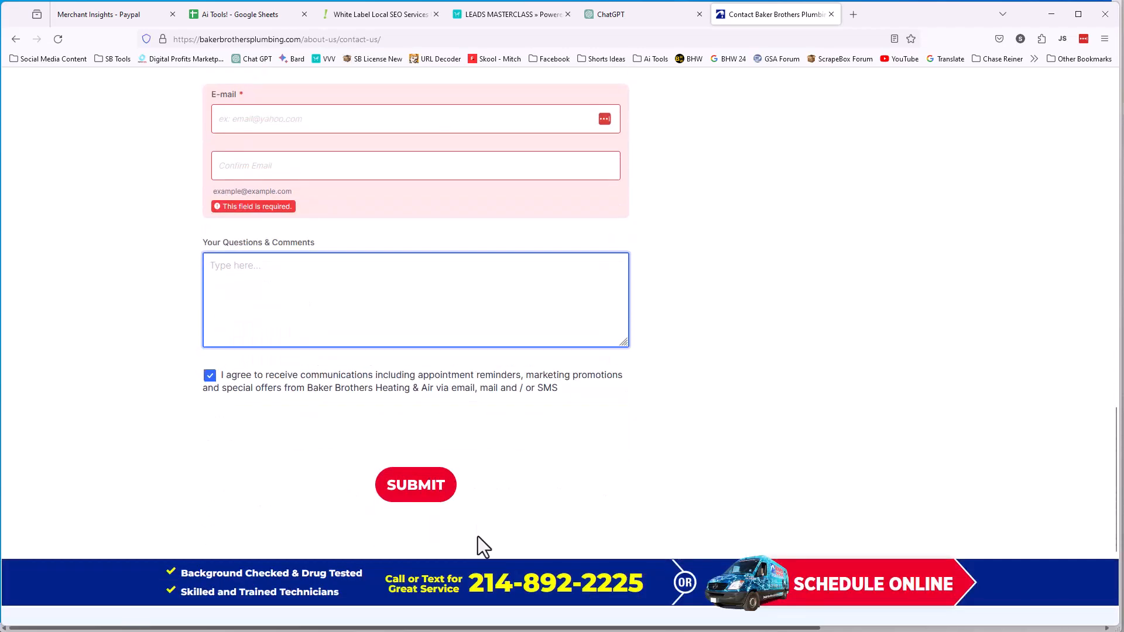
scroll("up", 3)
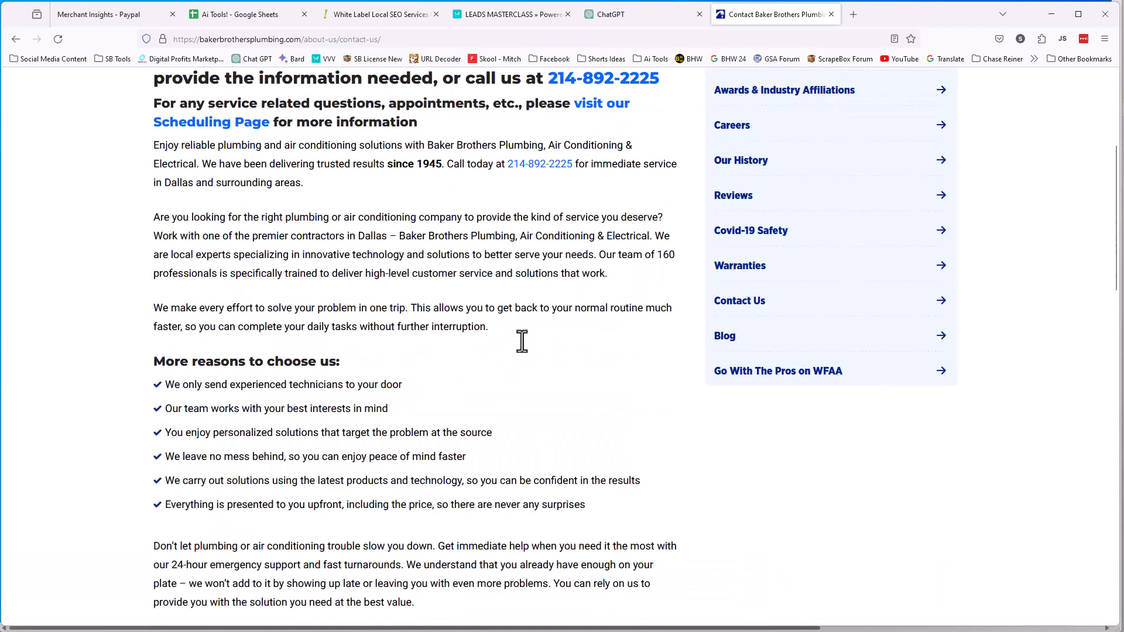
scroll("down", 3)
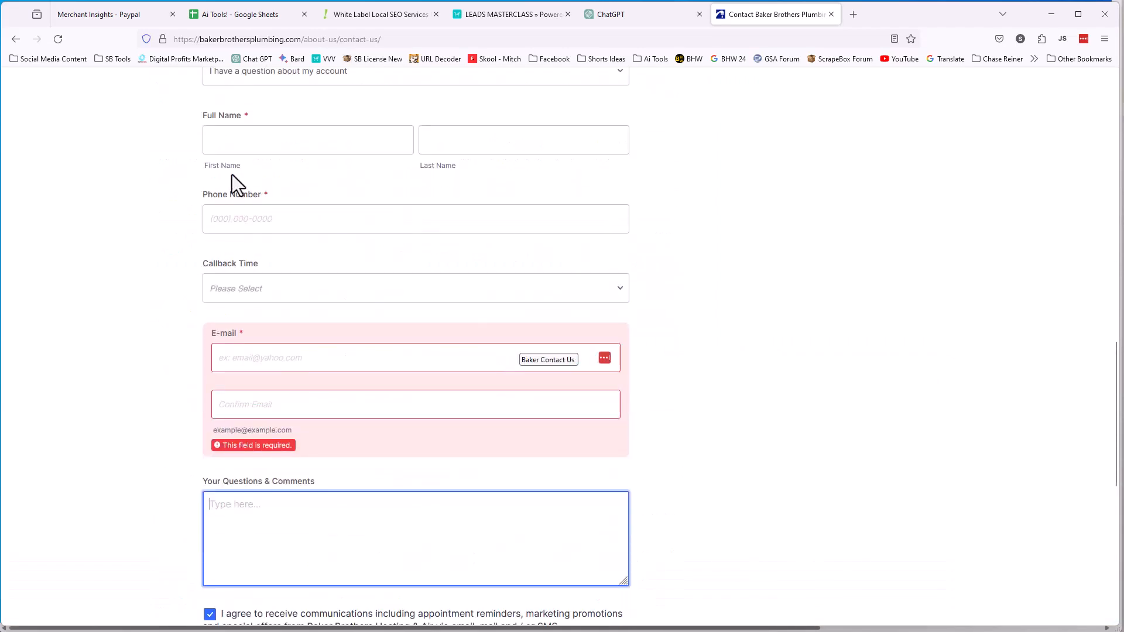
type("Hey I ha")
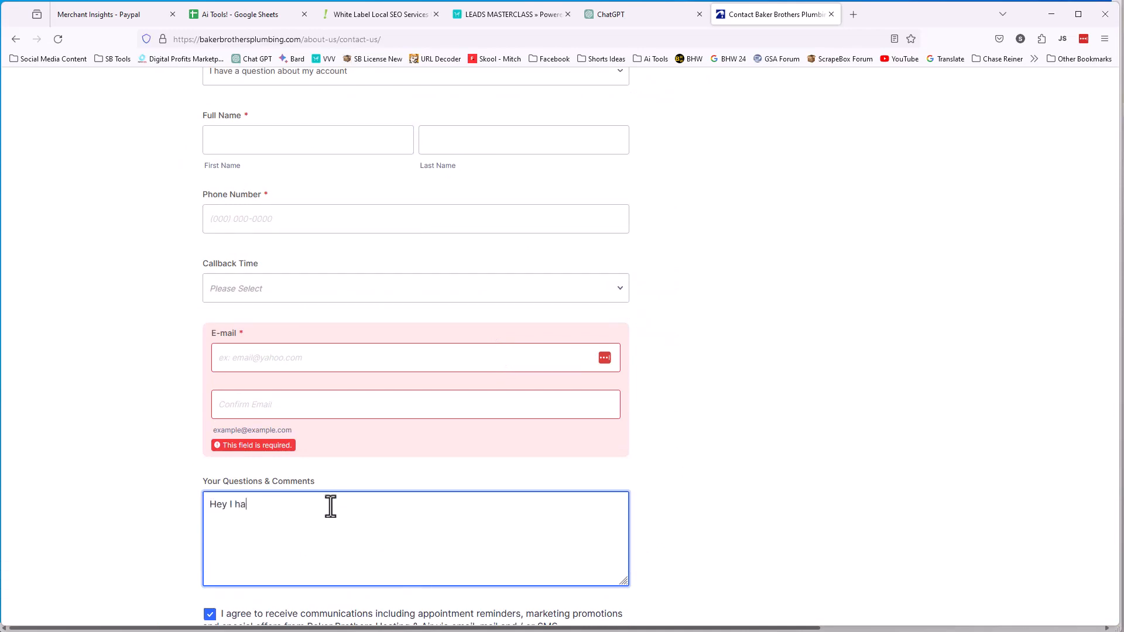
type("ve a product")
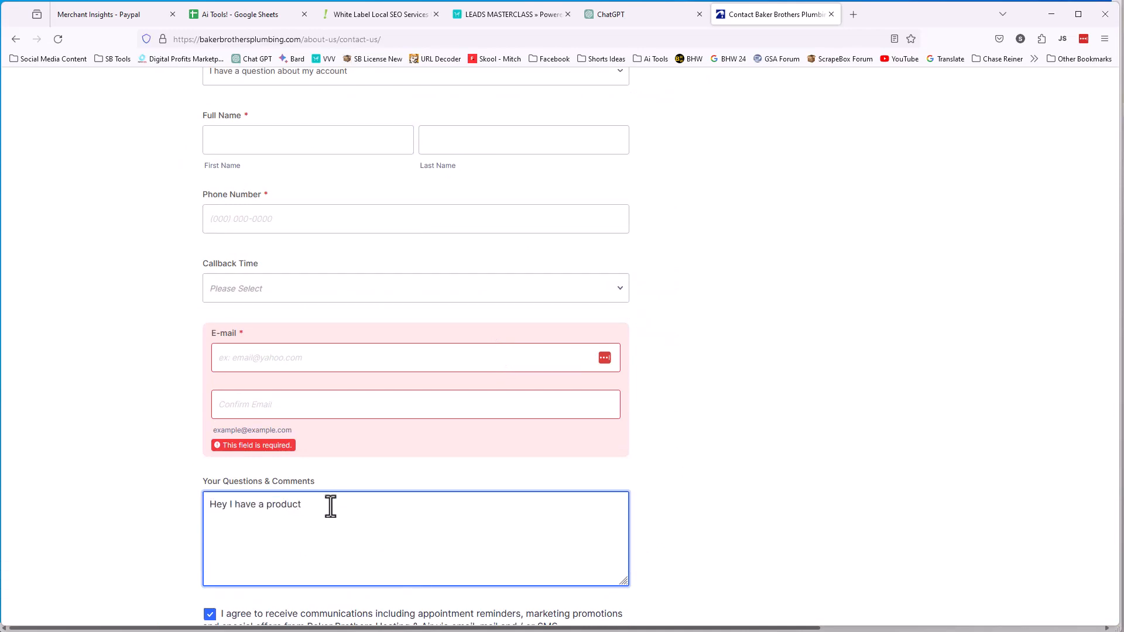
type("that will help you make more money")
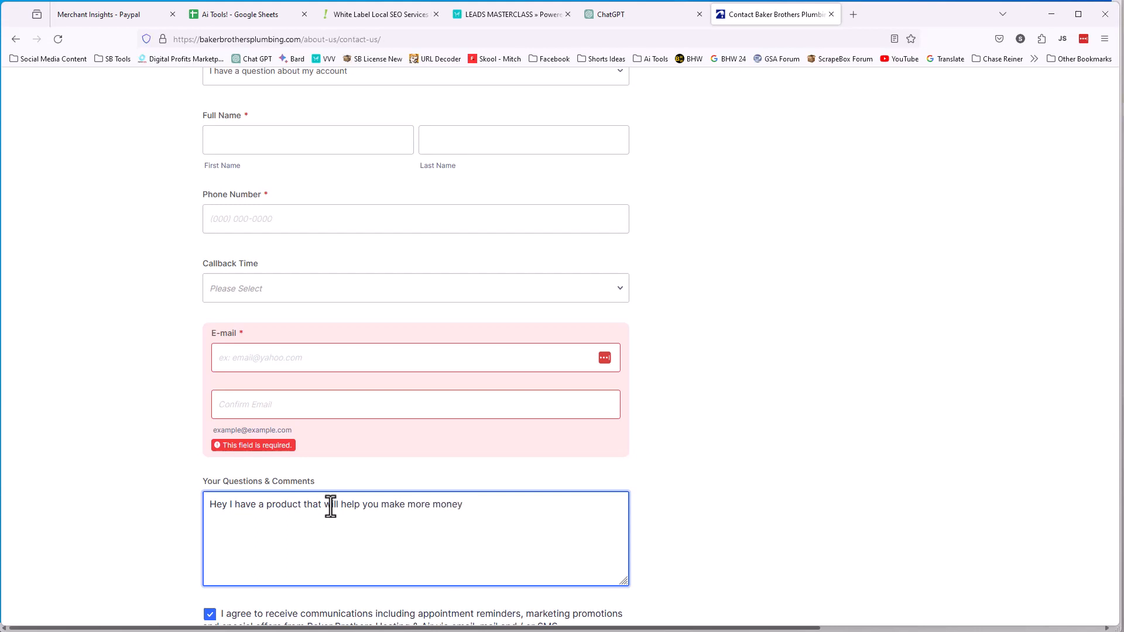
type("buy ti.")
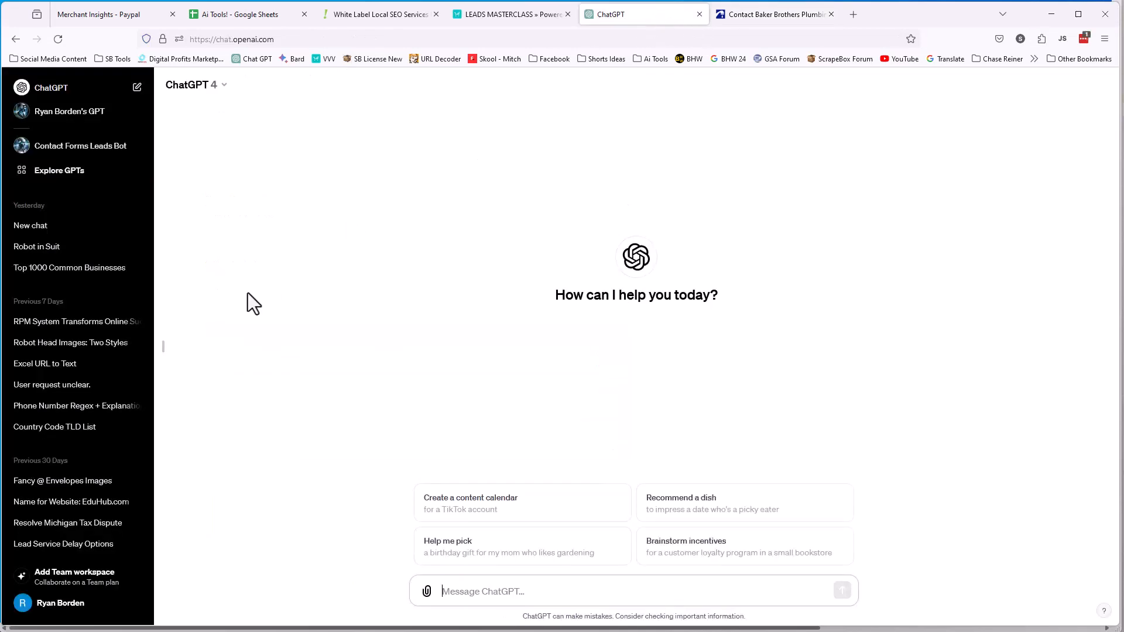
mouse_move(518, 504)
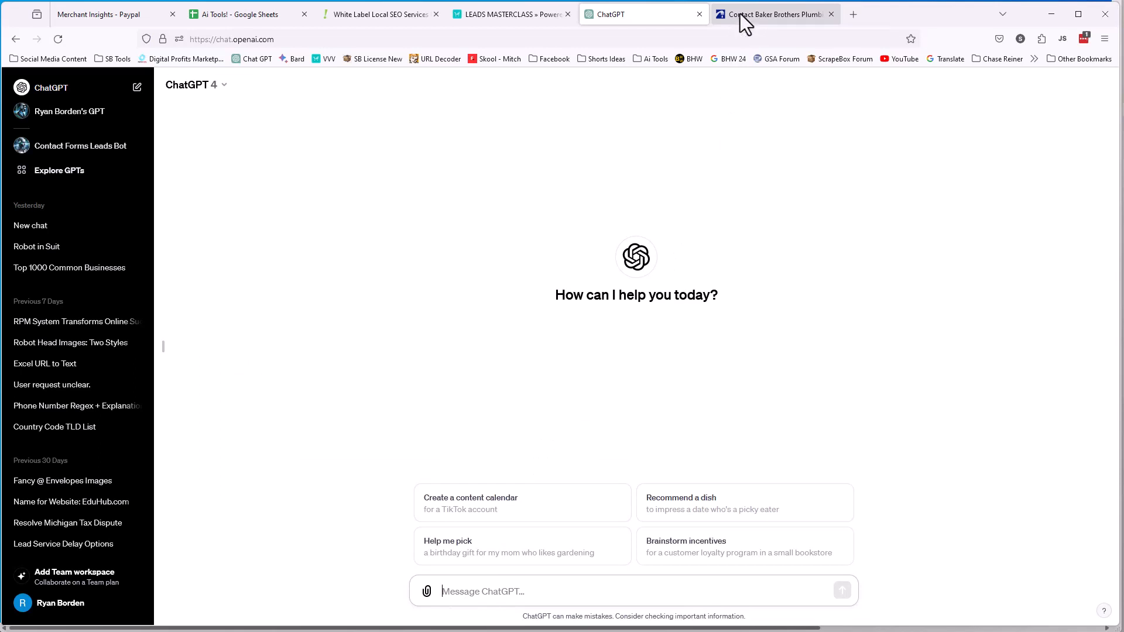
left_click(774, 14)
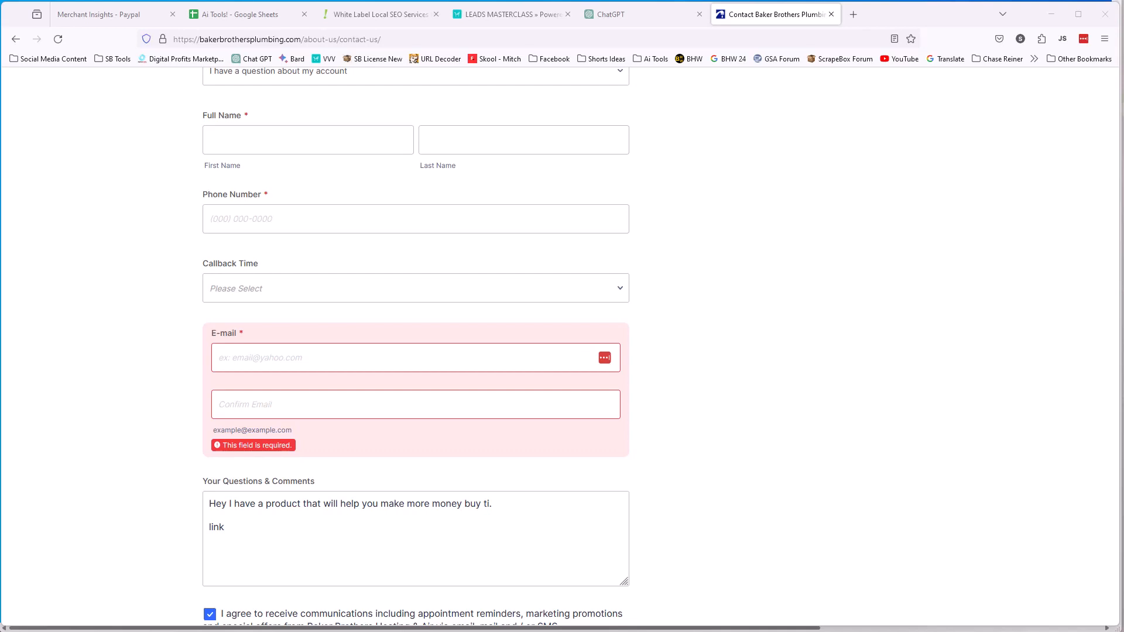
mouse_move(160, 586)
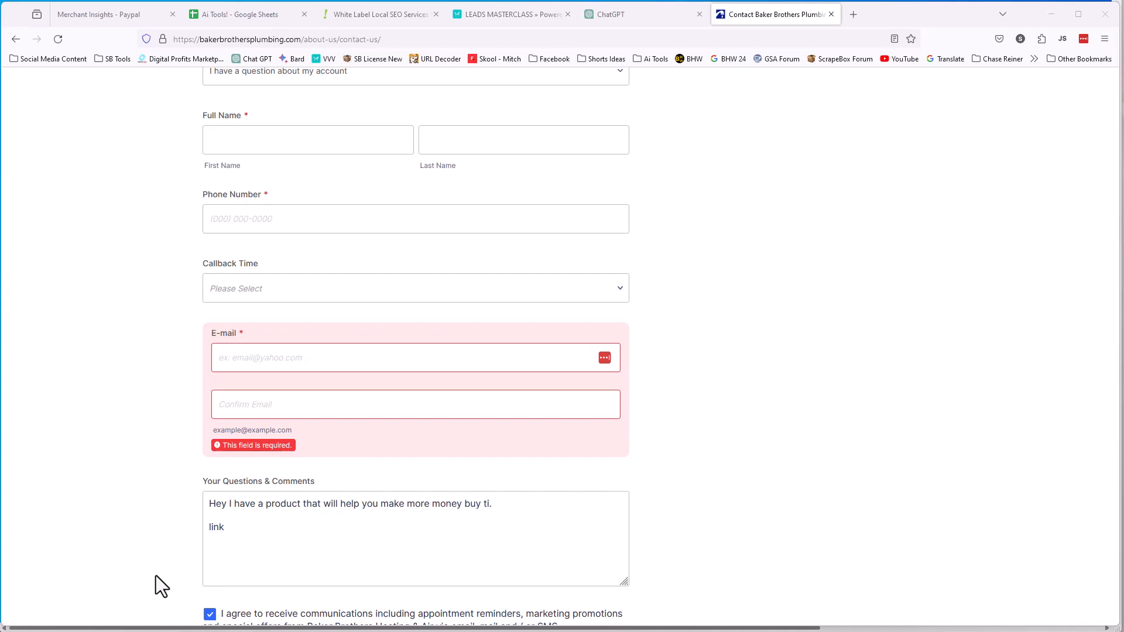
mouse_move(1026, 163)
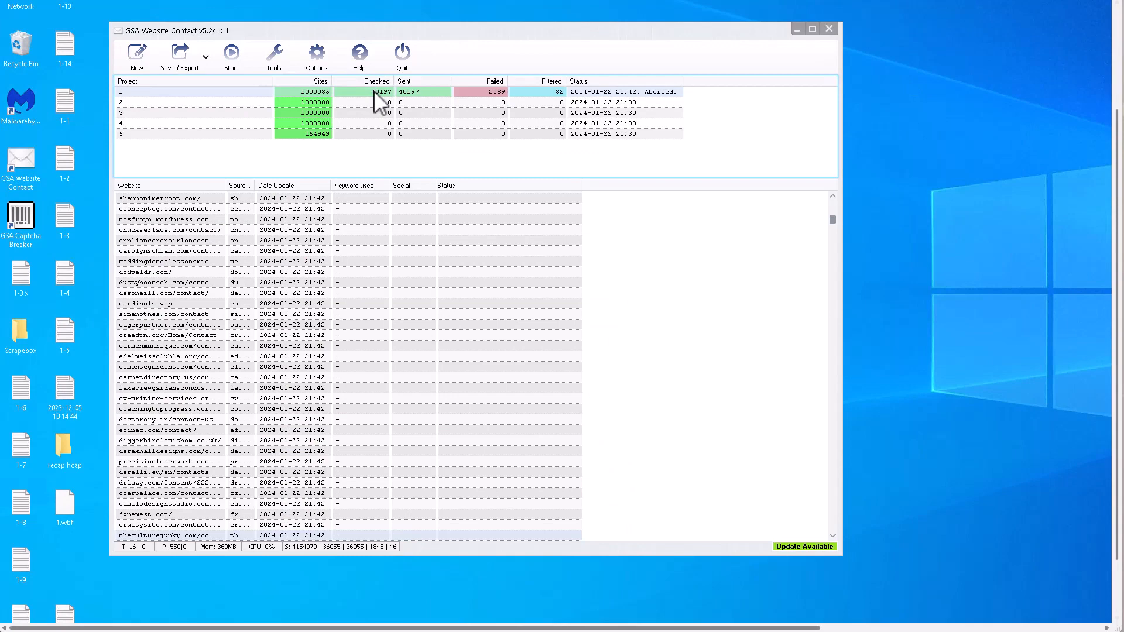
mouse_move(226, 112)
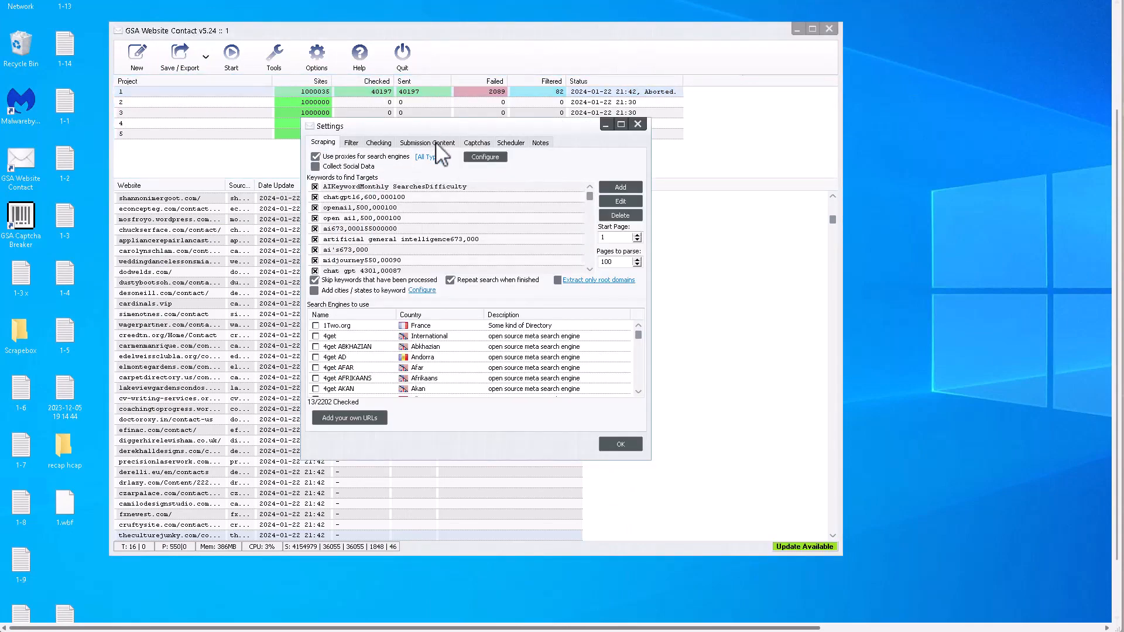
left_click(426, 141)
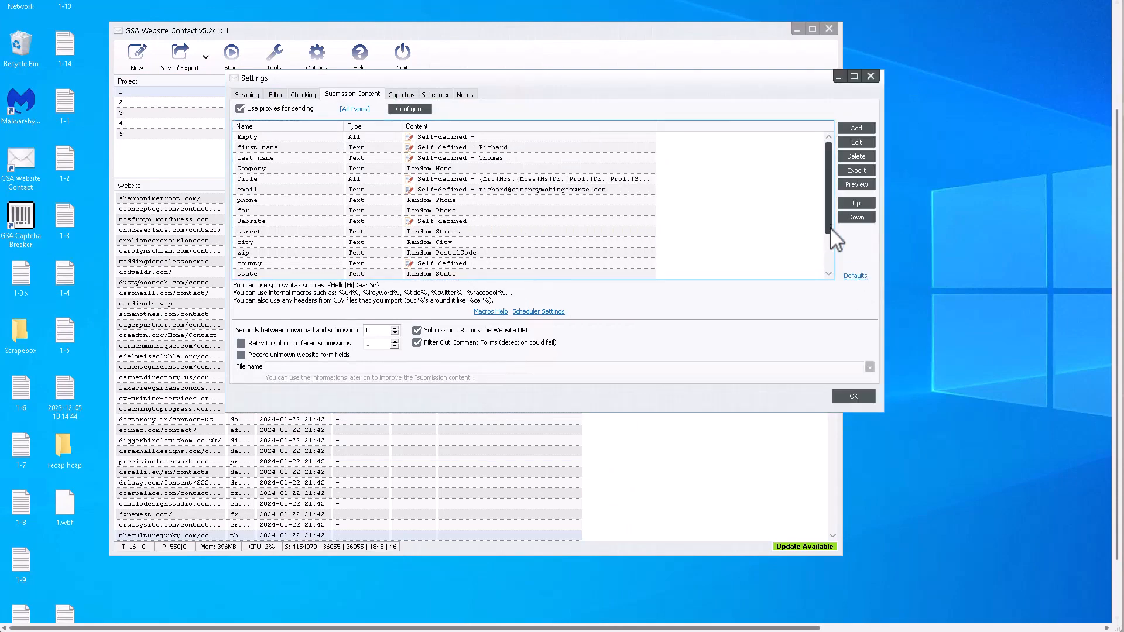
scroll("down", 3)
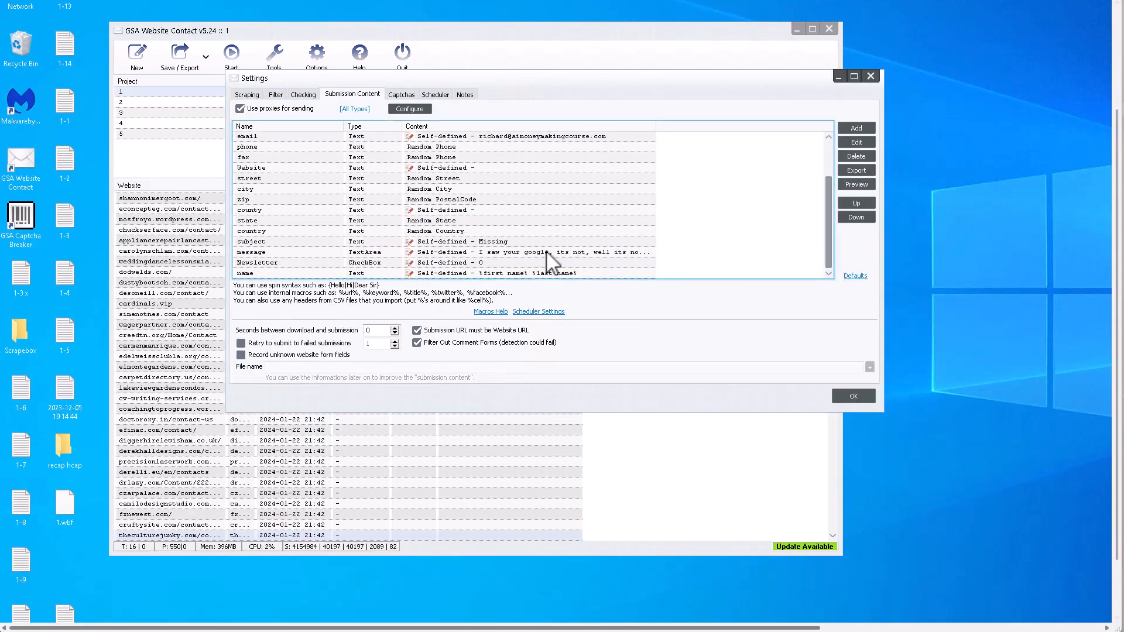
double_click(534, 252)
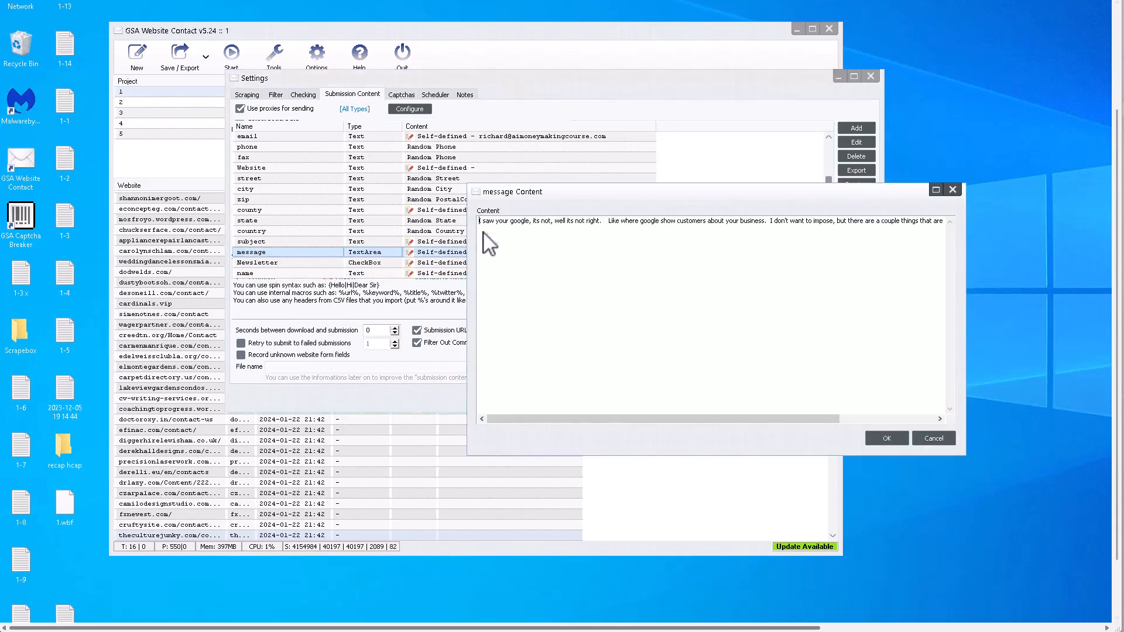
mouse_move(615, 237)
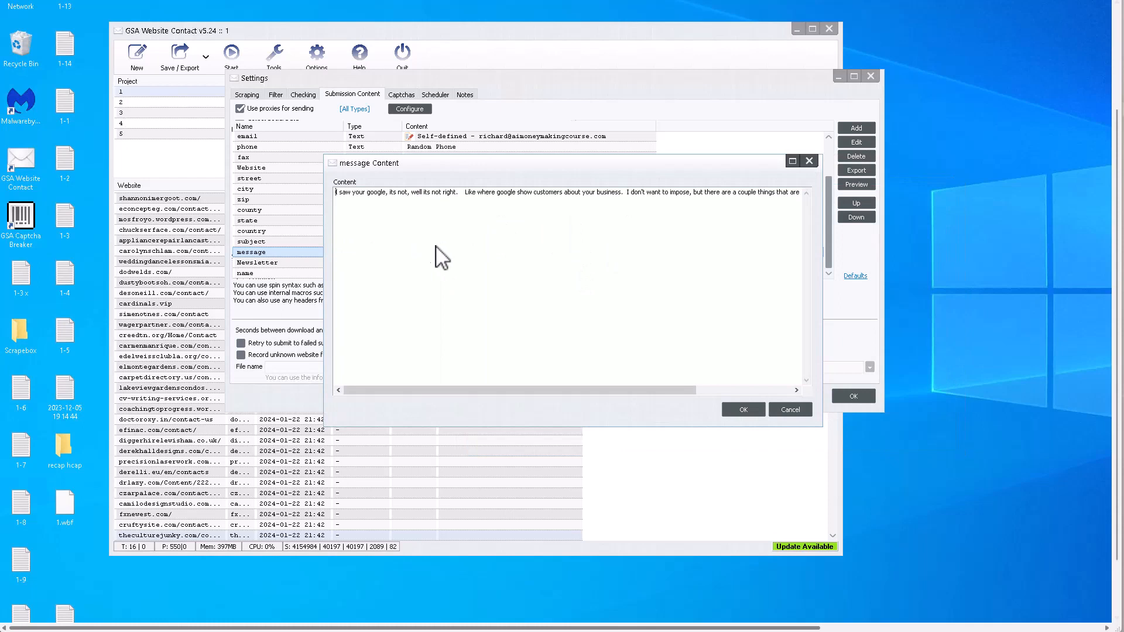
mouse_move(485, 392)
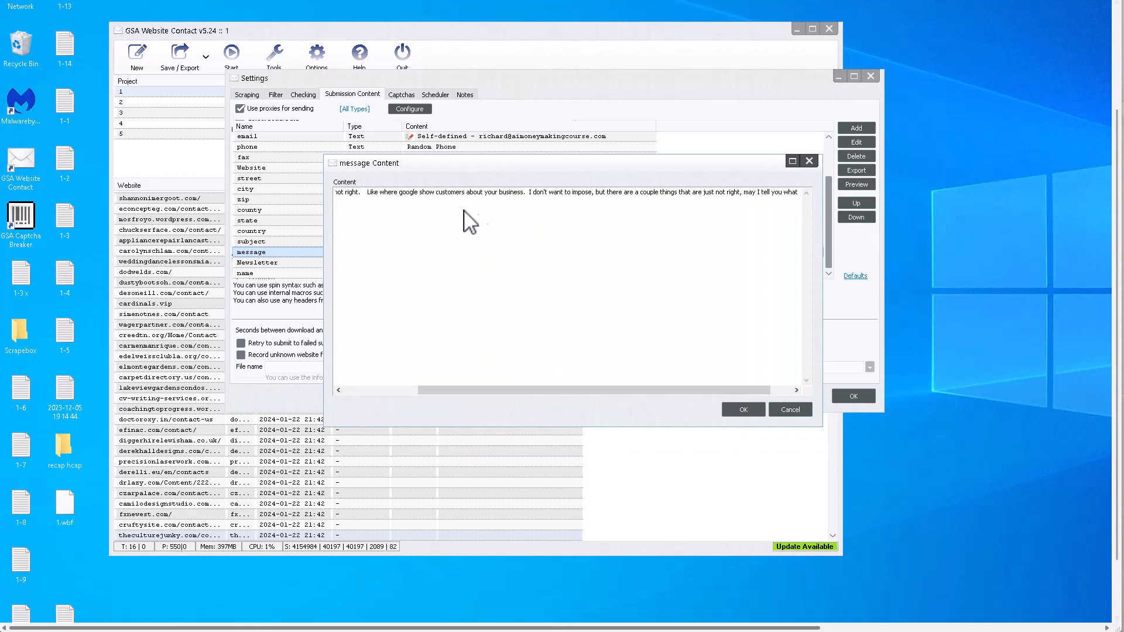
mouse_move(644, 206)
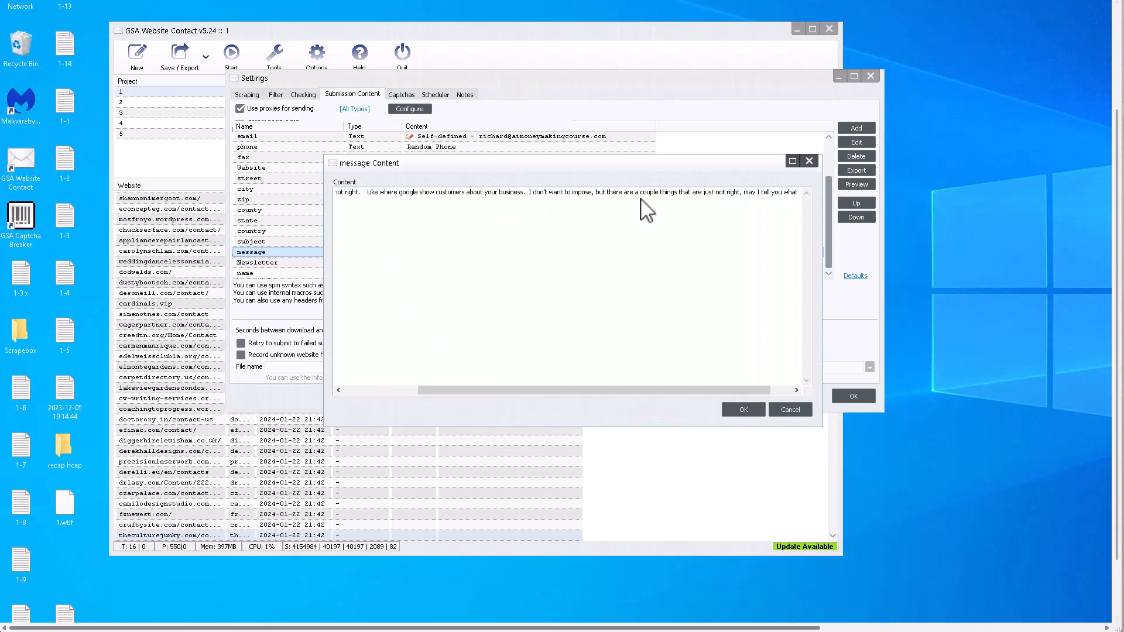
mouse_move(828, 257)
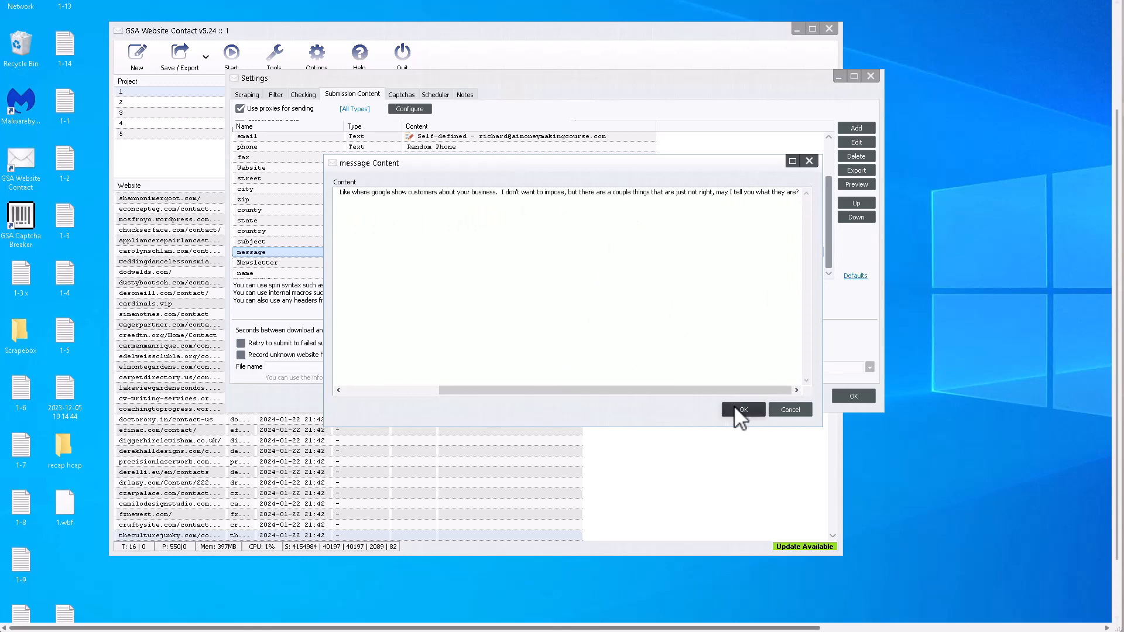
left_click(742, 410)
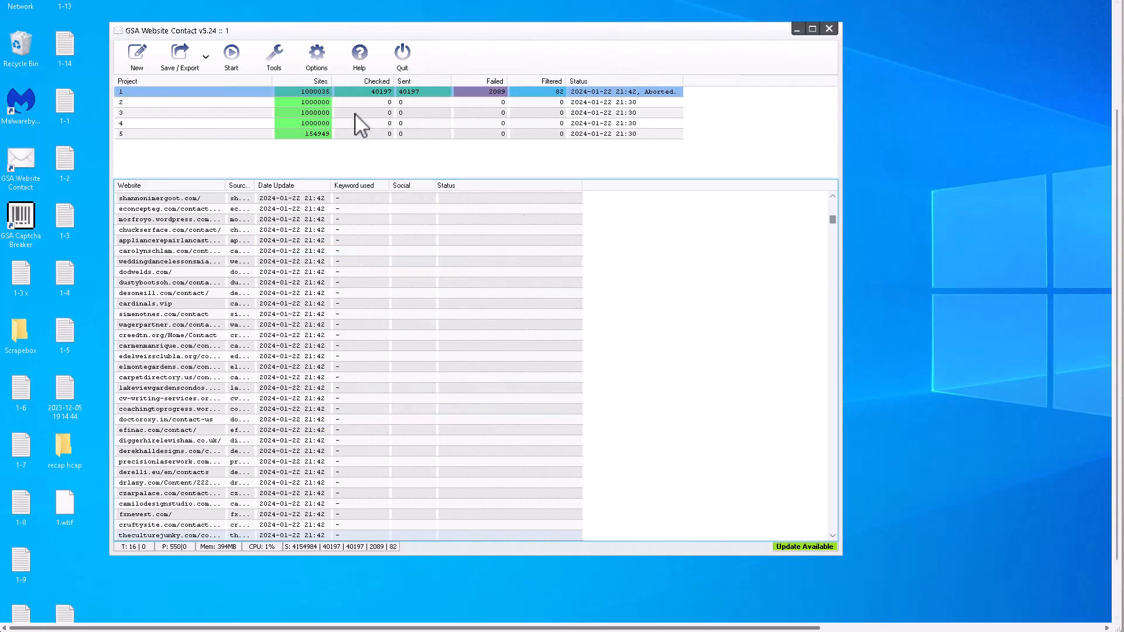
mouse_move(358, 120)
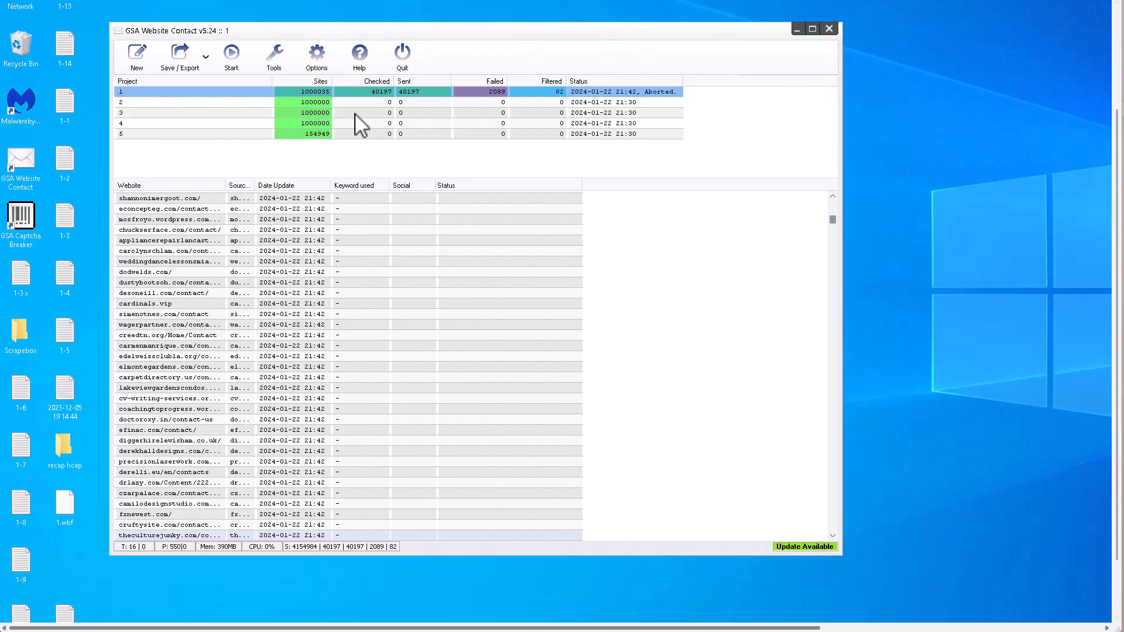
mouse_move(21, 97)
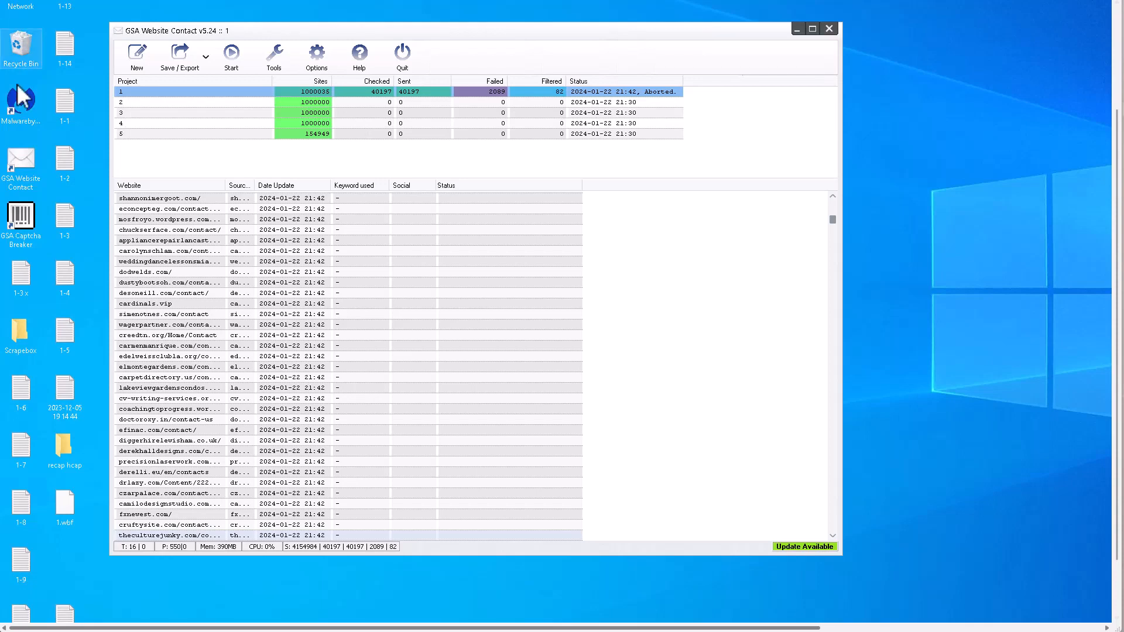
Start Send Message (+Check) for project 1 and confirm the message preview
left_click(231, 58)
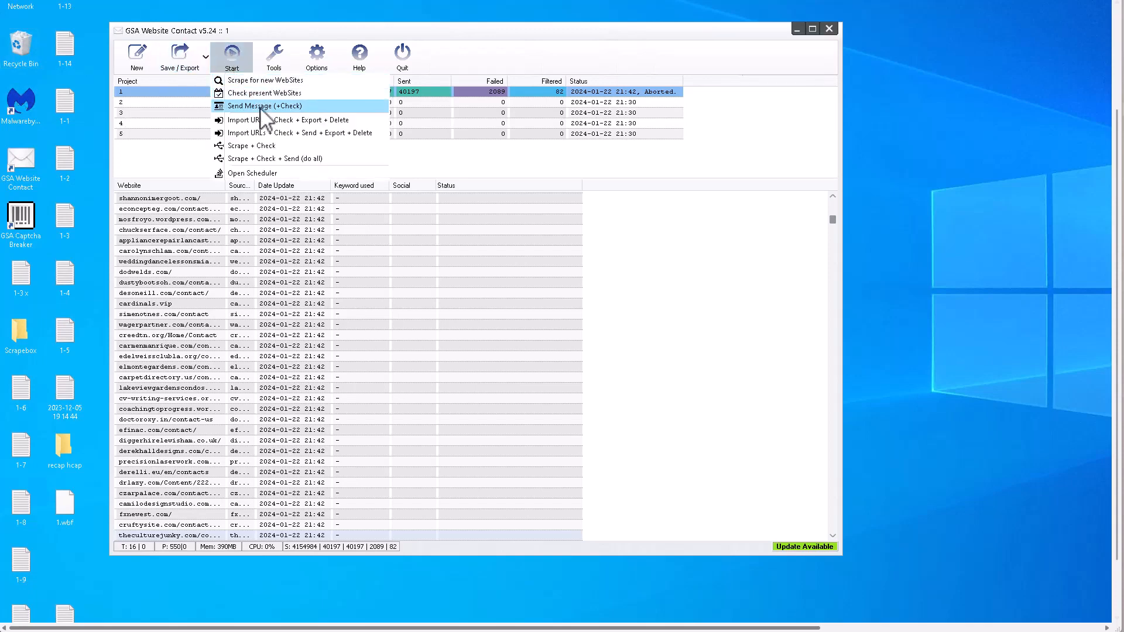
left_click(264, 105)
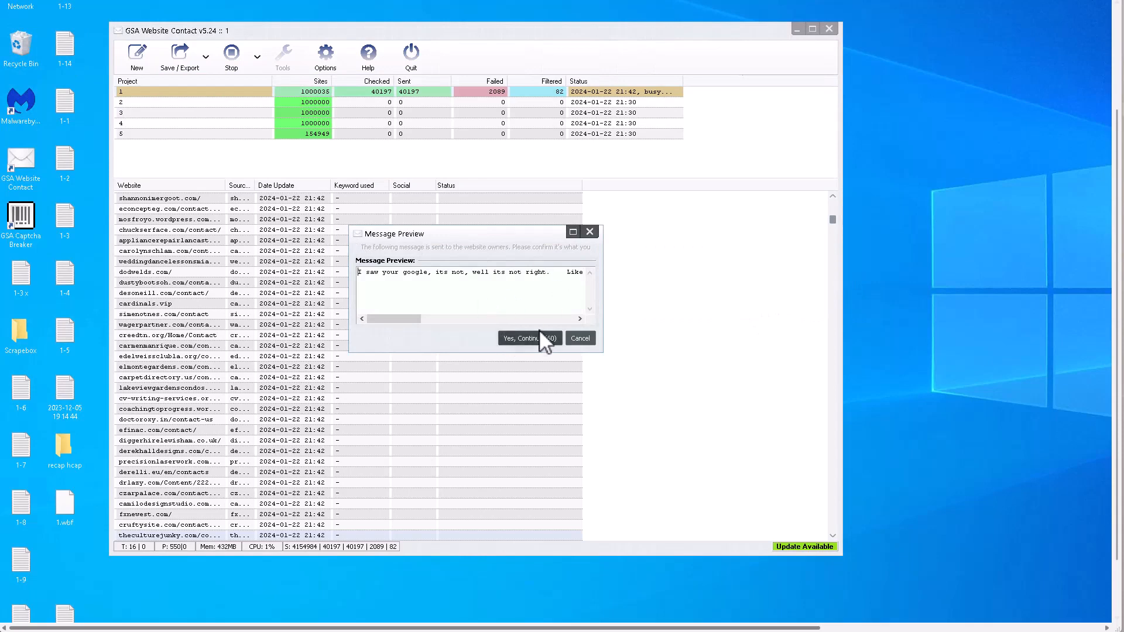
left_click(529, 337)
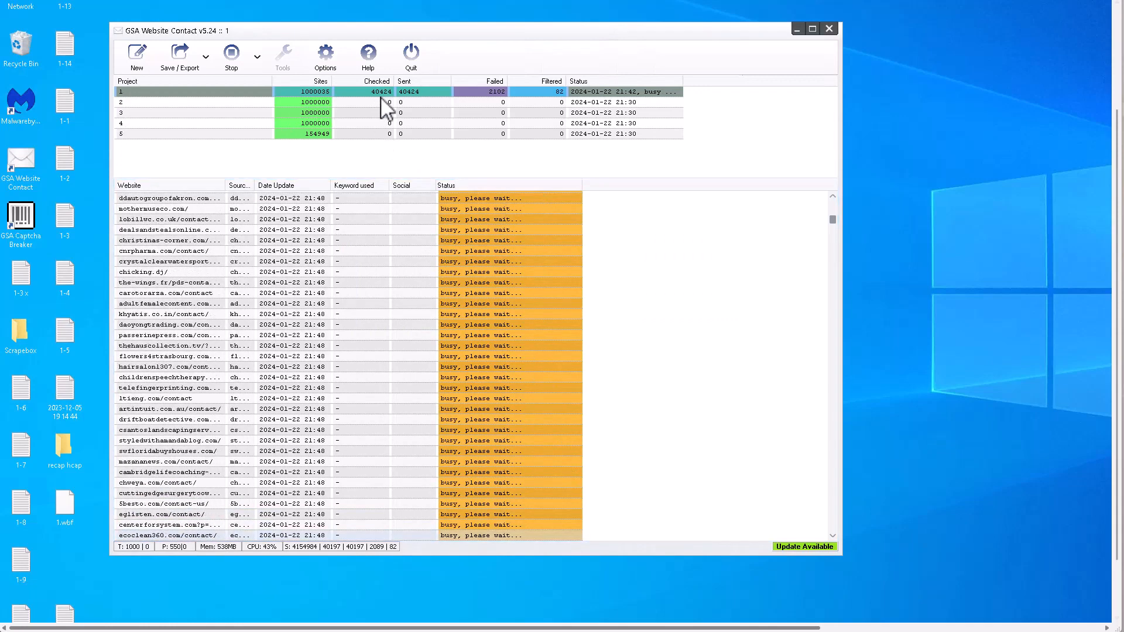
mouse_move(384, 111)
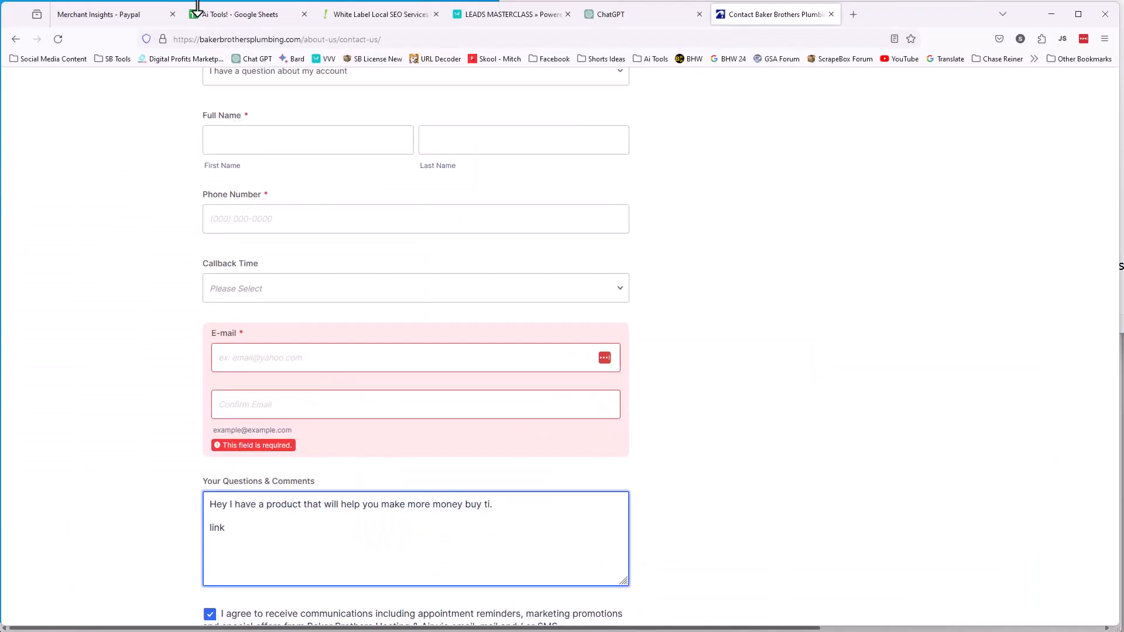
left_click(243, 14)
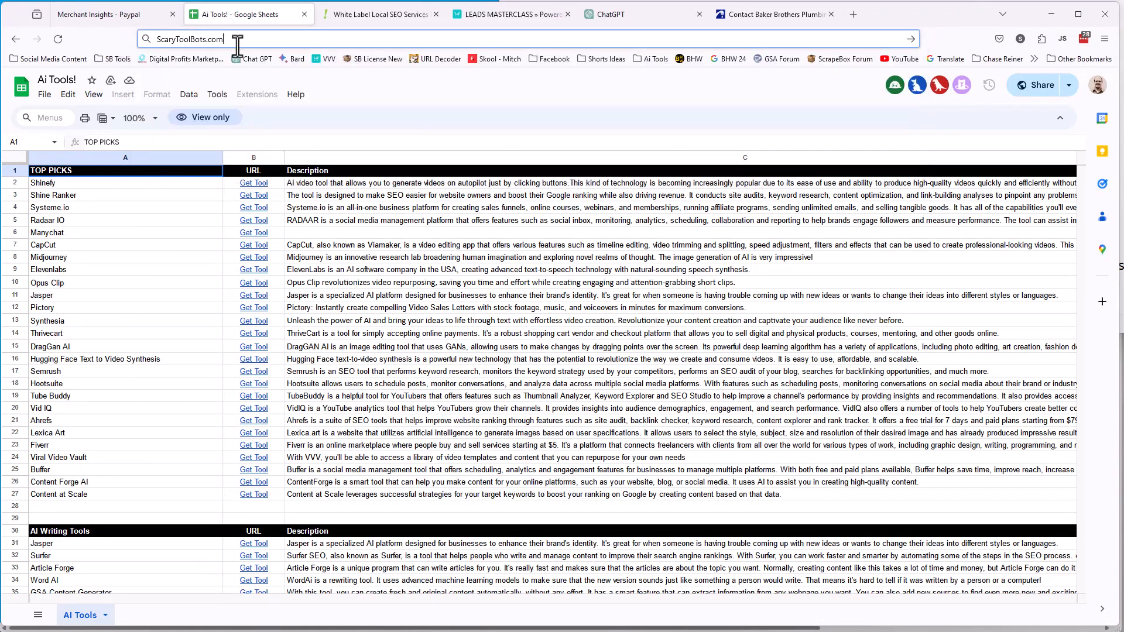
mouse_move(208, 199)
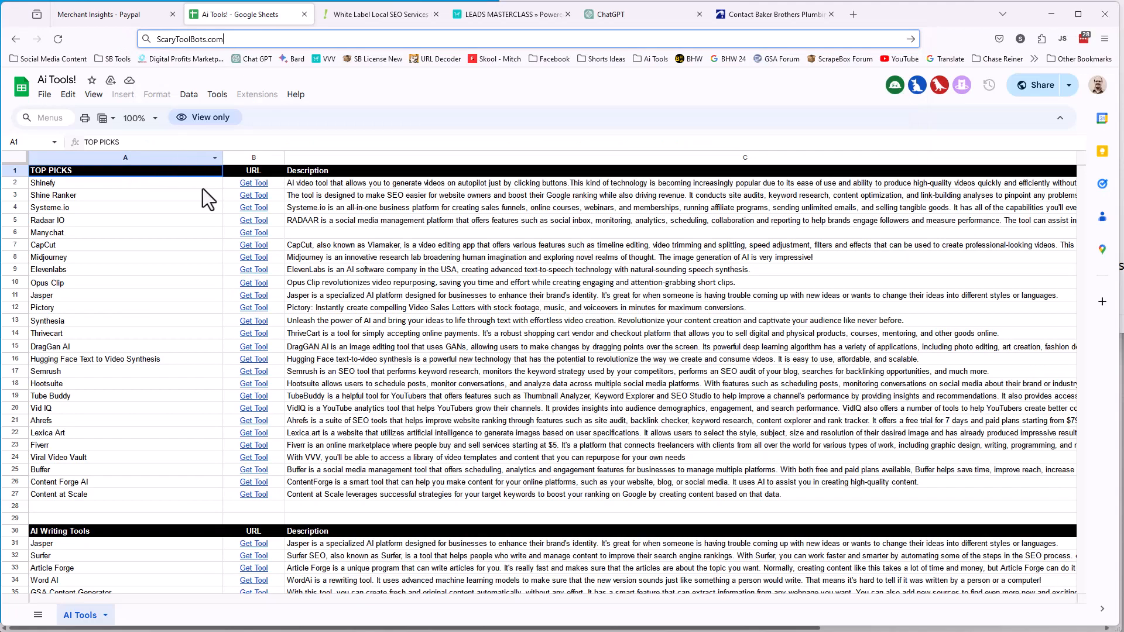
mouse_move(221, 278)
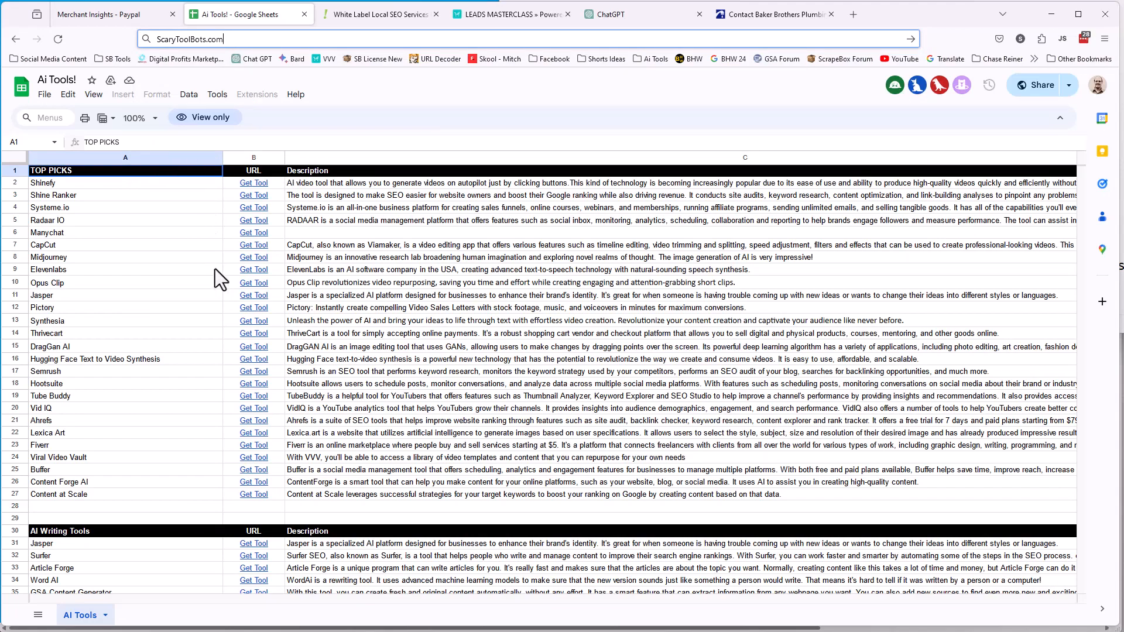
scroll("down", 3)
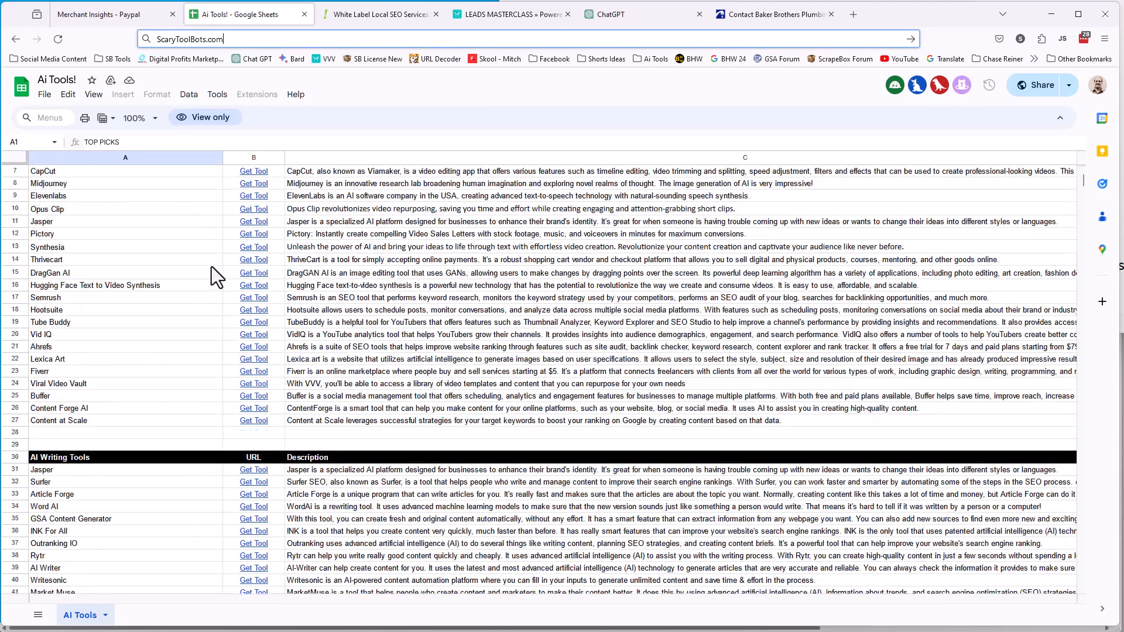
scroll("down", 3)
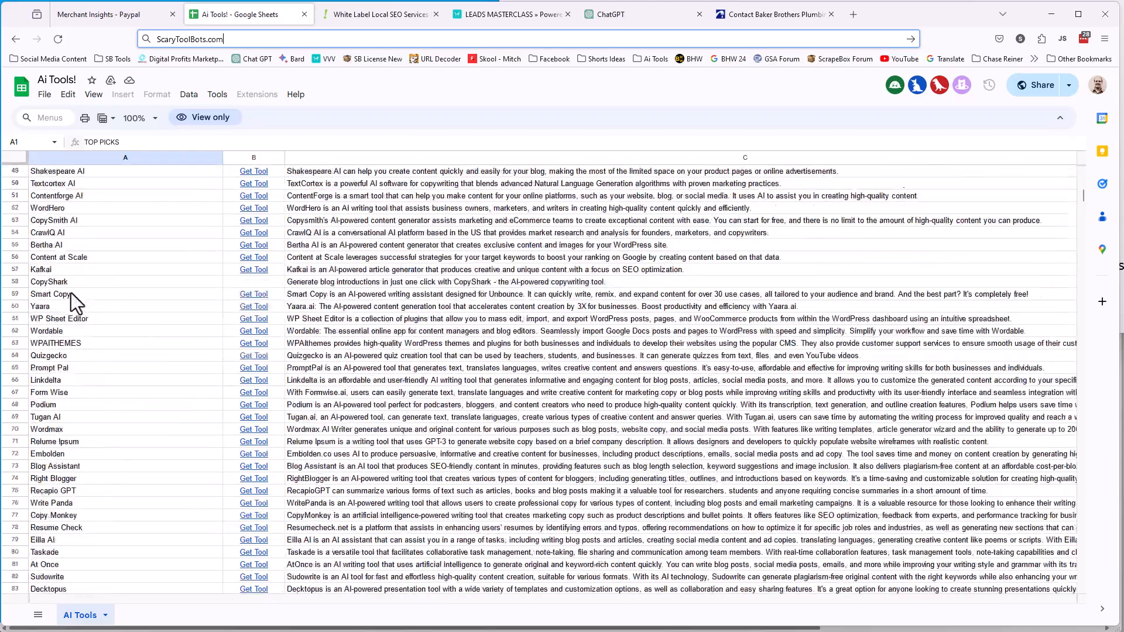
scroll("down", 3)
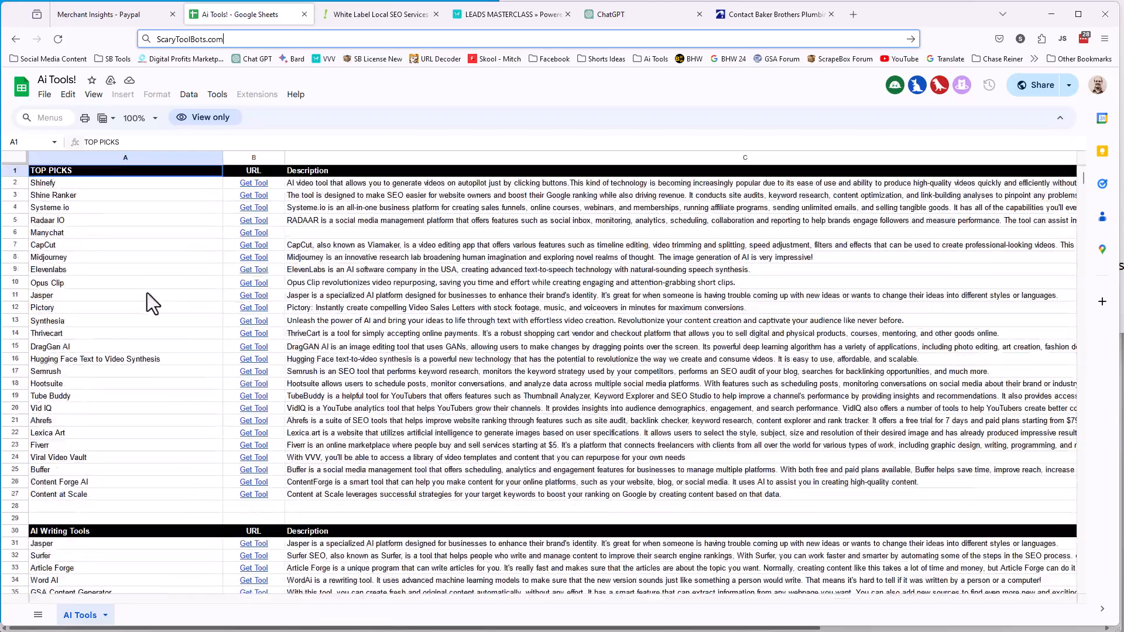
mouse_move(358, 117)
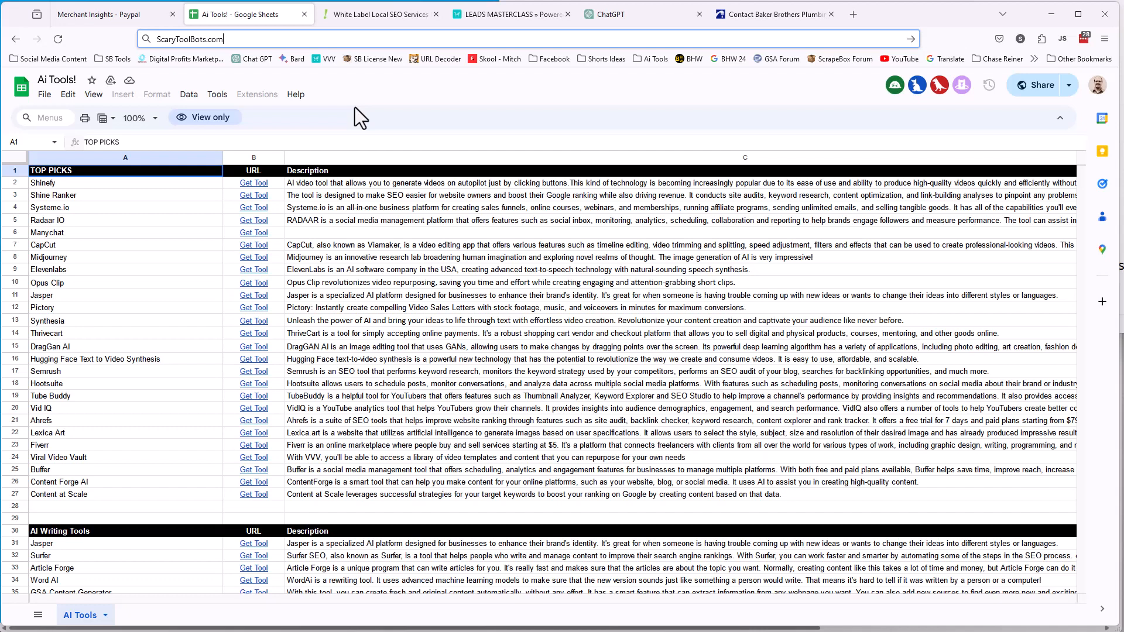
mouse_move(201, 193)
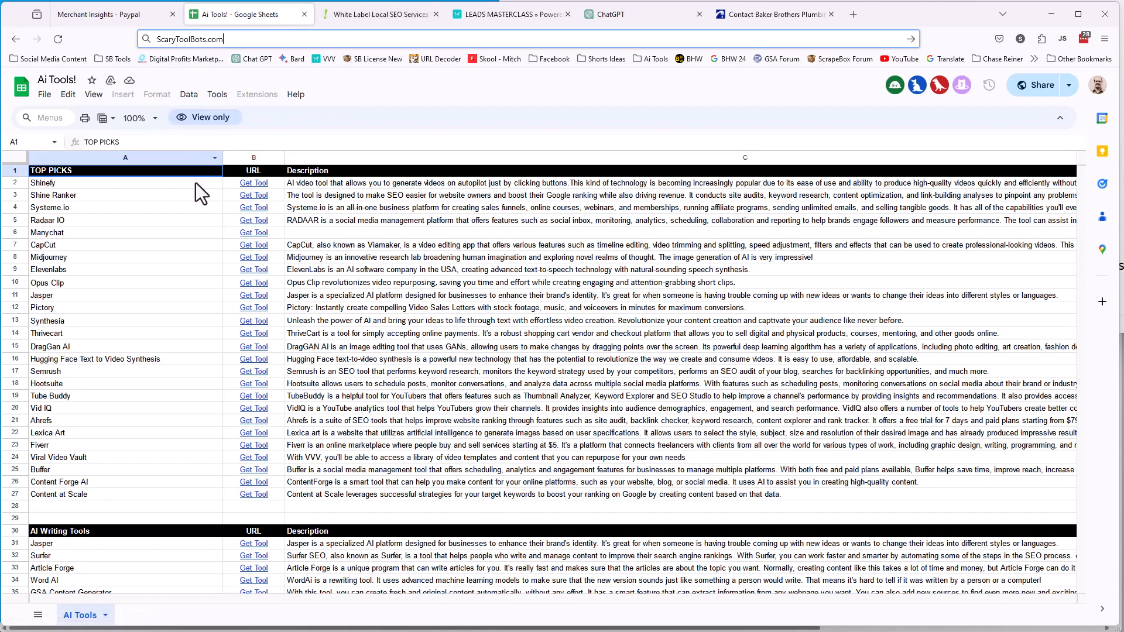
scroll("down", 3)
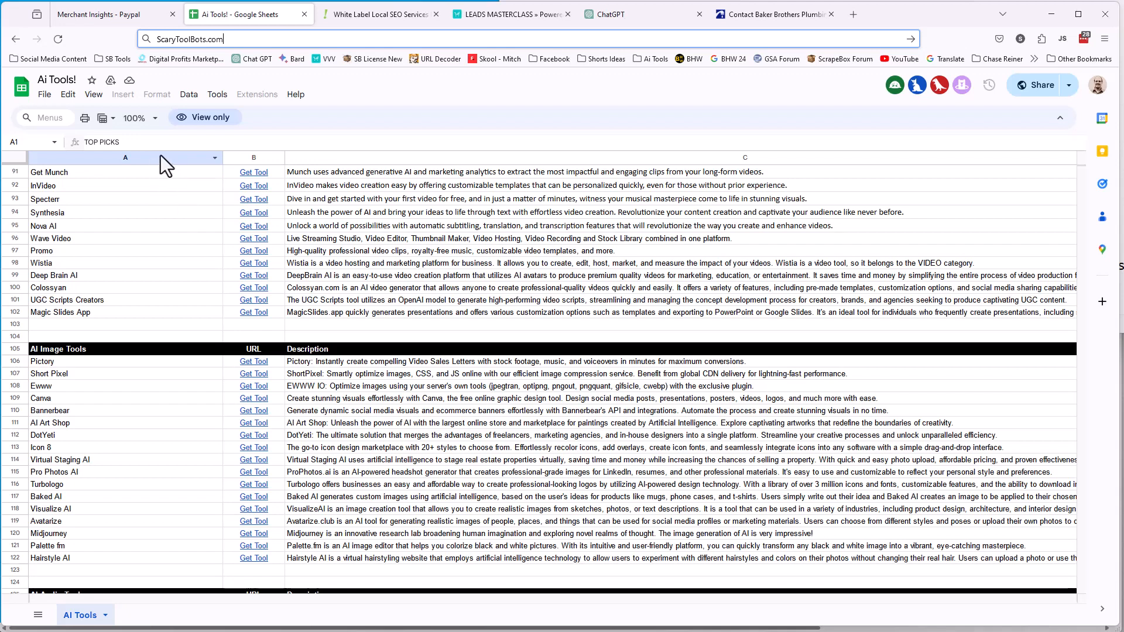
mouse_move(242, 169)
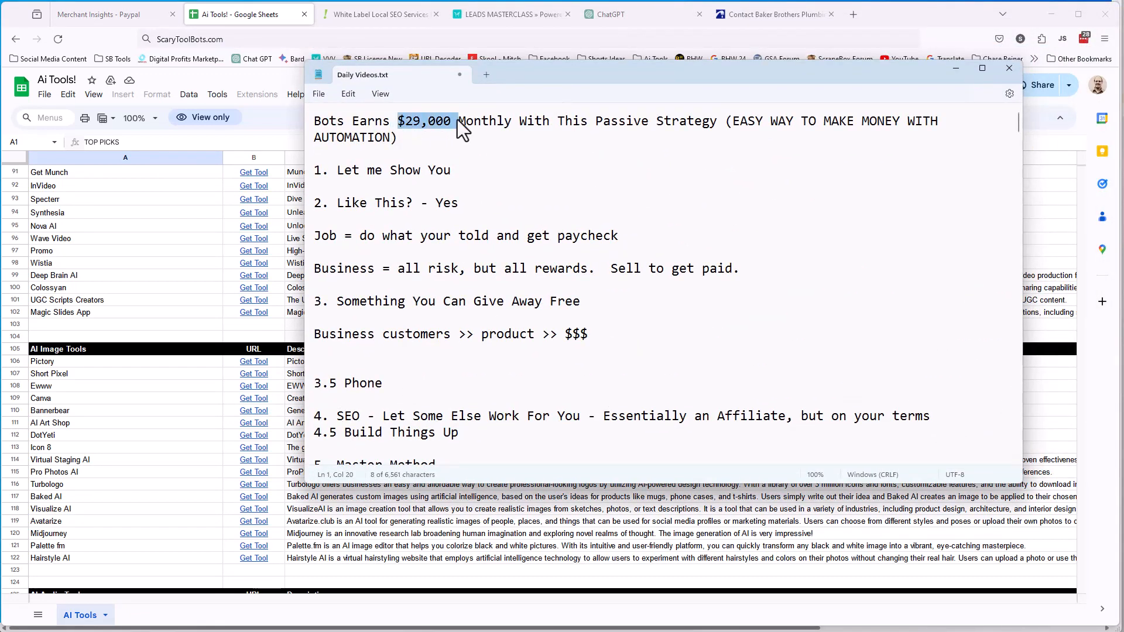
Highlight Passive Strategy in the title, then SEO and Affiliate in point 4
double_click(656, 121)
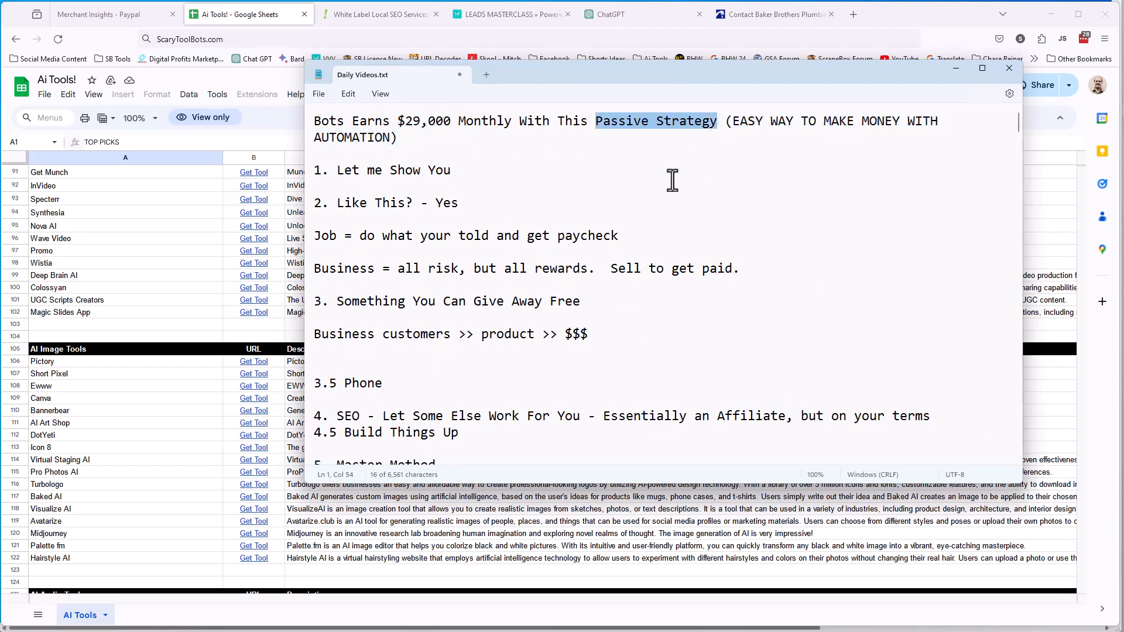
mouse_move(668, 149)
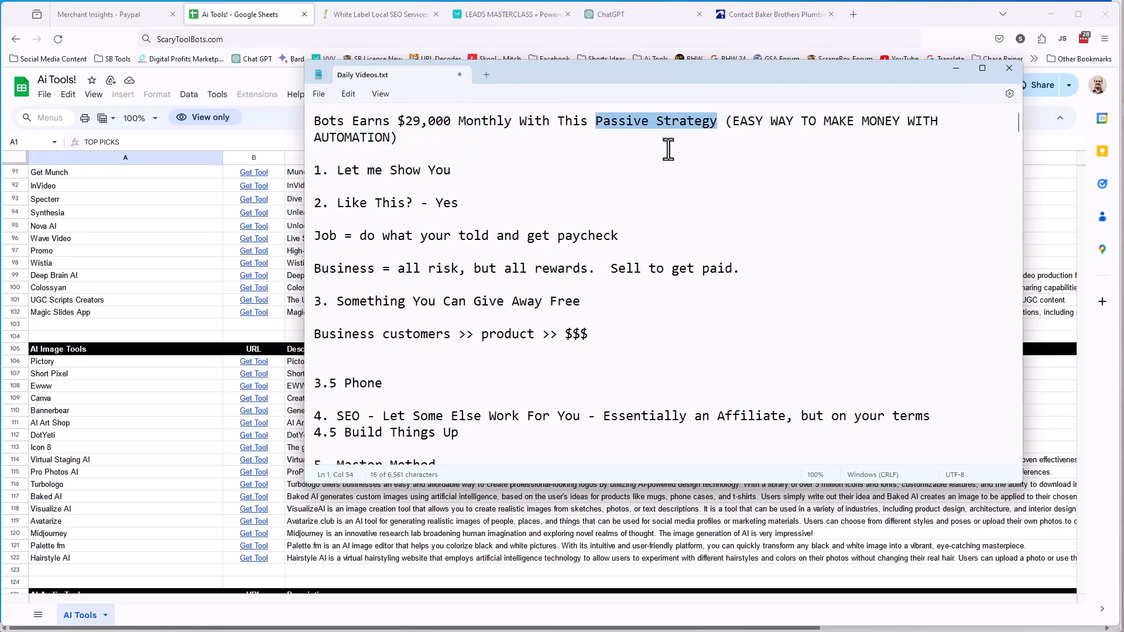
mouse_move(549, 40)
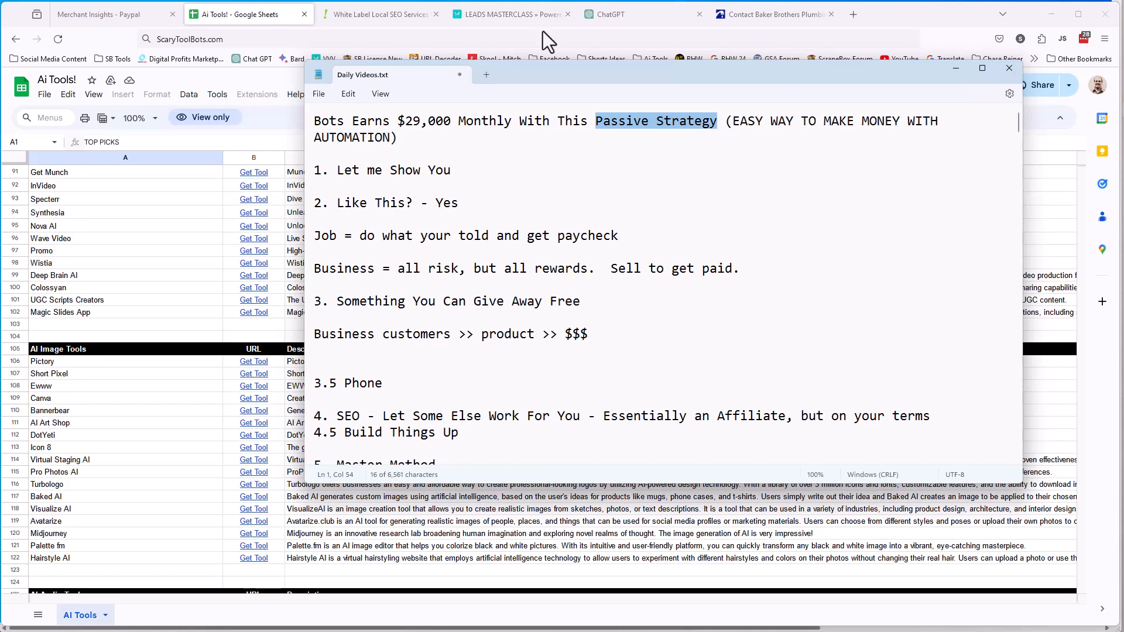
mouse_move(629, 221)
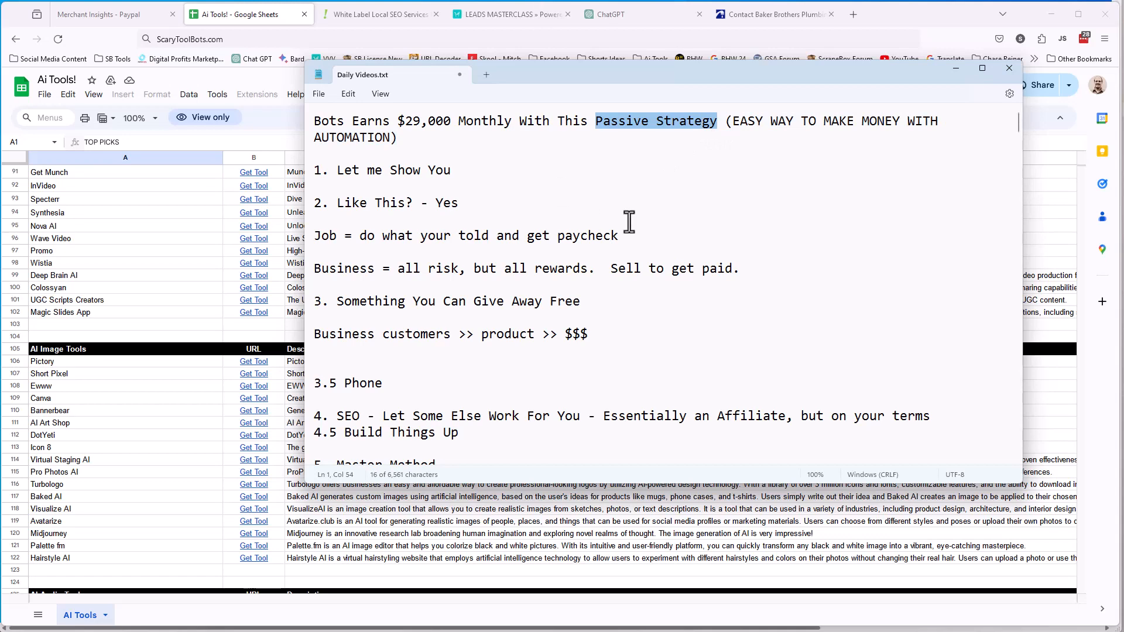
mouse_move(612, 261)
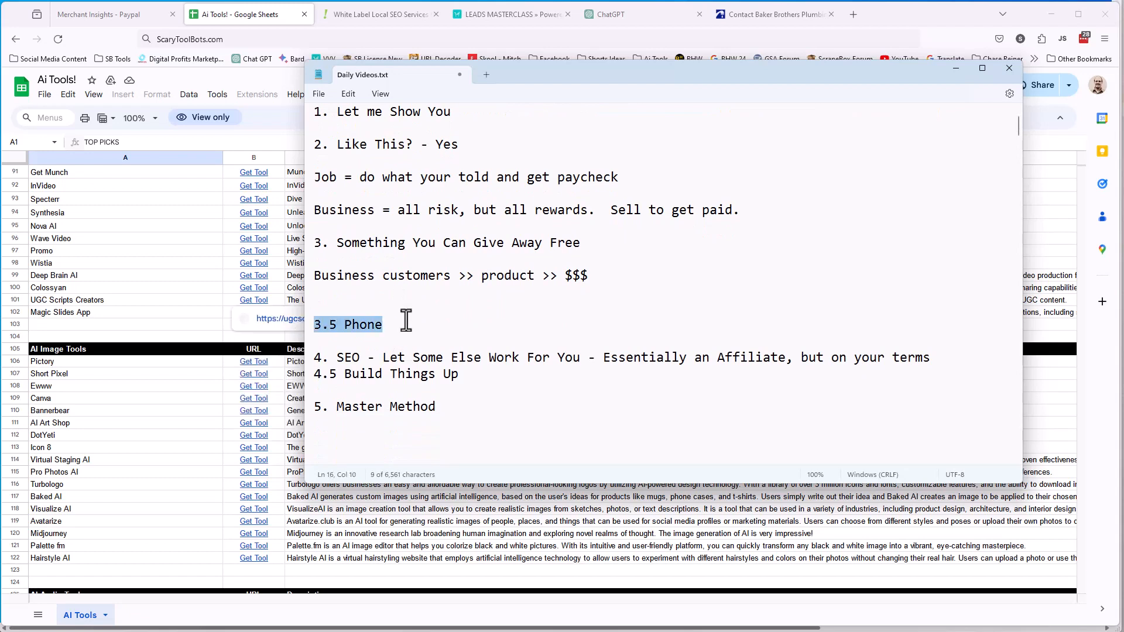
mouse_move(430, 277)
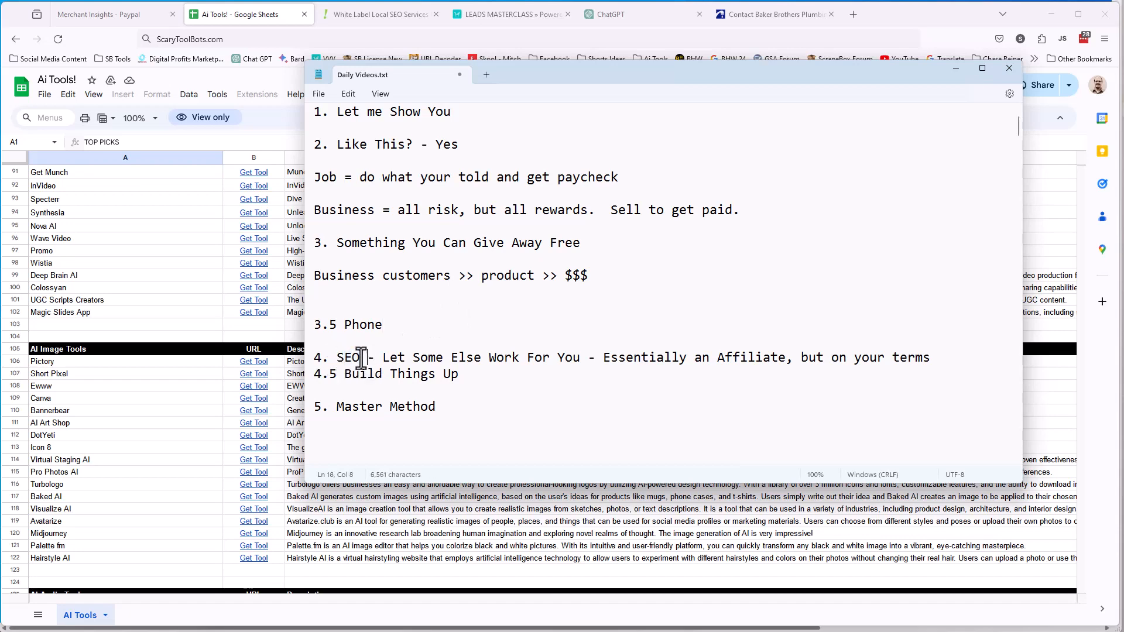
double_click(352, 359)
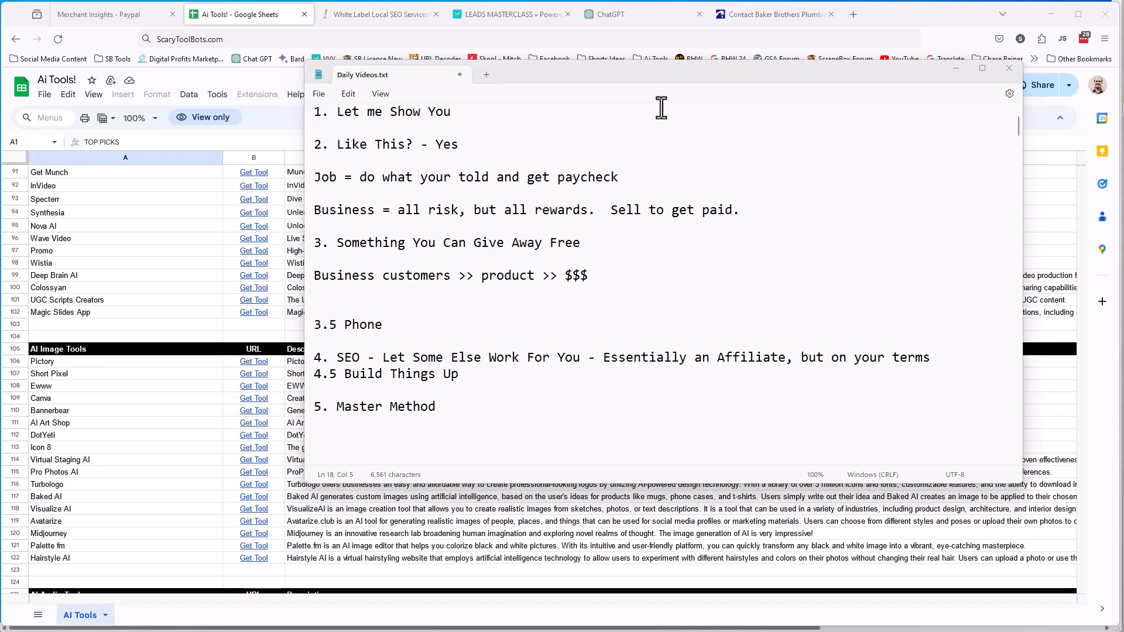
mouse_move(322, 411)
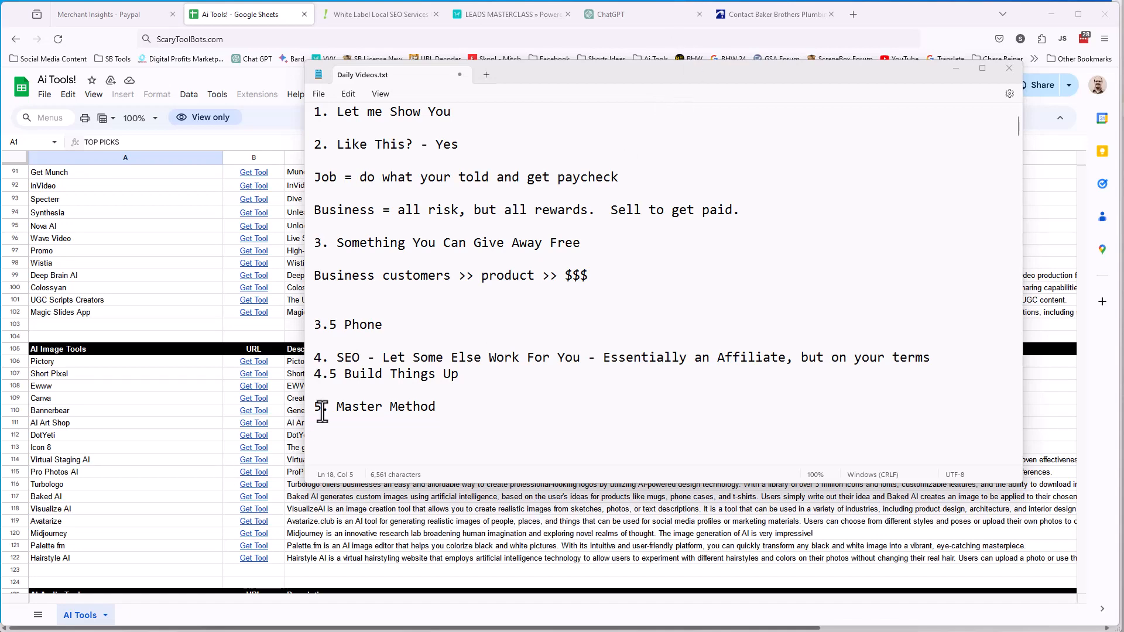
mouse_move(347, 44)
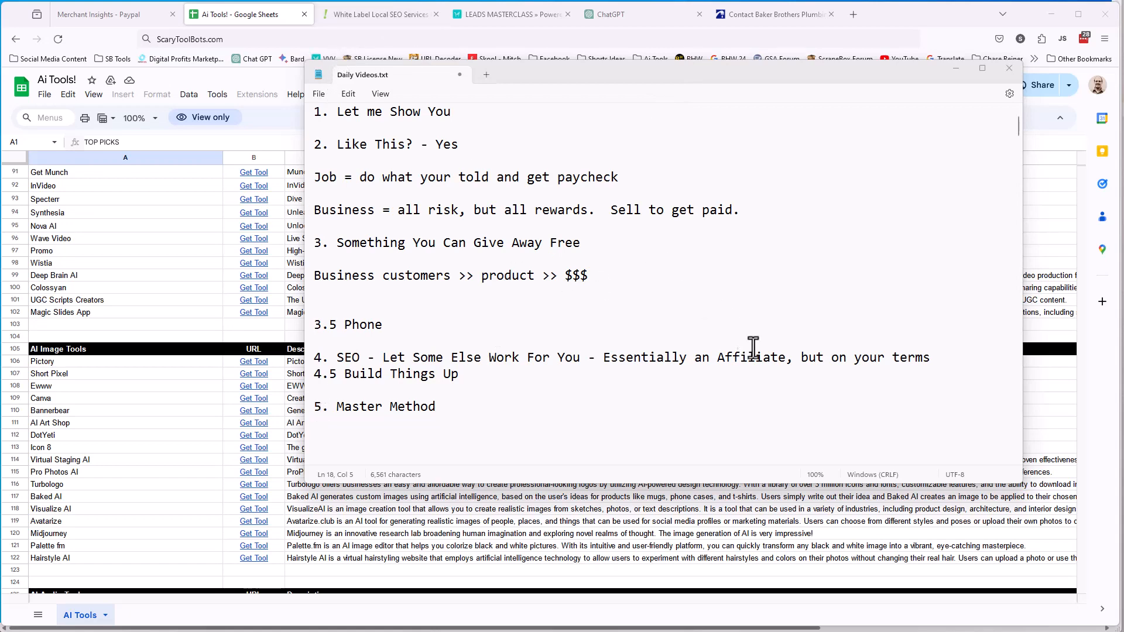
double_click(752, 357)
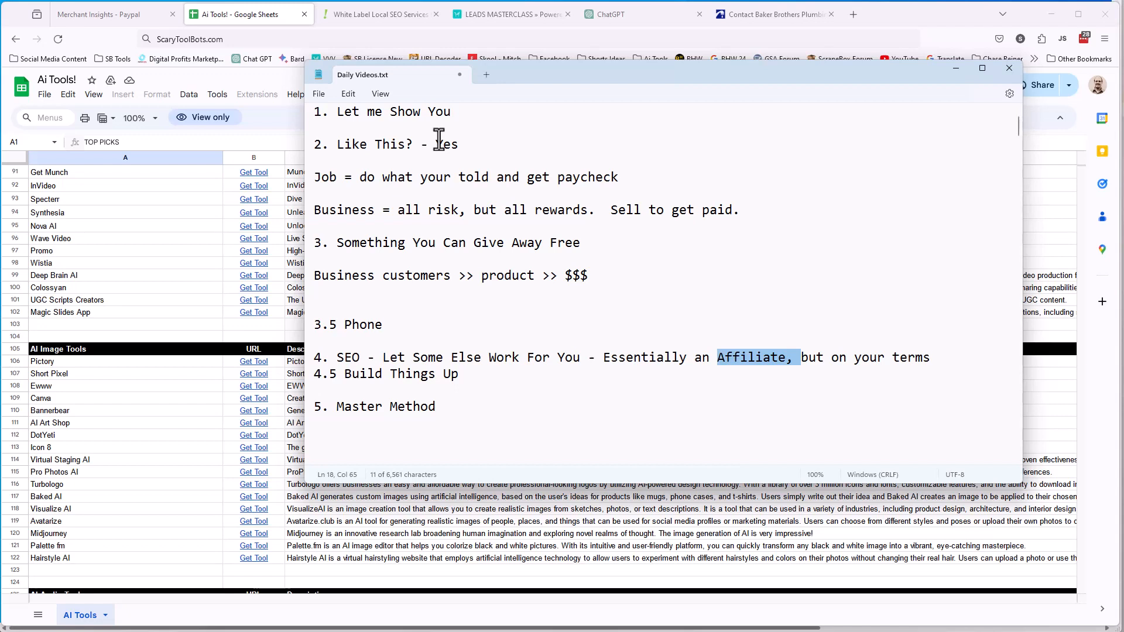
mouse_move(430, 77)
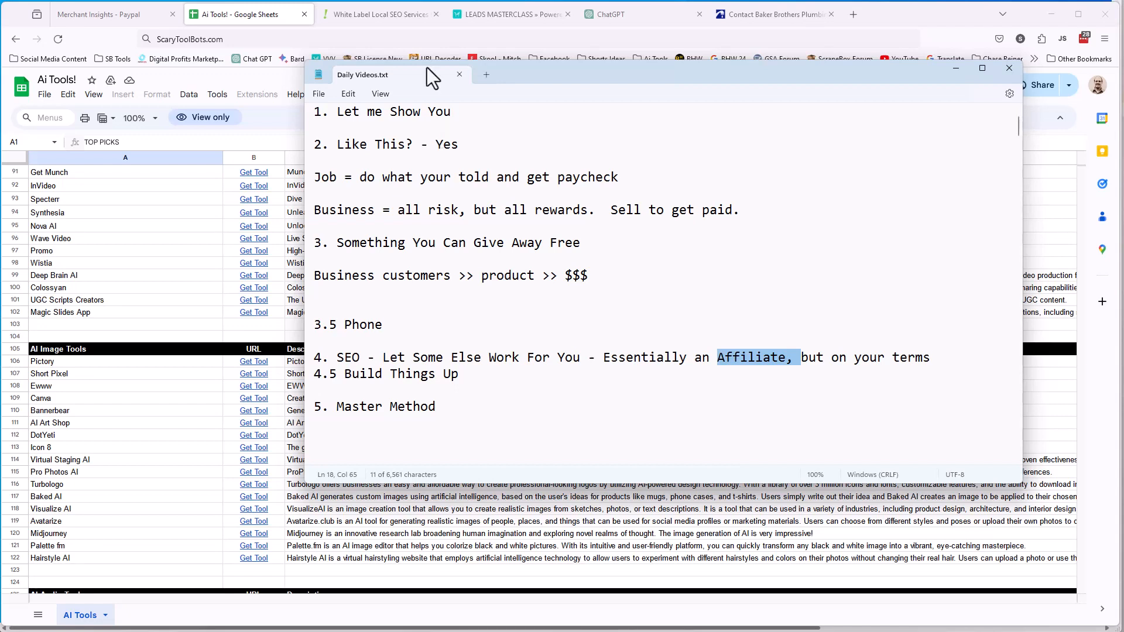
mouse_move(436, 59)
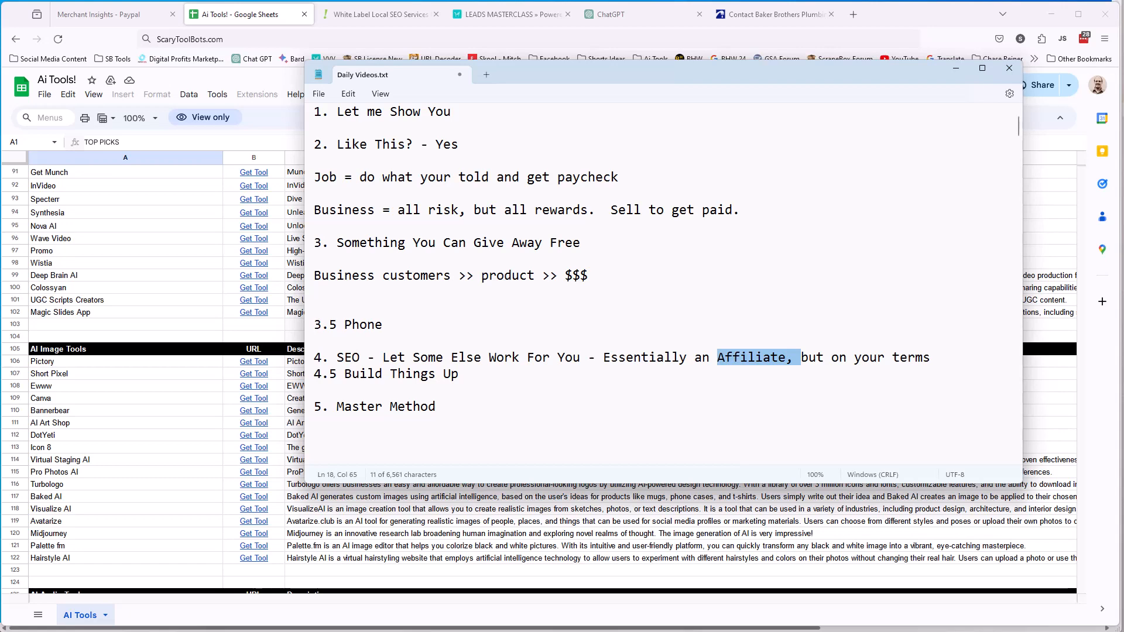
mouse_move(938, 336)
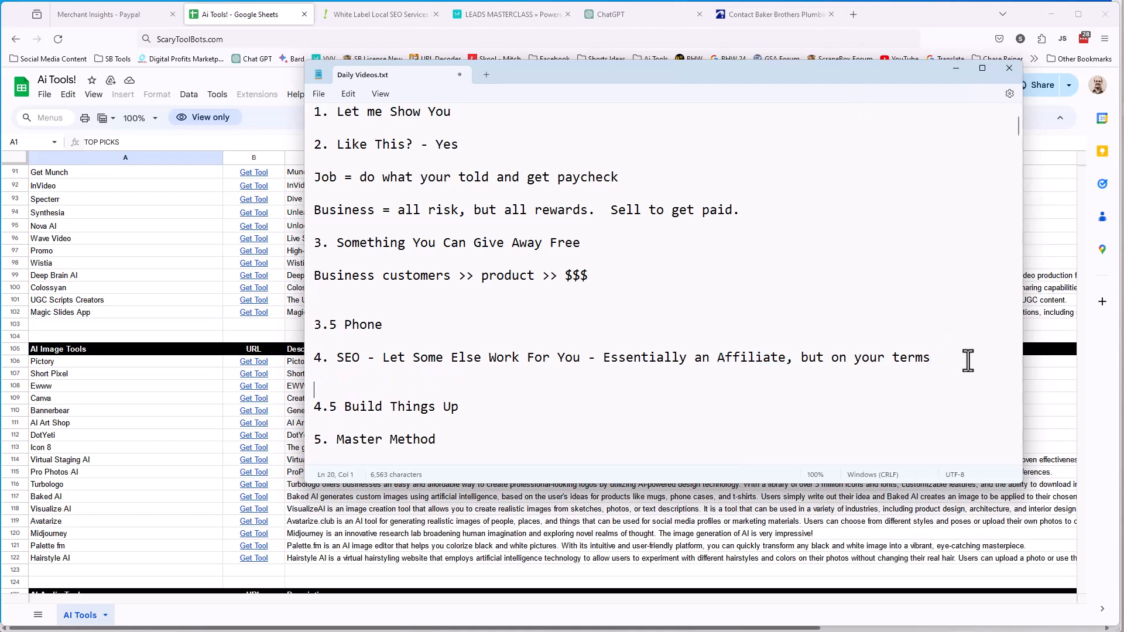
Note 'Affiliate = slower path' and 'offer free - then sell - fastest path' under point 4
type("Affiliate = sl")
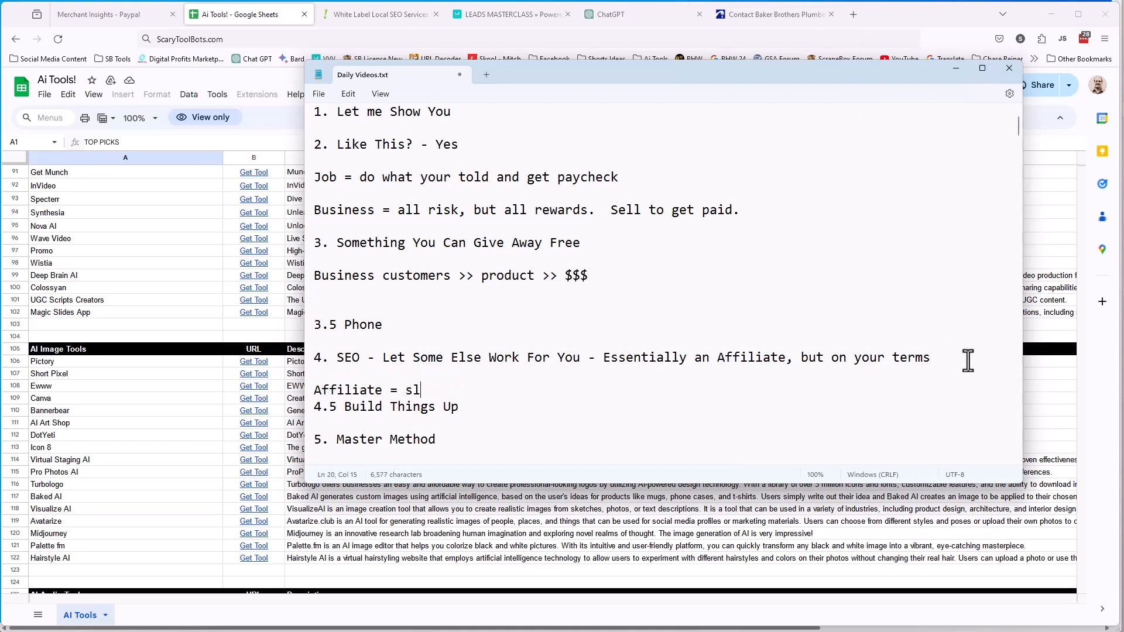
type("ower path")
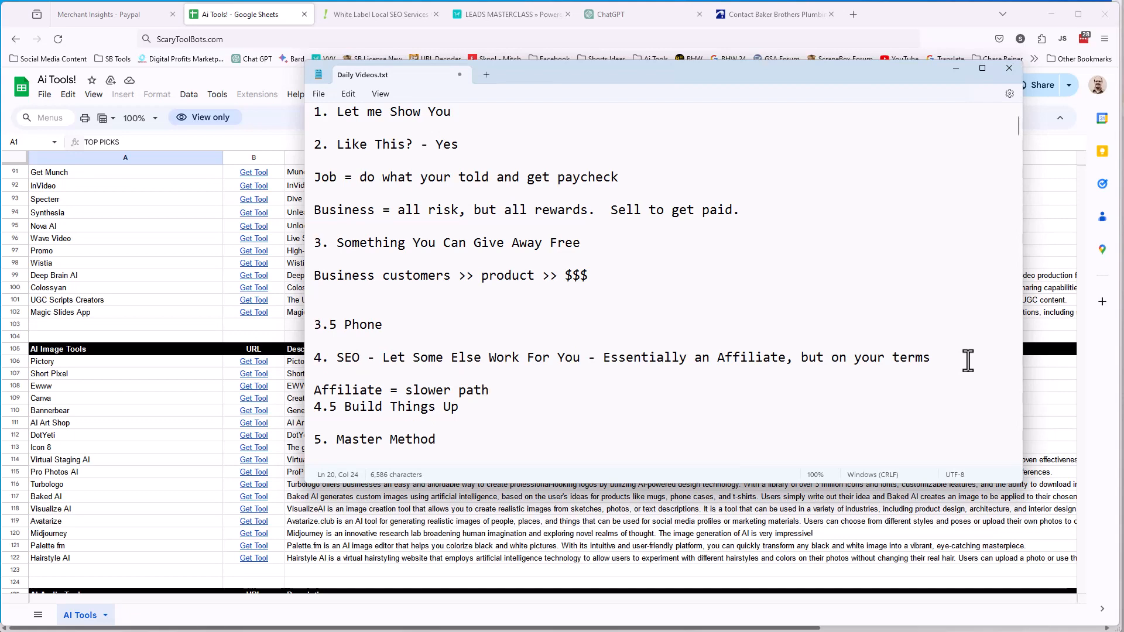
left_click(489, 388)
type("Own products and services - you get someone on teh phone")
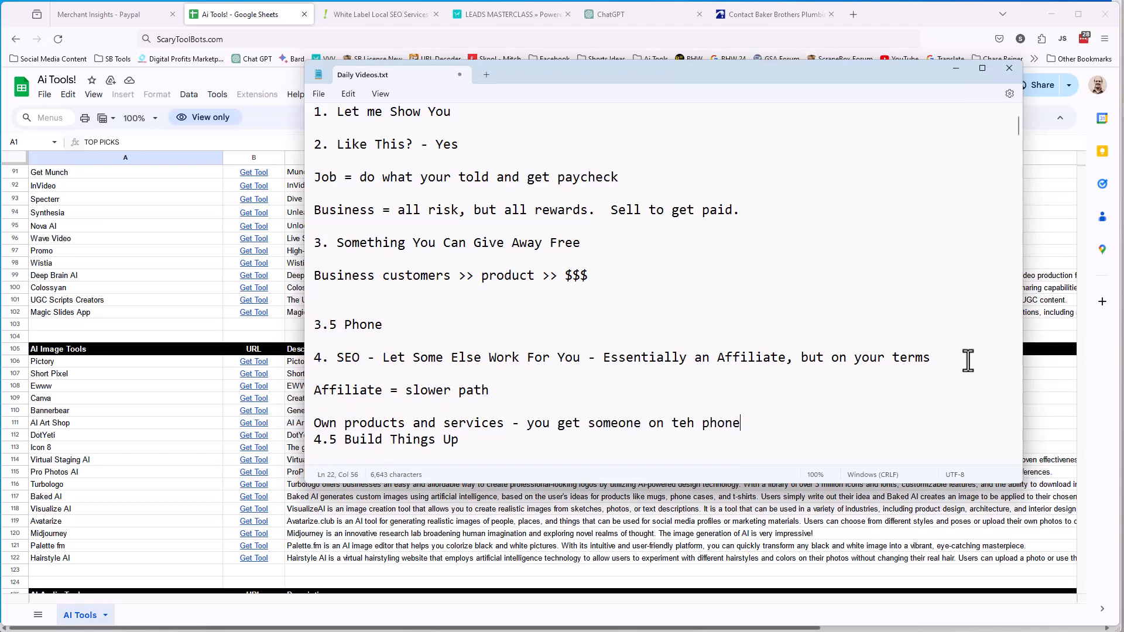
type("offer free")
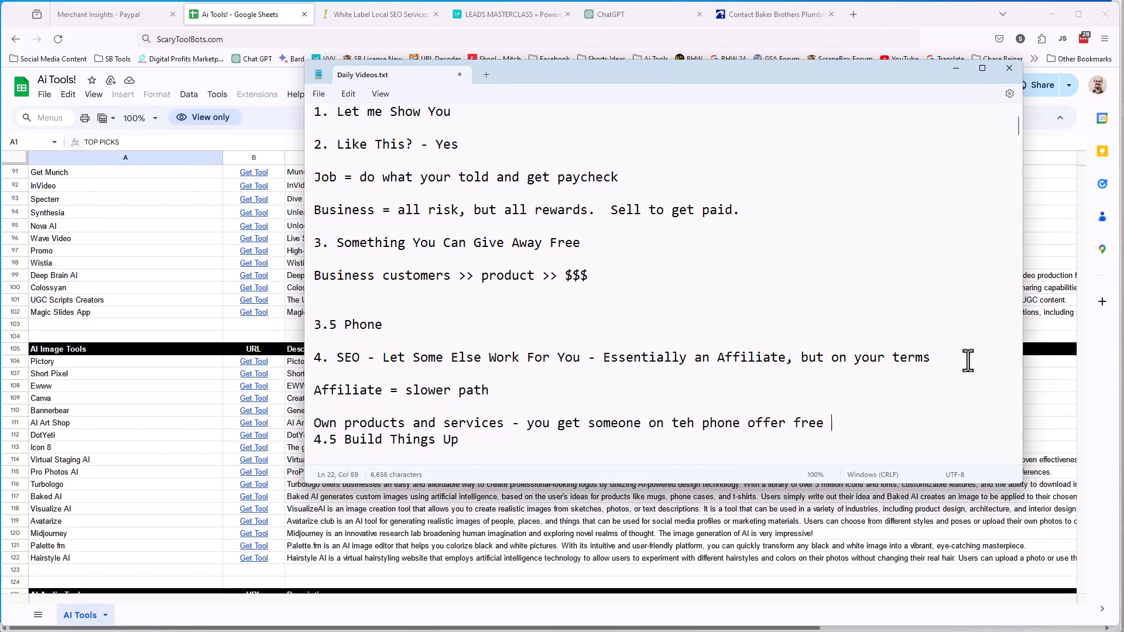
type("- then sell")
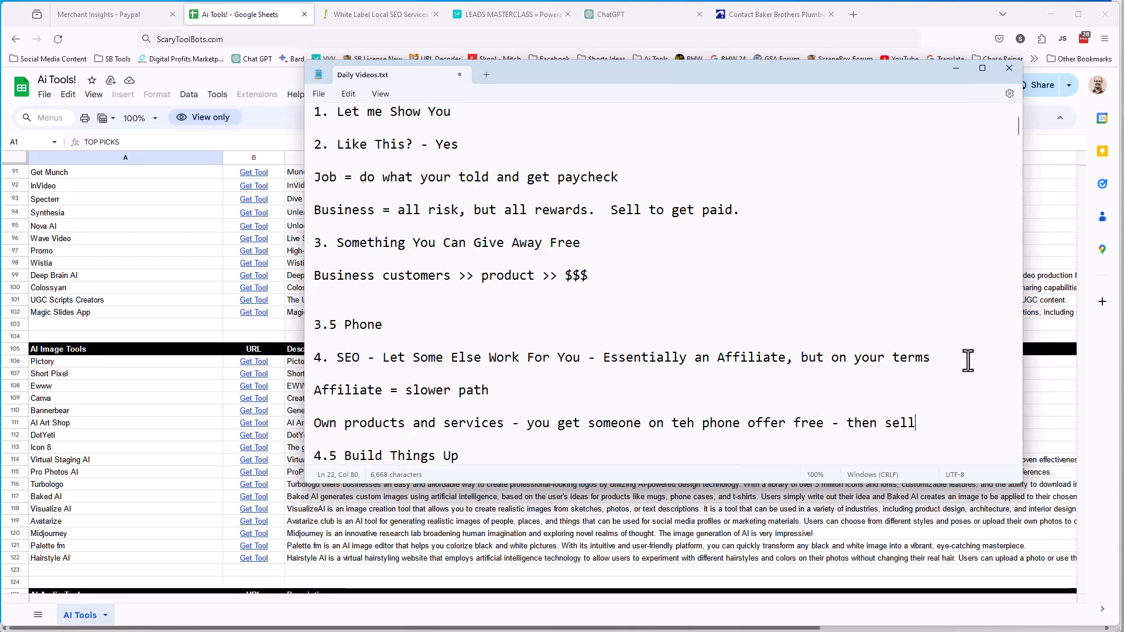
type("- fastest path")
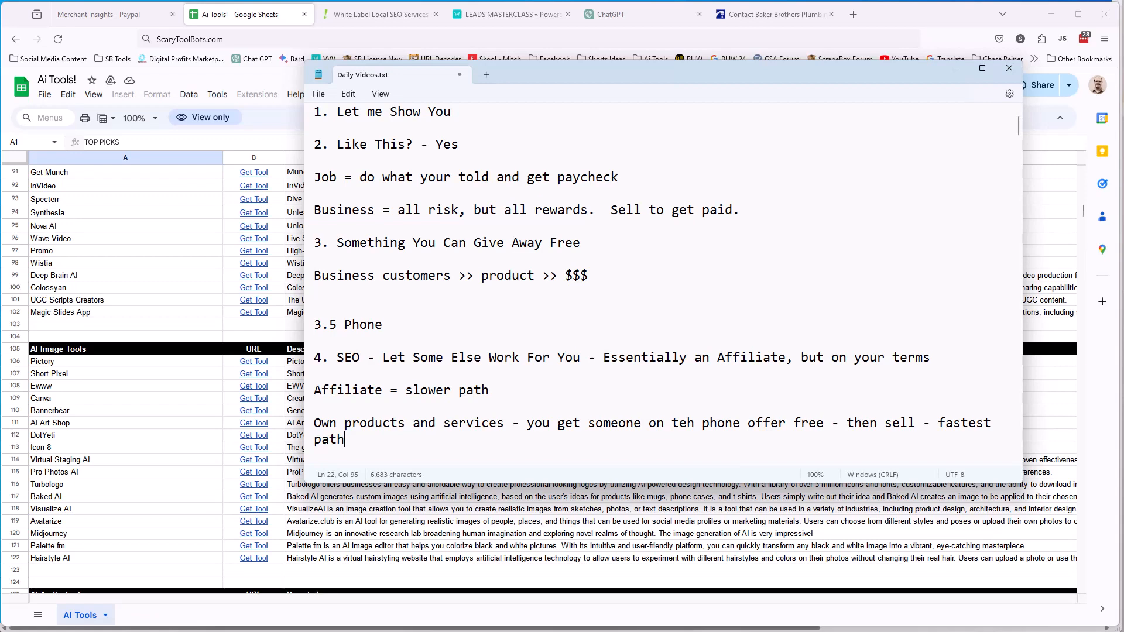
left_click(380, 14)
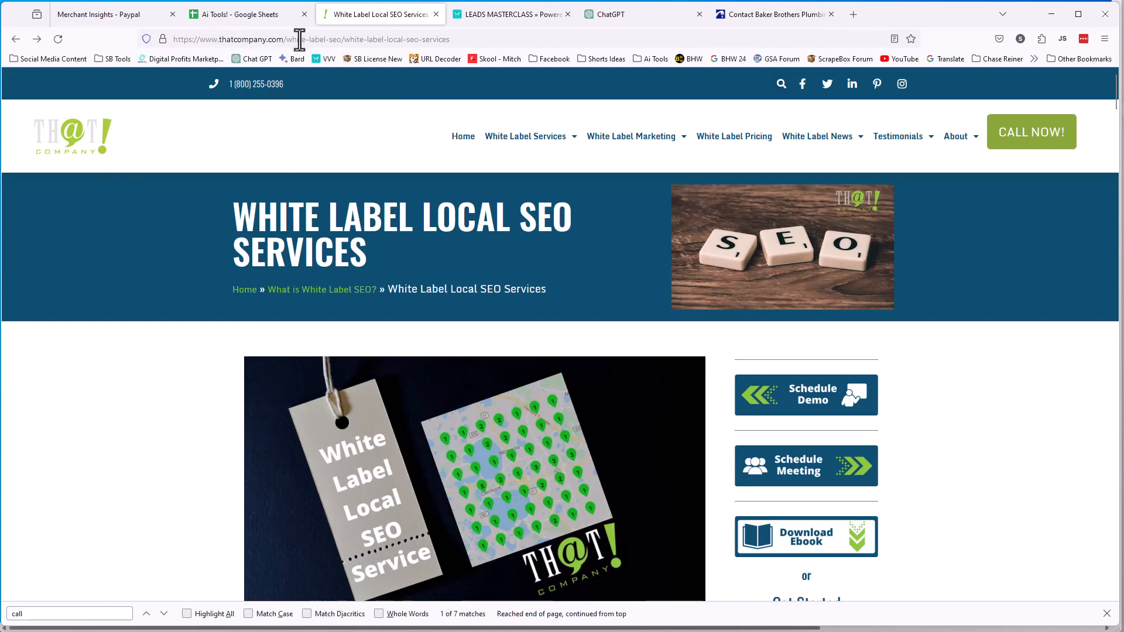
mouse_move(218, 136)
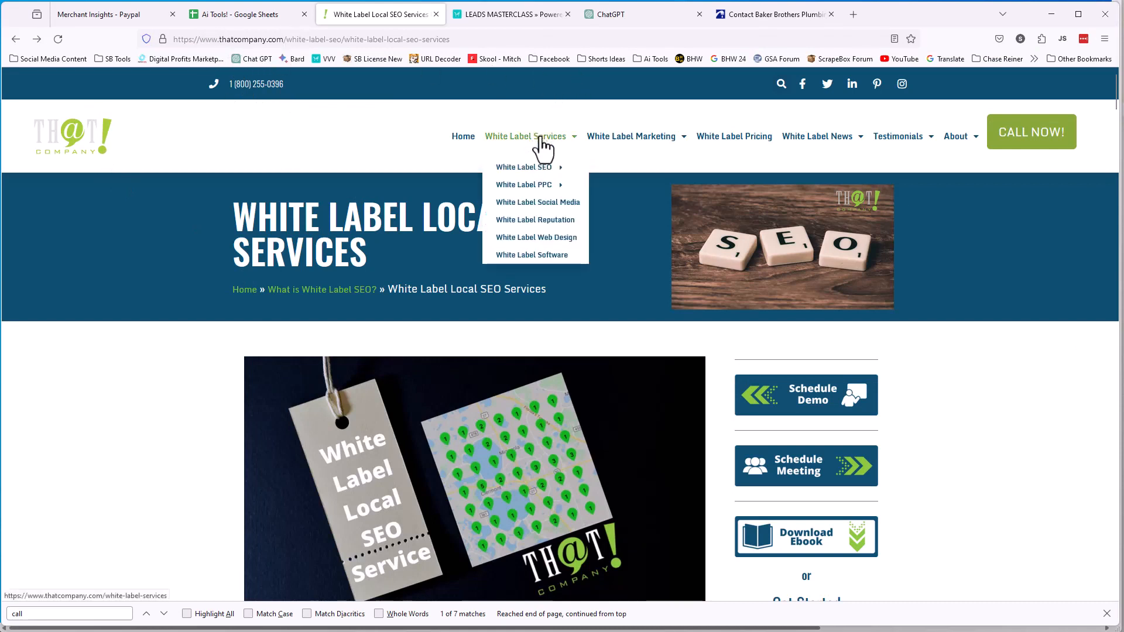
mouse_move(524, 184)
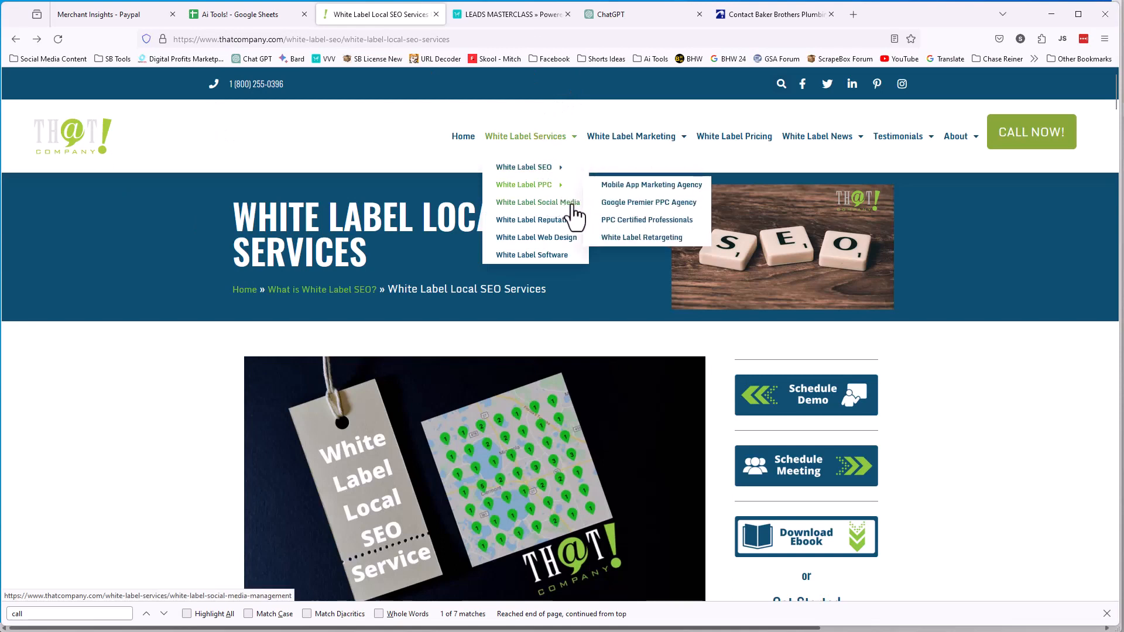
mouse_move(513, 295)
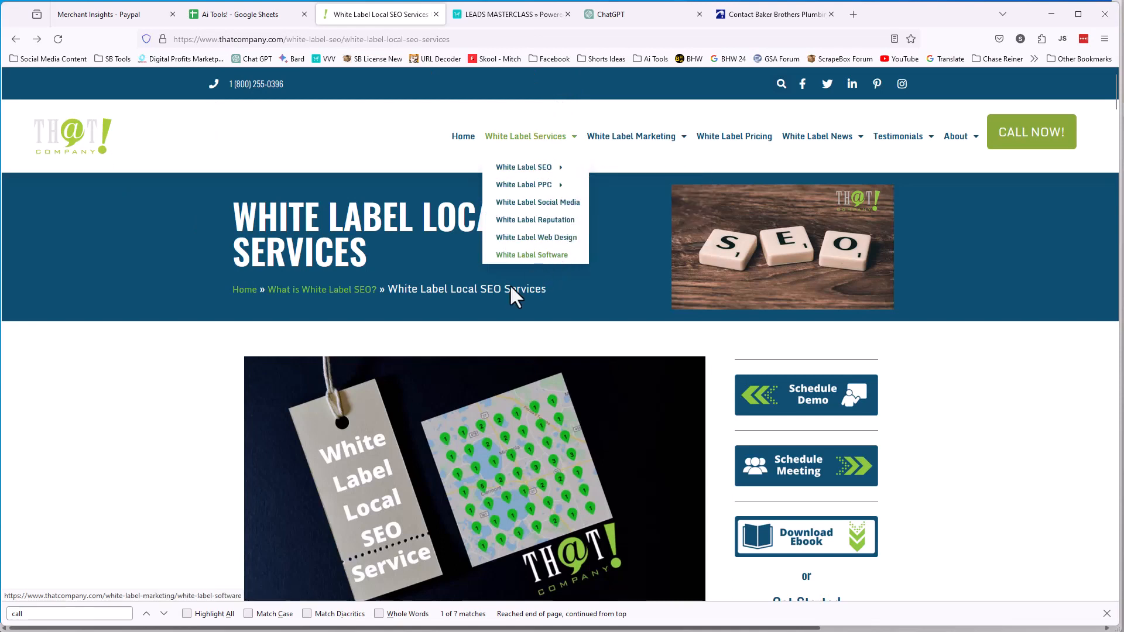
mouse_move(535, 221)
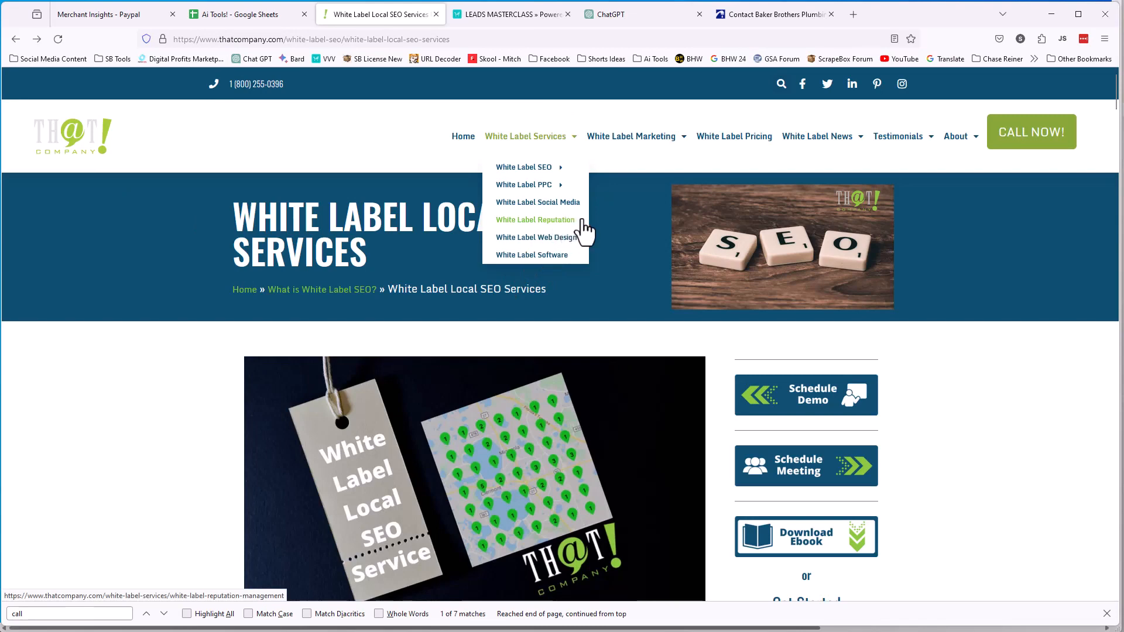
mouse_move(524, 167)
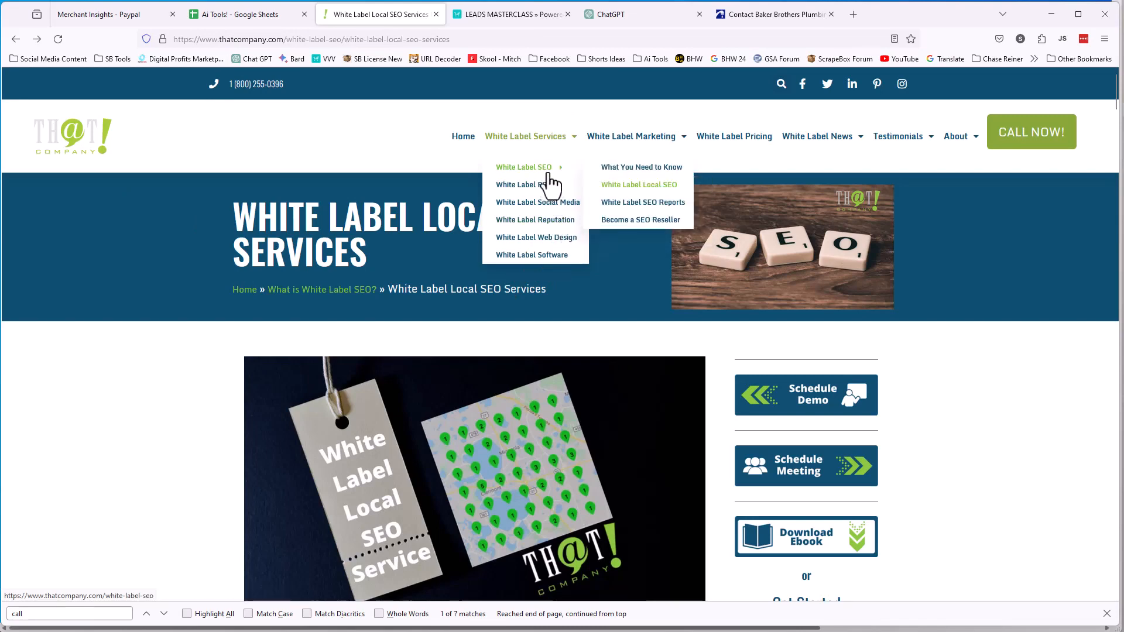
mouse_move(385, 224)
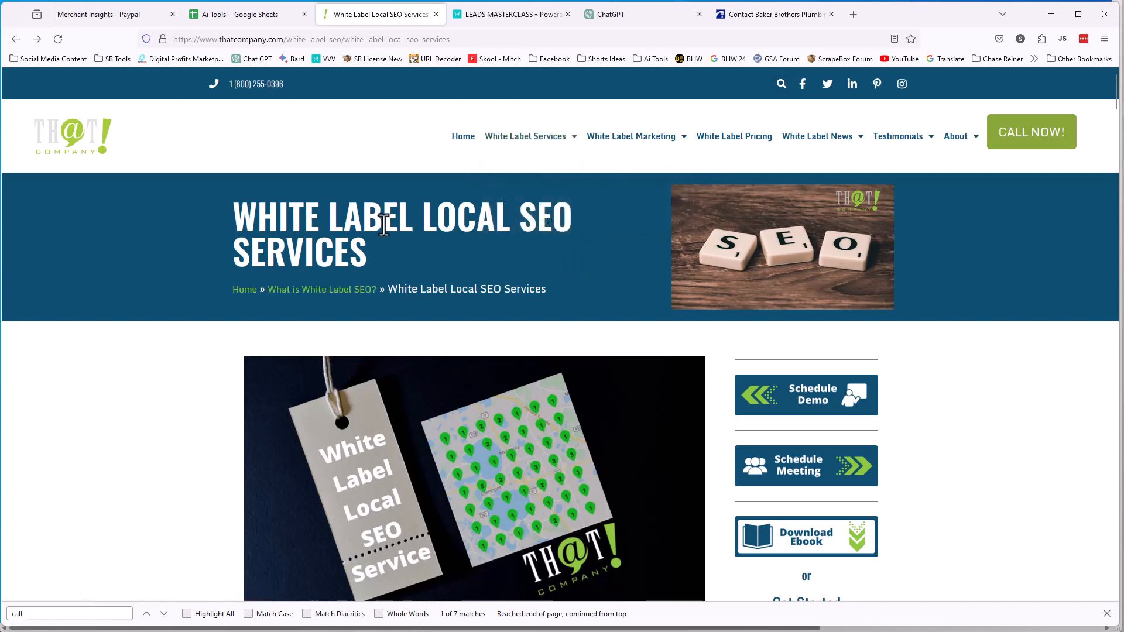
mouse_move(459, 237)
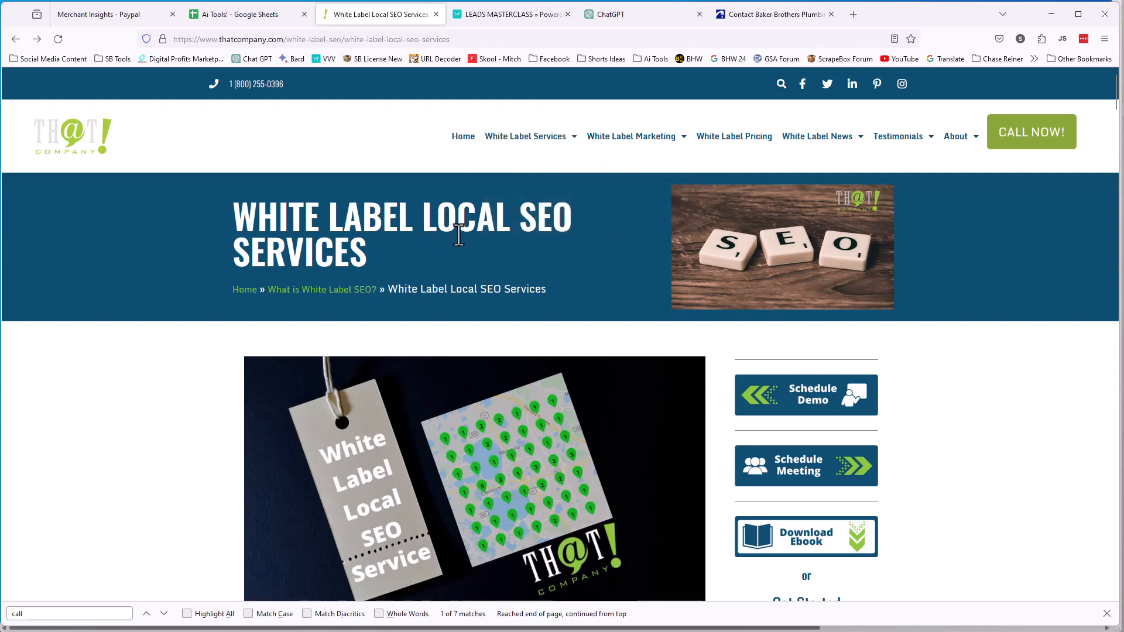
mouse_move(586, 236)
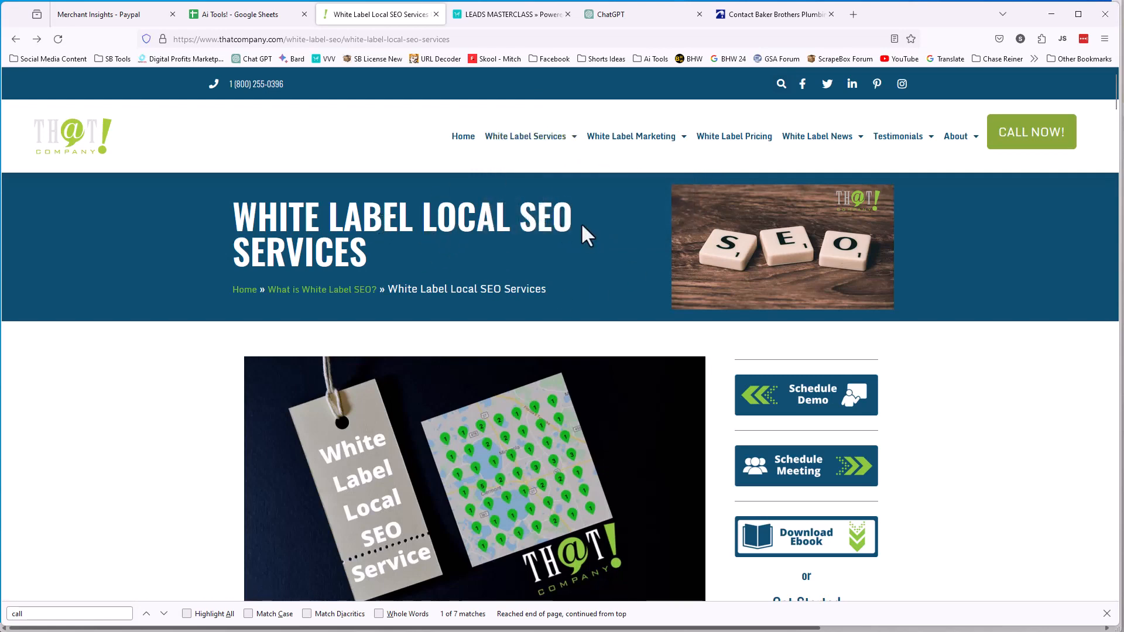
mouse_move(625, 270)
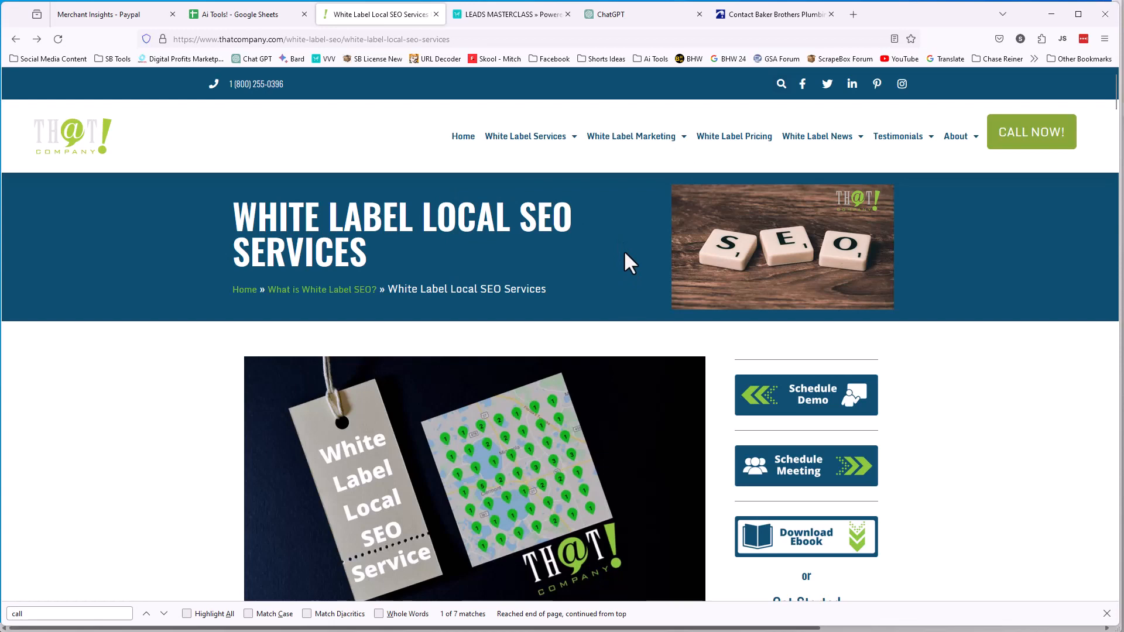
mouse_move(648, 175)
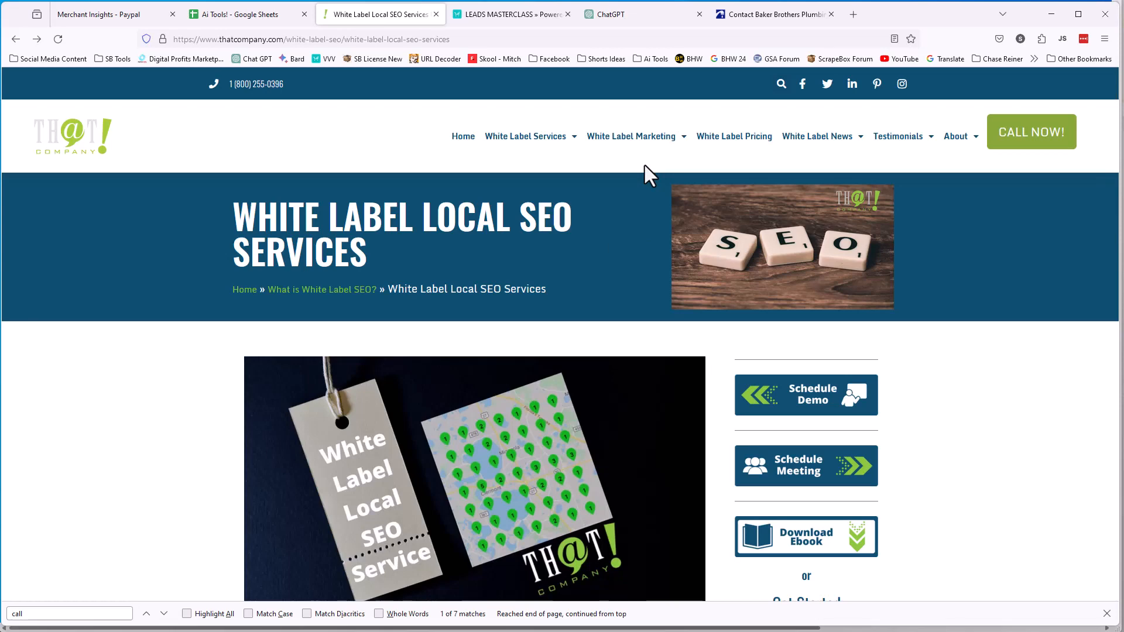
mouse_move(1024, 38)
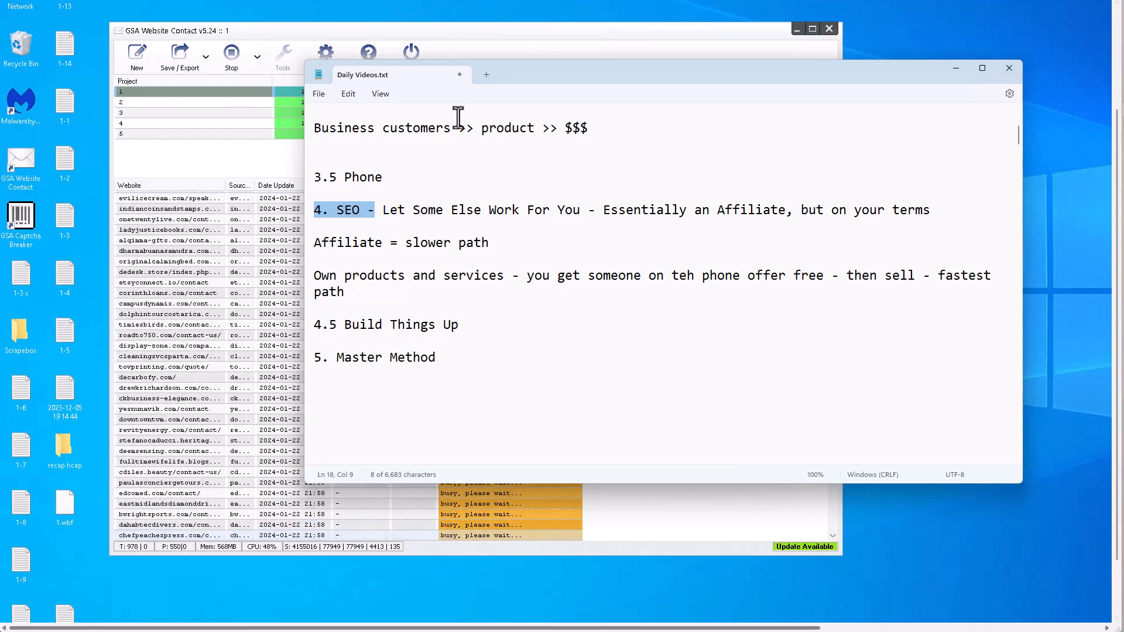
double_click(348, 242)
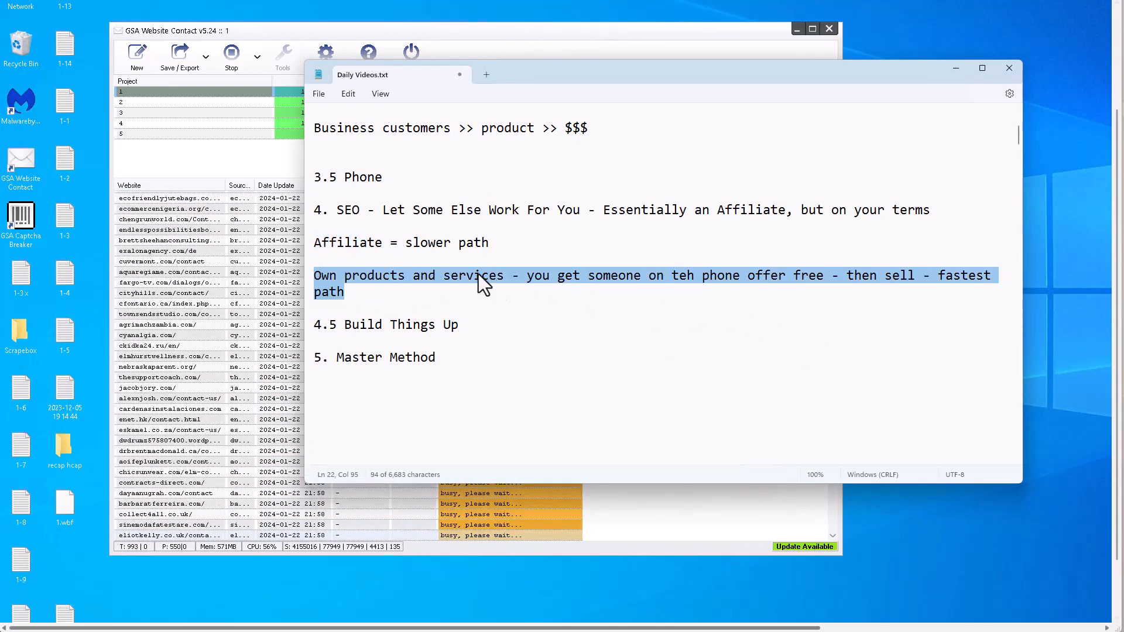
left_click(505, 275)
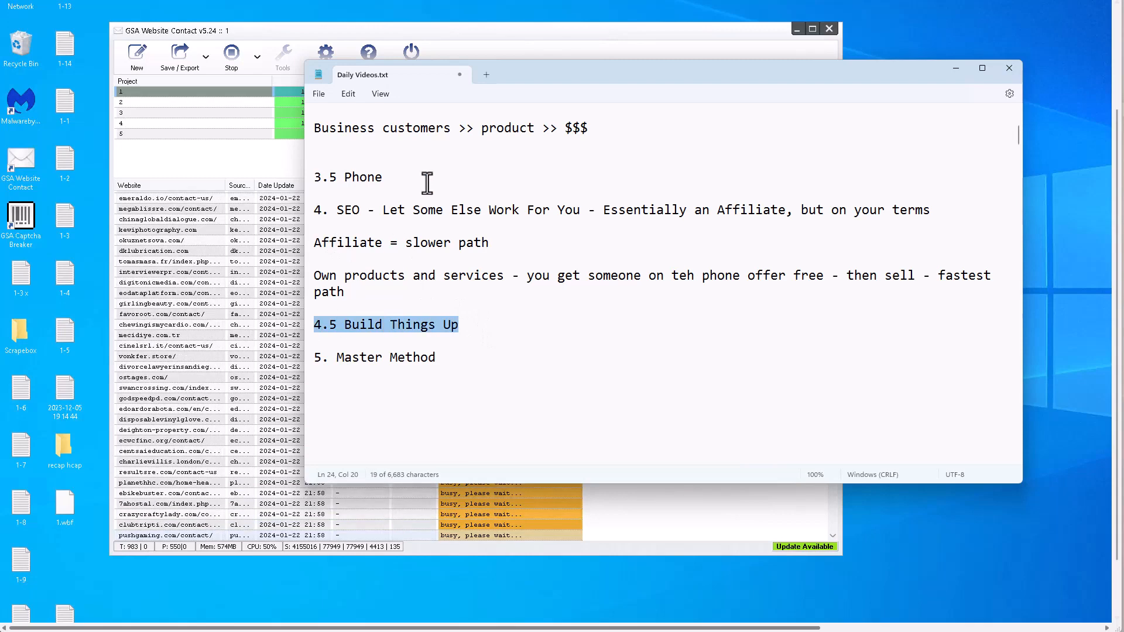
scroll("up", 3)
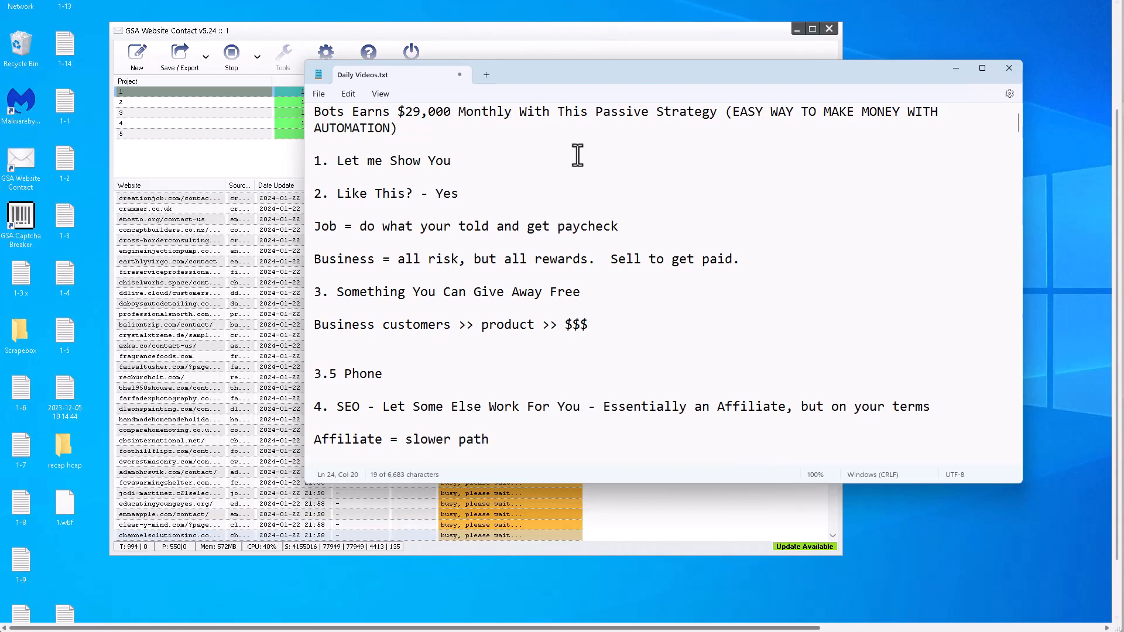
Highlight the 'Affiliate = slower path' line, then the own products and services line
scroll("down", 3)
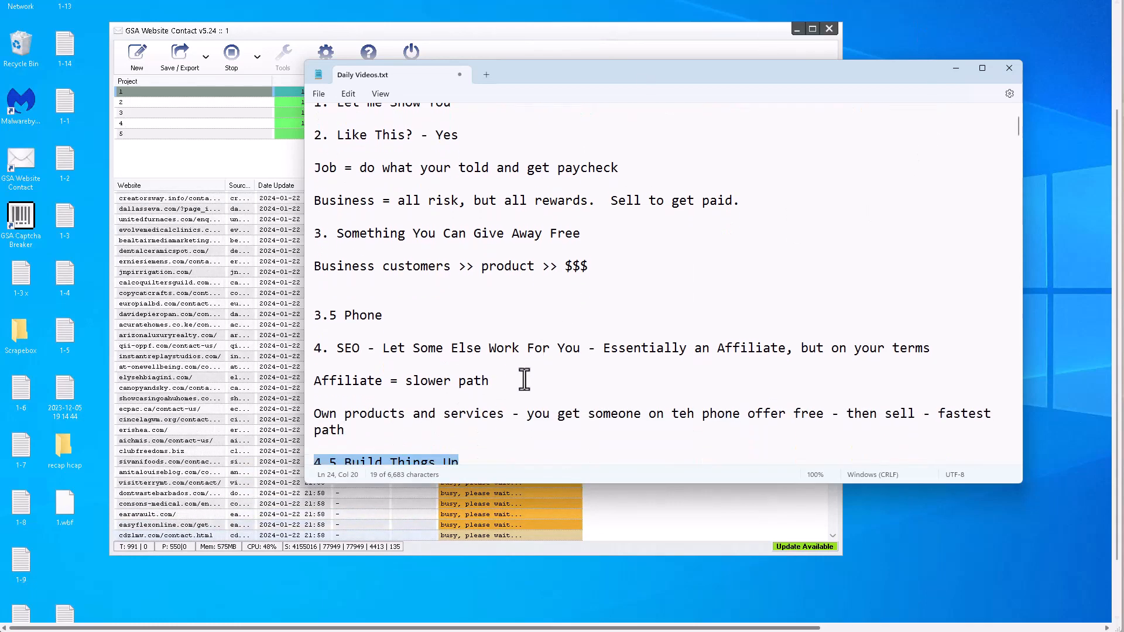
triple_click(395, 381)
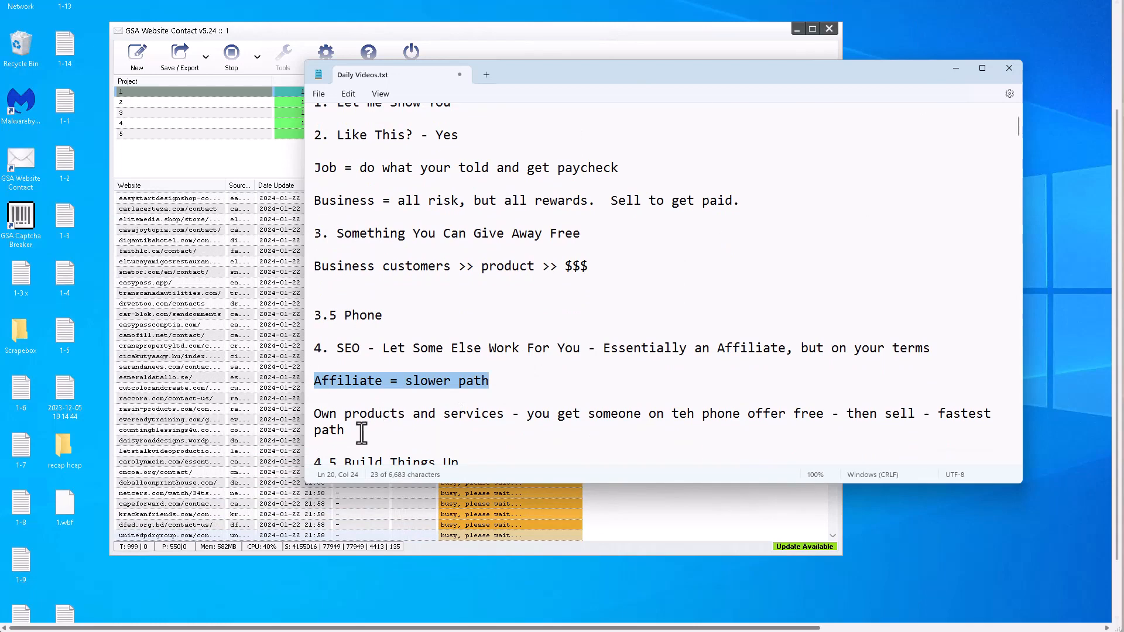
left_click(442, 413)
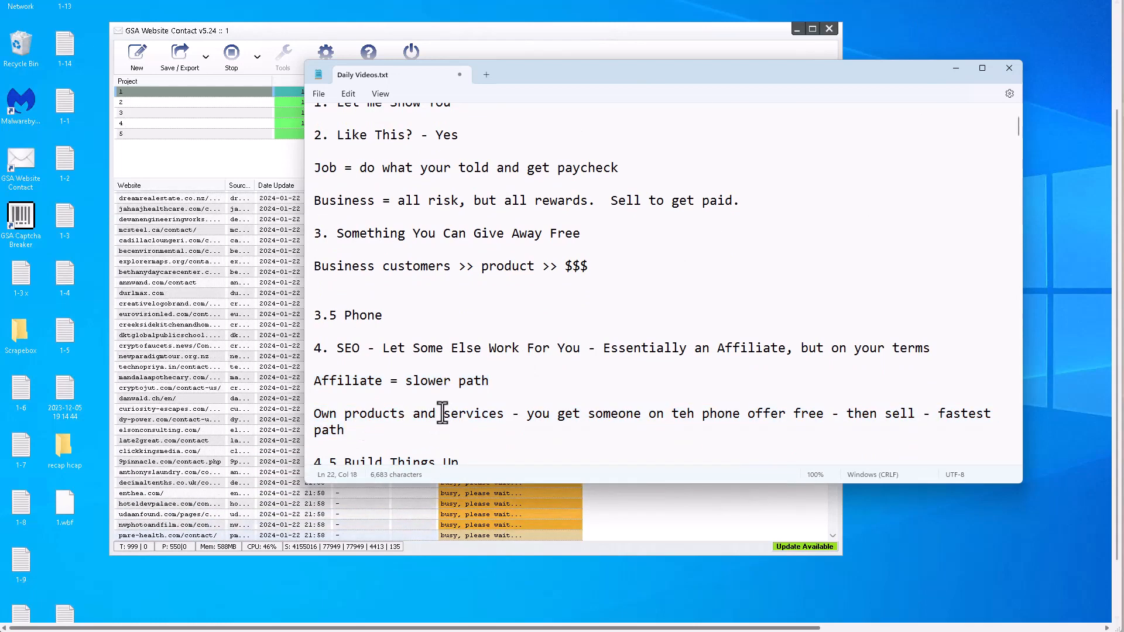
double_click(473, 414)
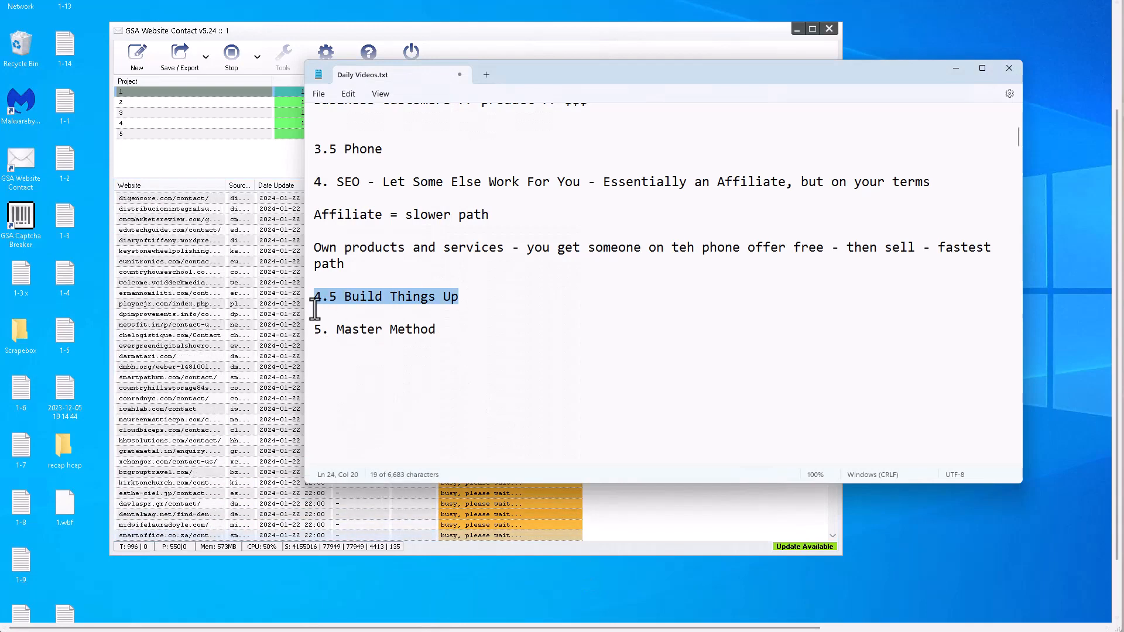
scroll("up", 3)
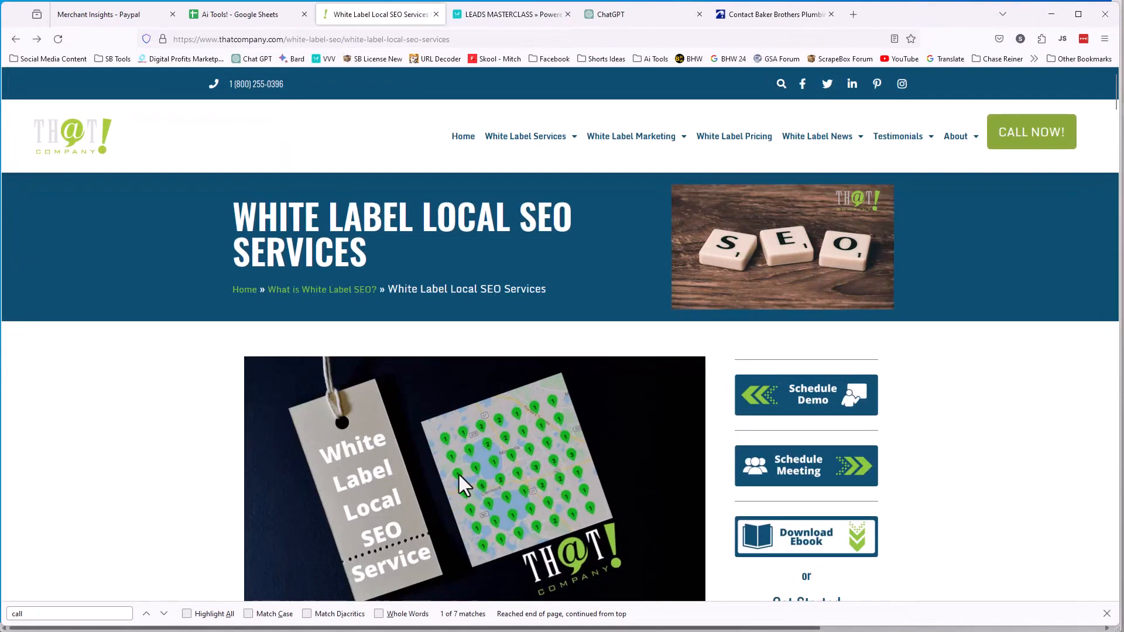
mouse_move(524, 135)
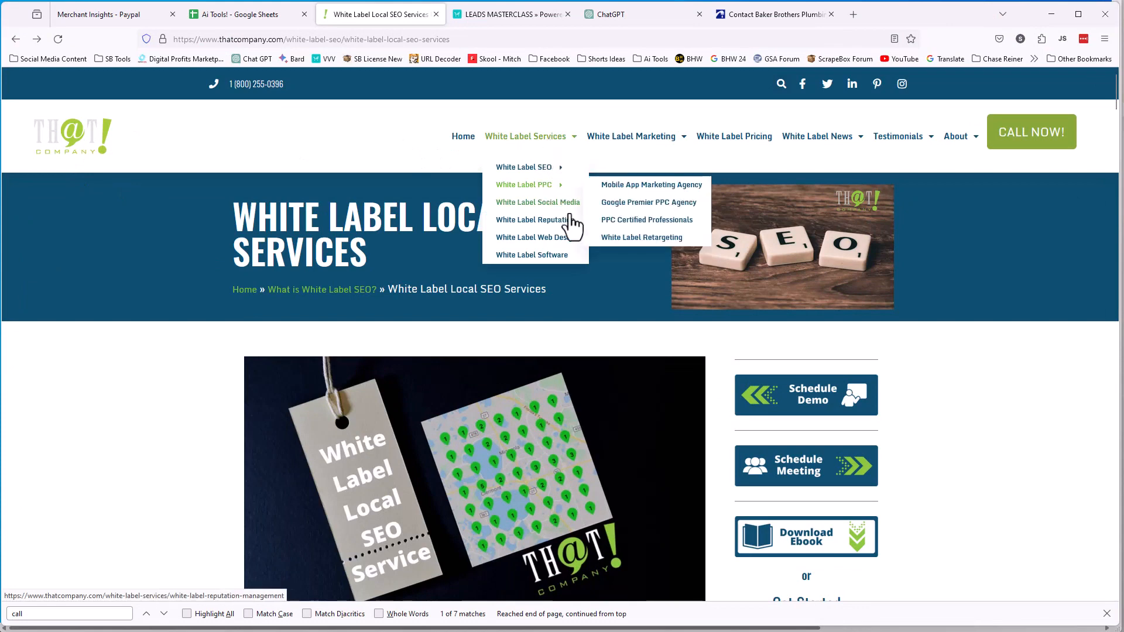
mouse_move(535, 238)
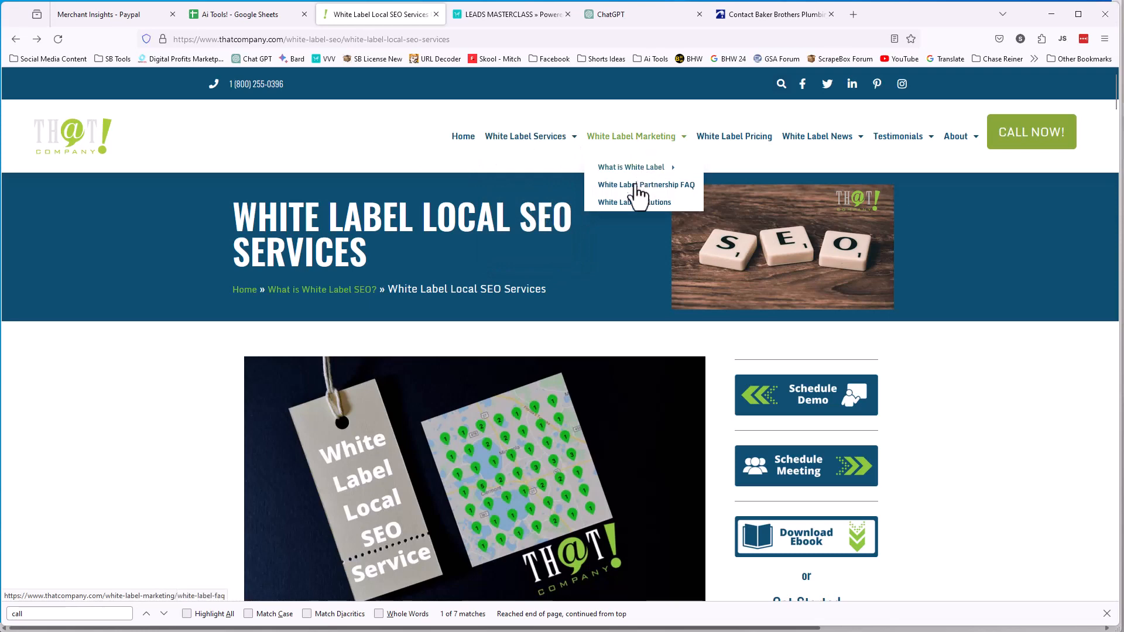
mouse_move(539, 175)
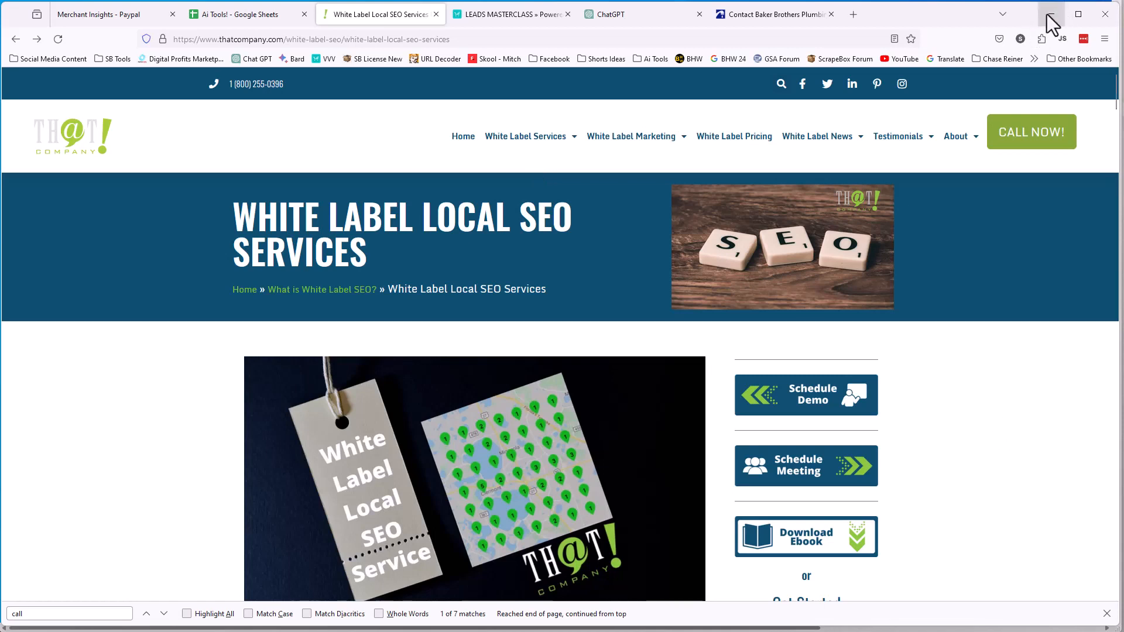
mouse_move(1052, 21)
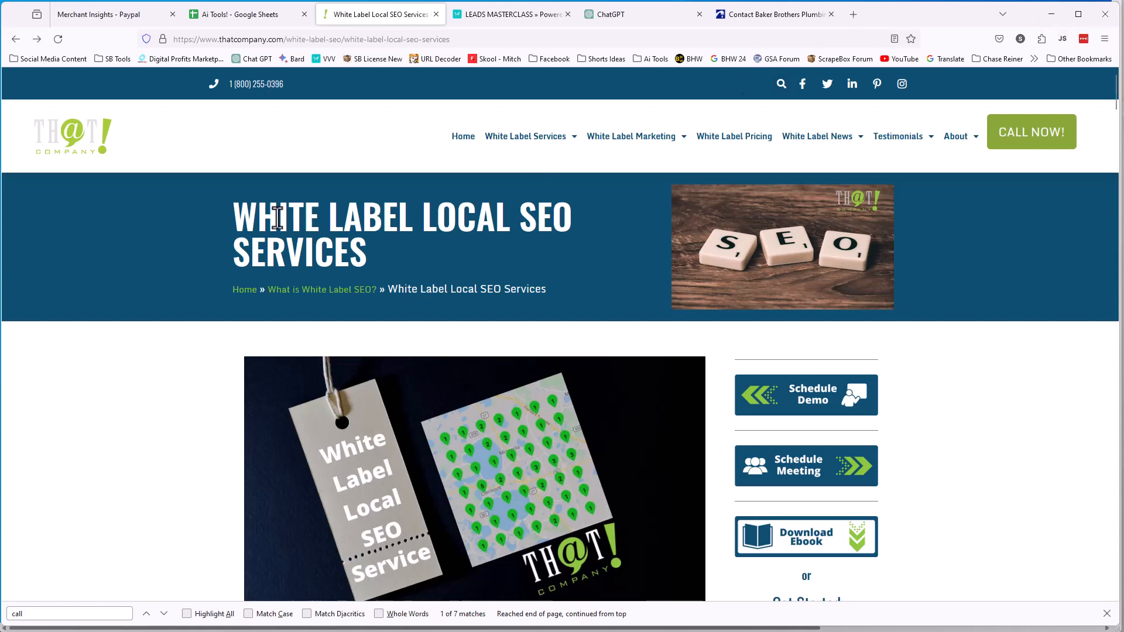
mouse_move(46, 257)
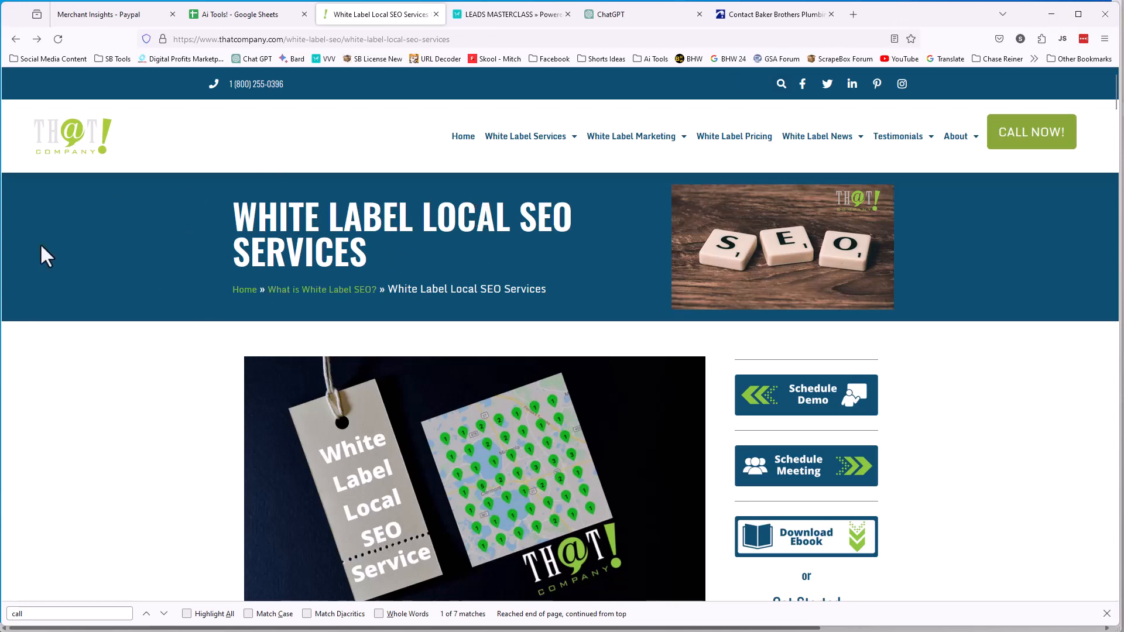
mouse_move(137, 186)
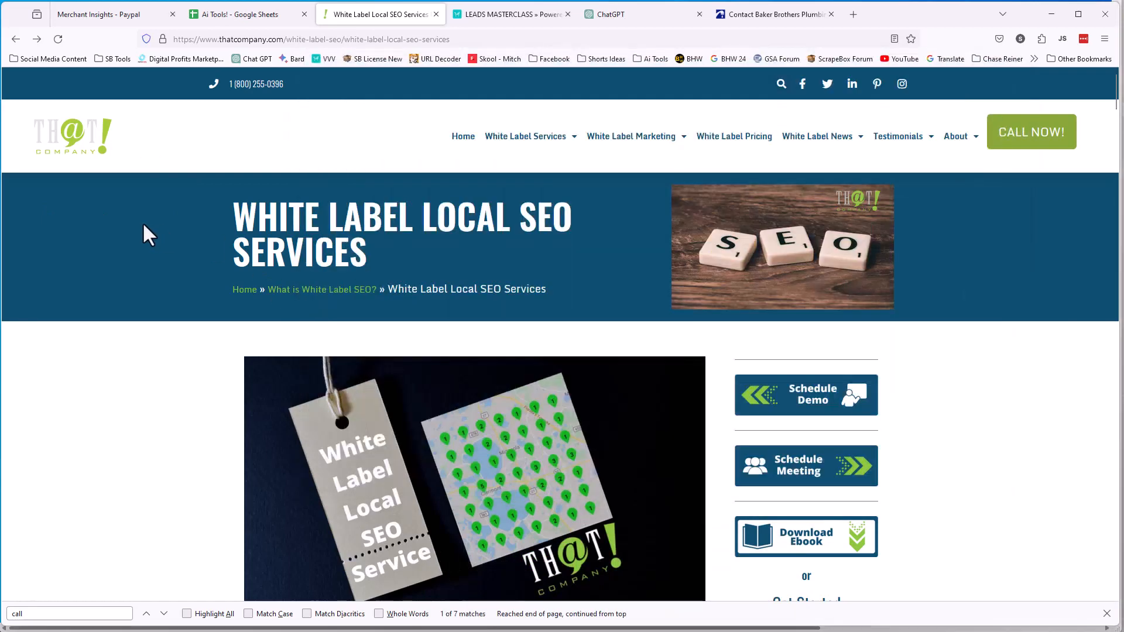
Bring up the LEADS MASTERCLASS sales page in Firefox
left_click(511, 14)
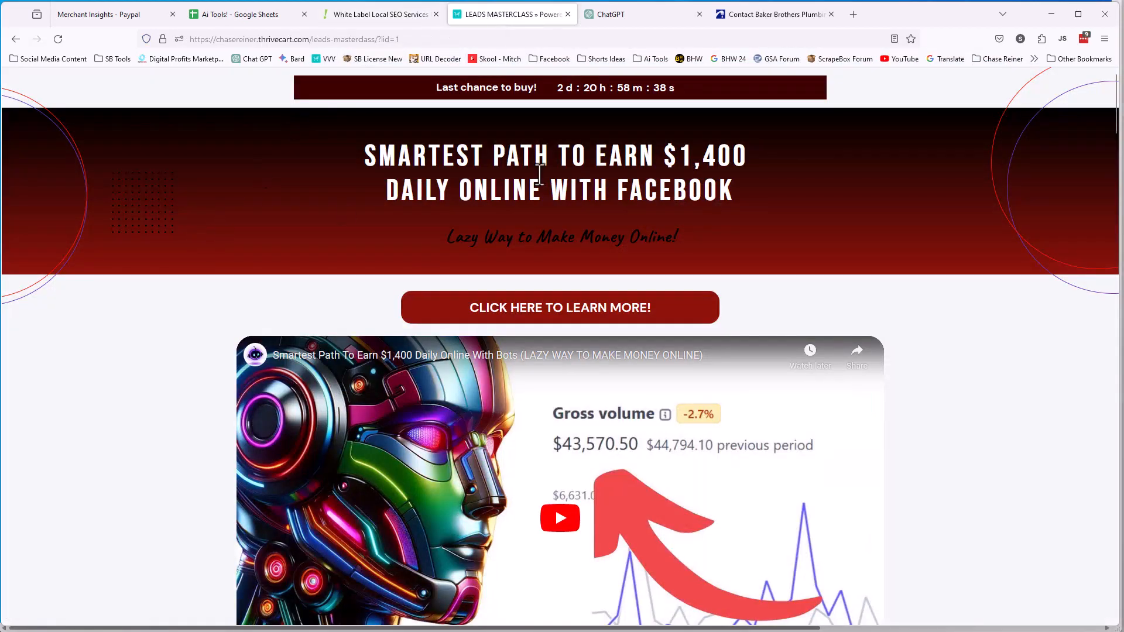